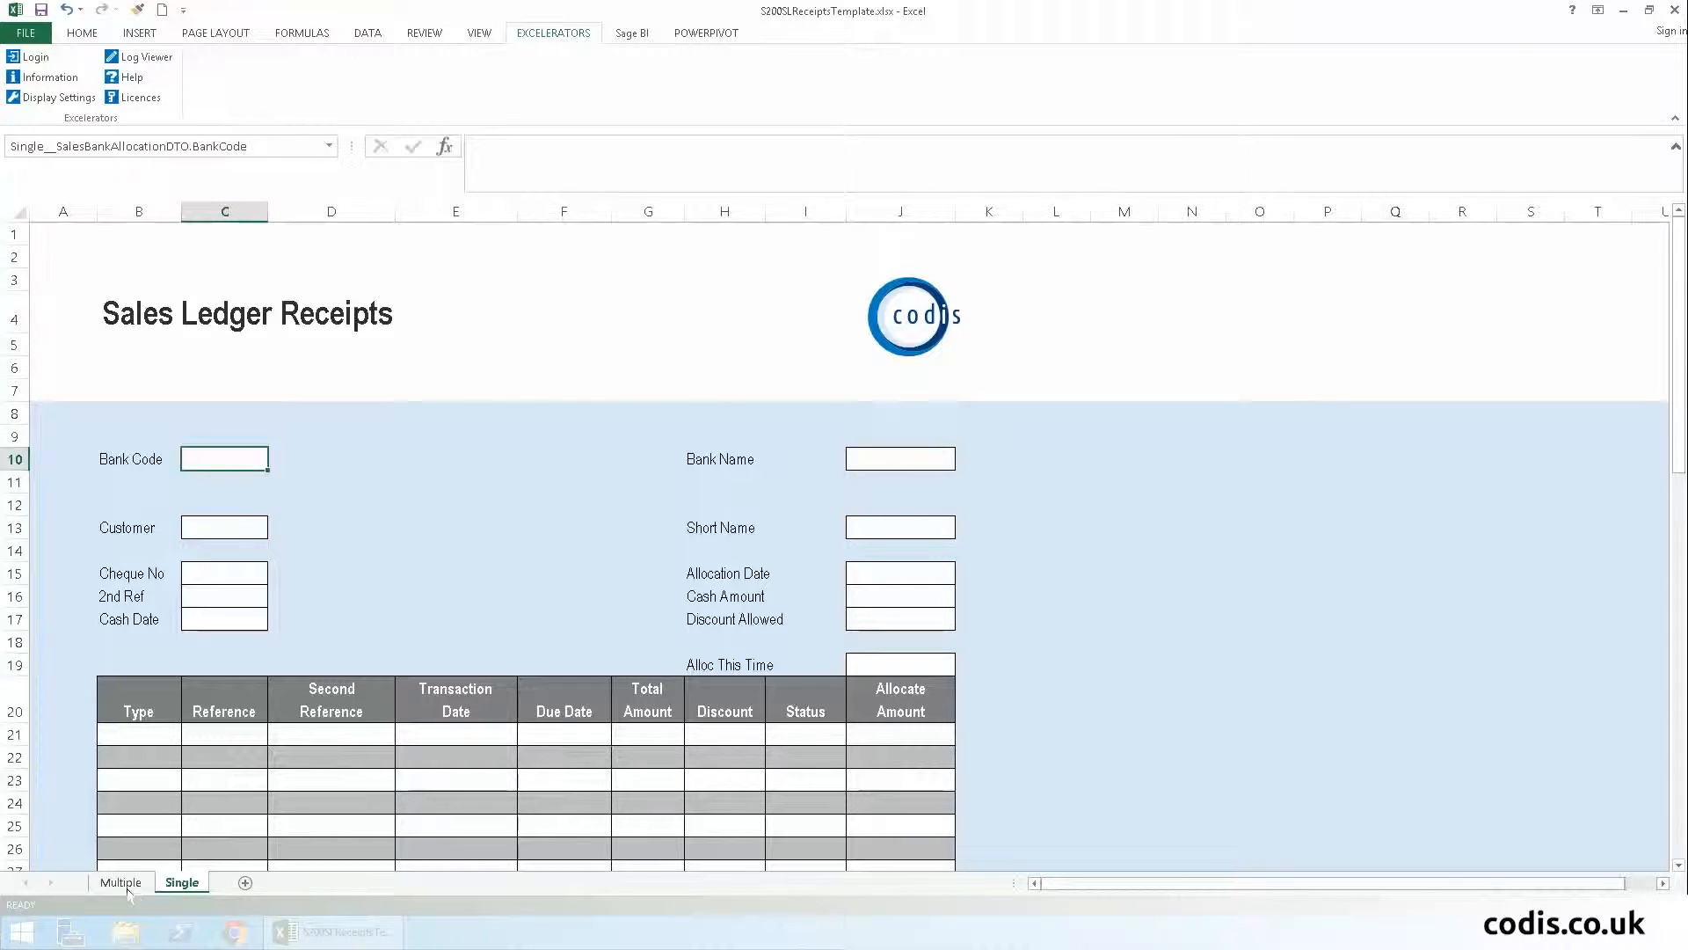
- Preview the receipt layouts, log in to Sage200Demo, and select the Bank Code cell
{"action": "left_click", "coordinate": [121, 882]}
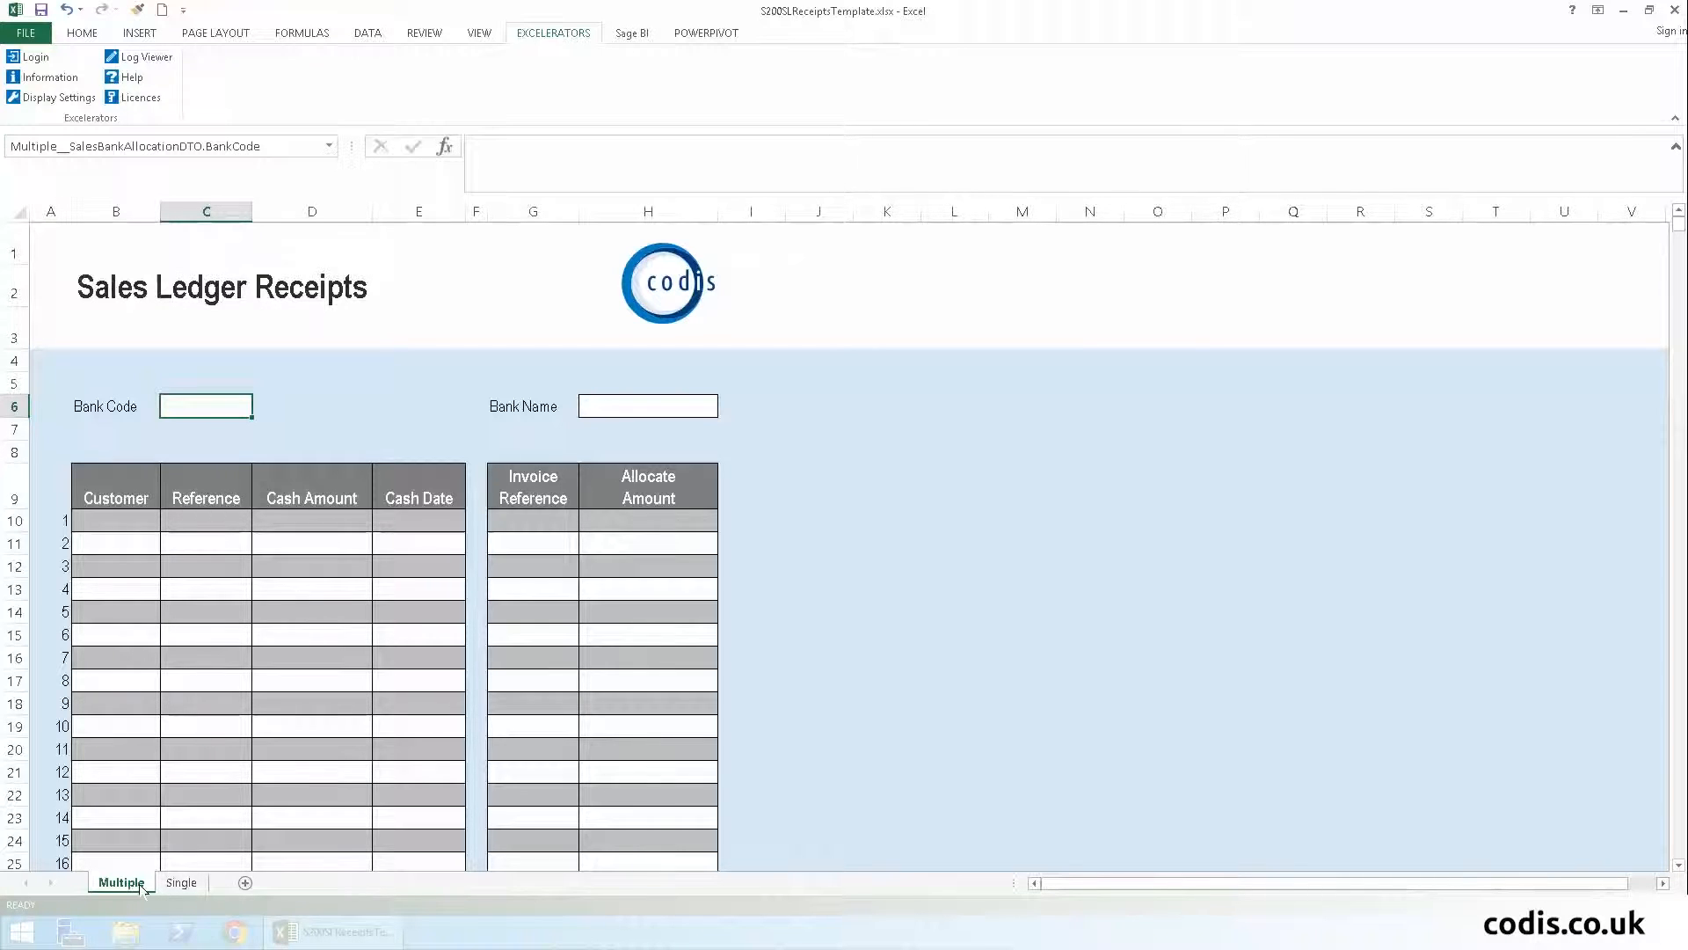
{"action": "left_click", "coordinate": [181, 882]}
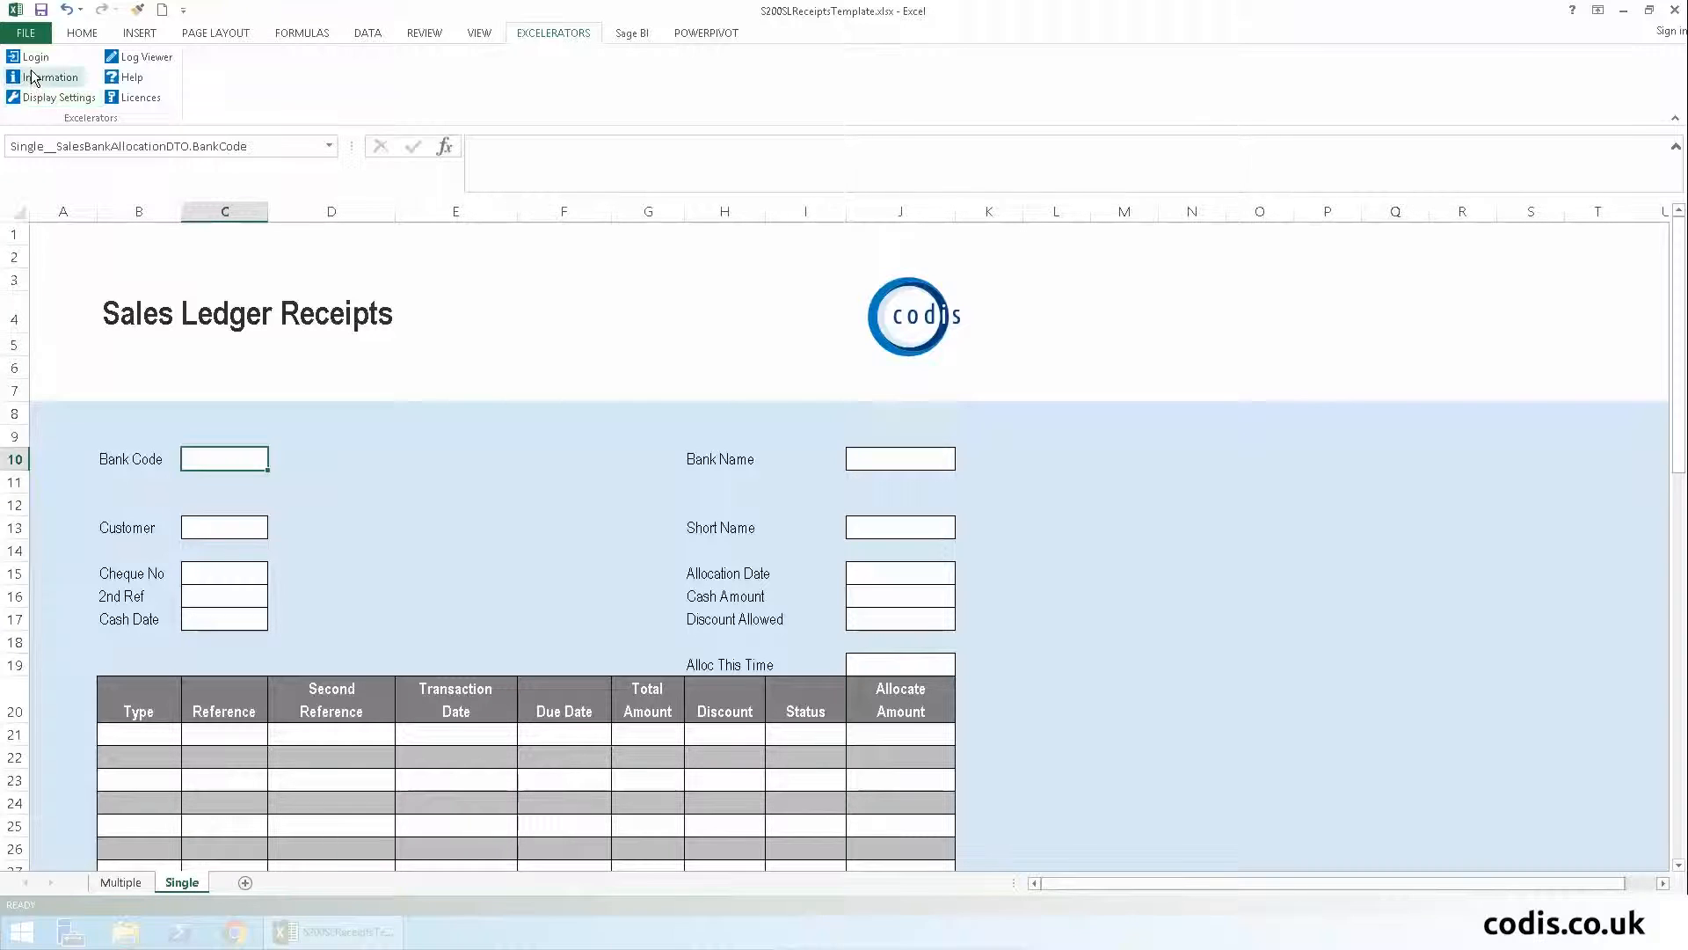
{"action": "left_click", "coordinate": [32, 56]}
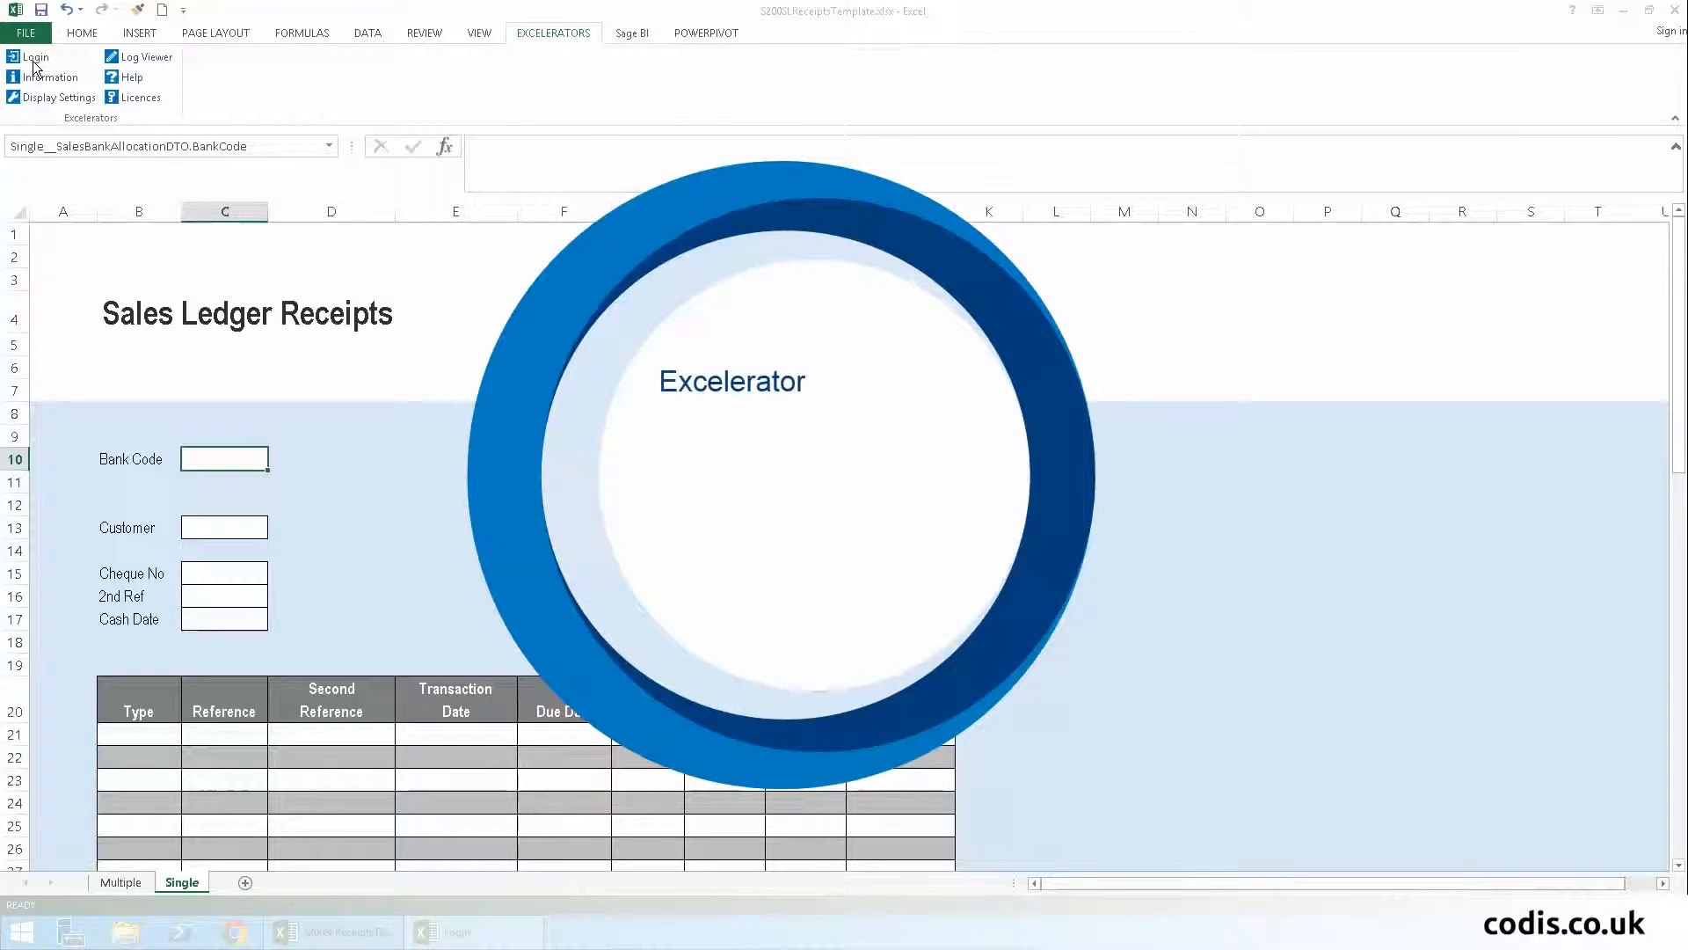
{"action": "left_click", "coordinate": [34, 57]}
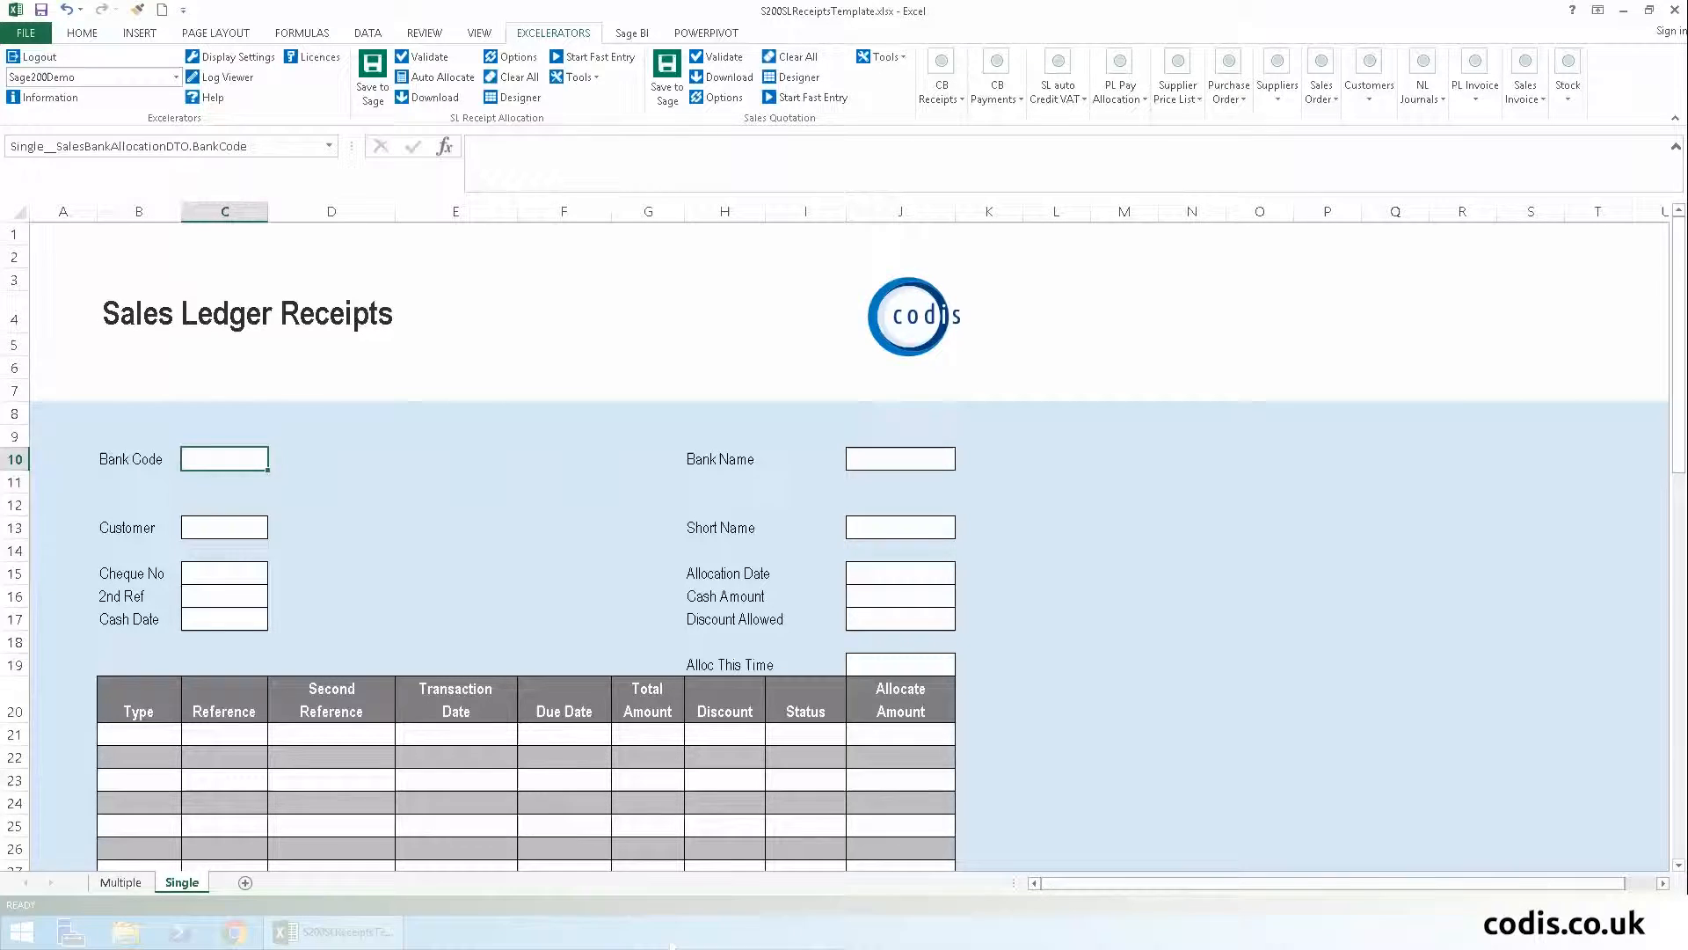
{"action": "left_click", "coordinate": [224, 459]}
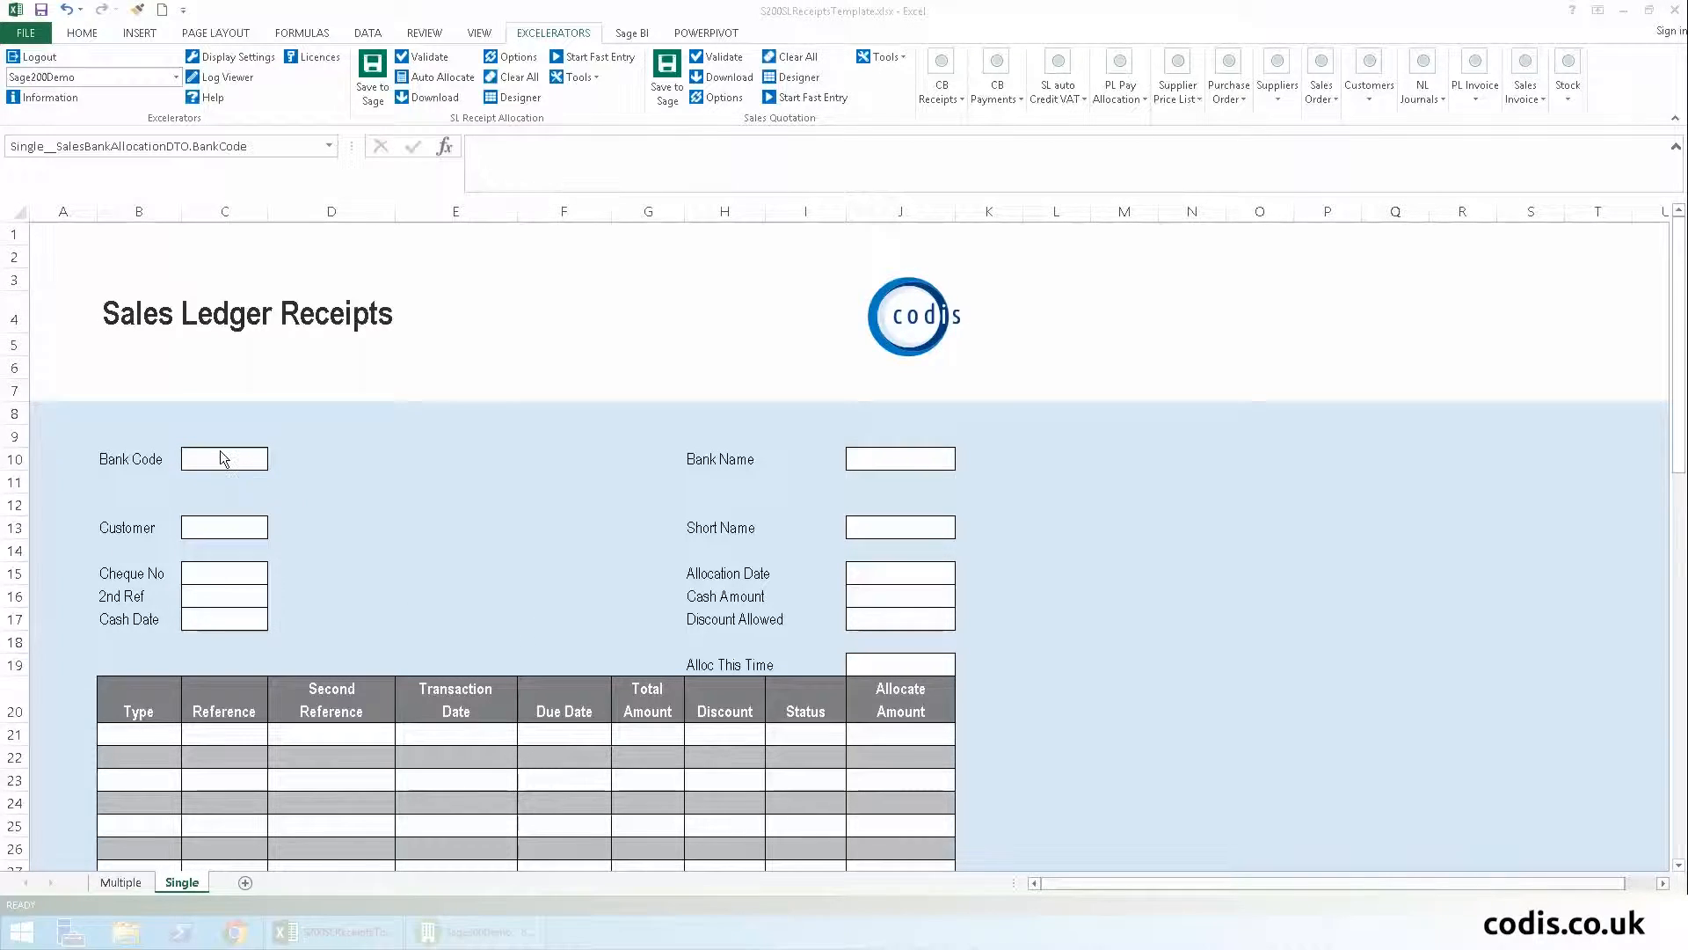
- Browse records to pick bank 1 (Barclays Bank PLC) and customer JIM001
{"action": "right_click", "coordinate": [222, 457]}
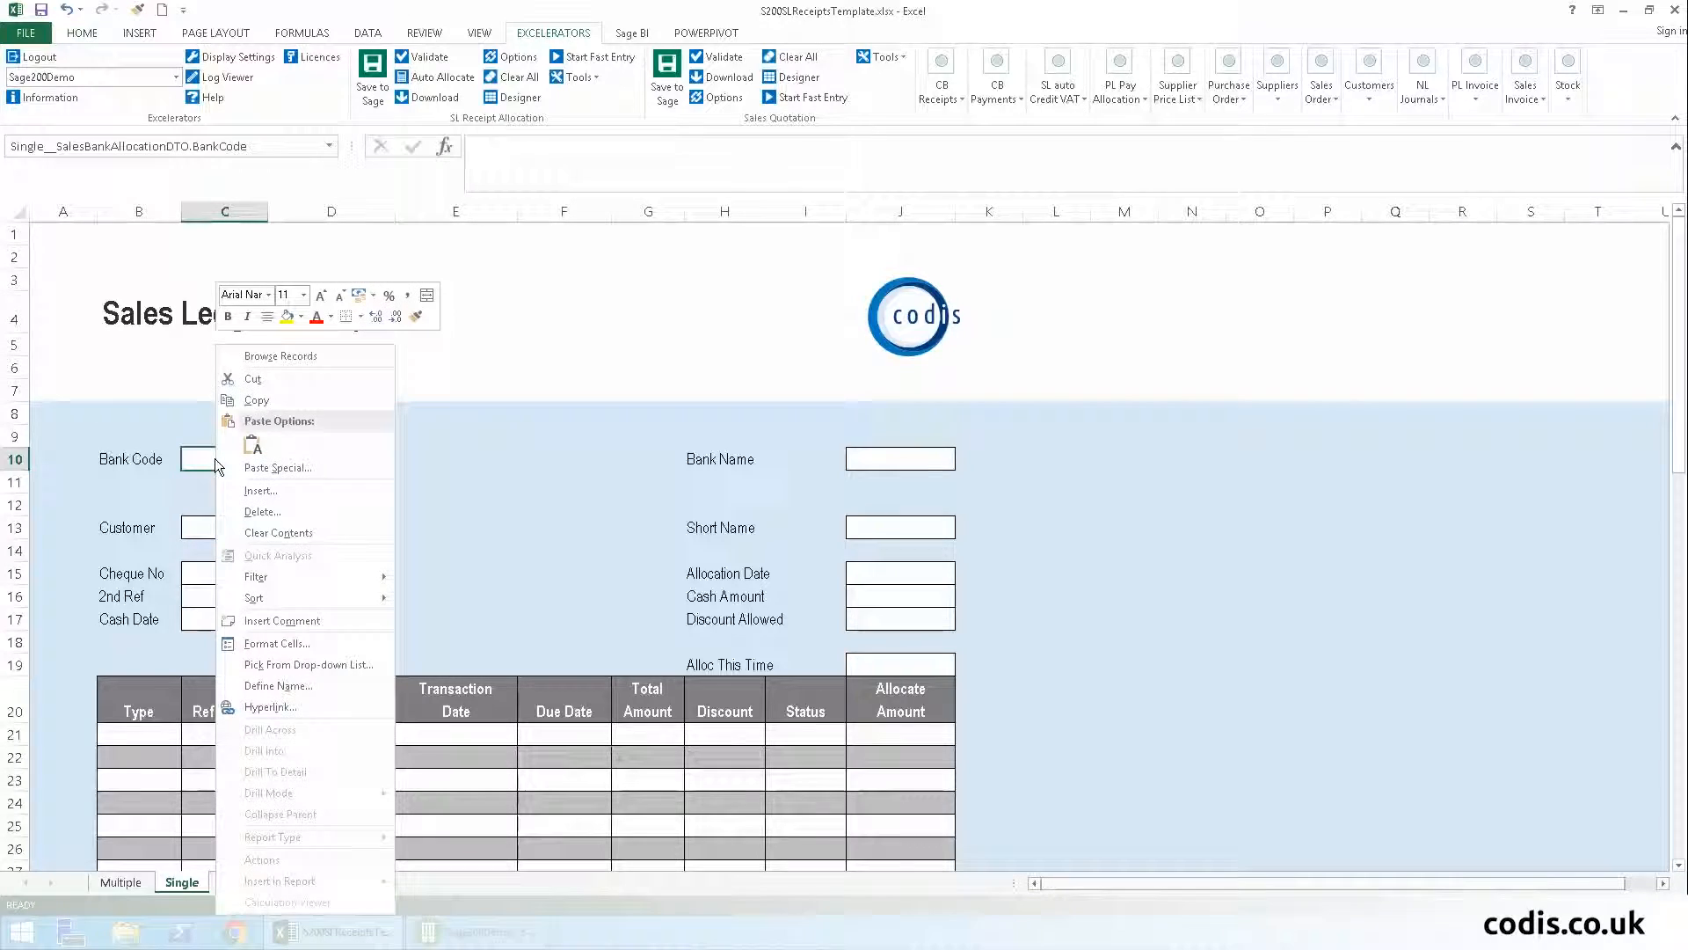
{"action": "left_click", "coordinate": [308, 665]}
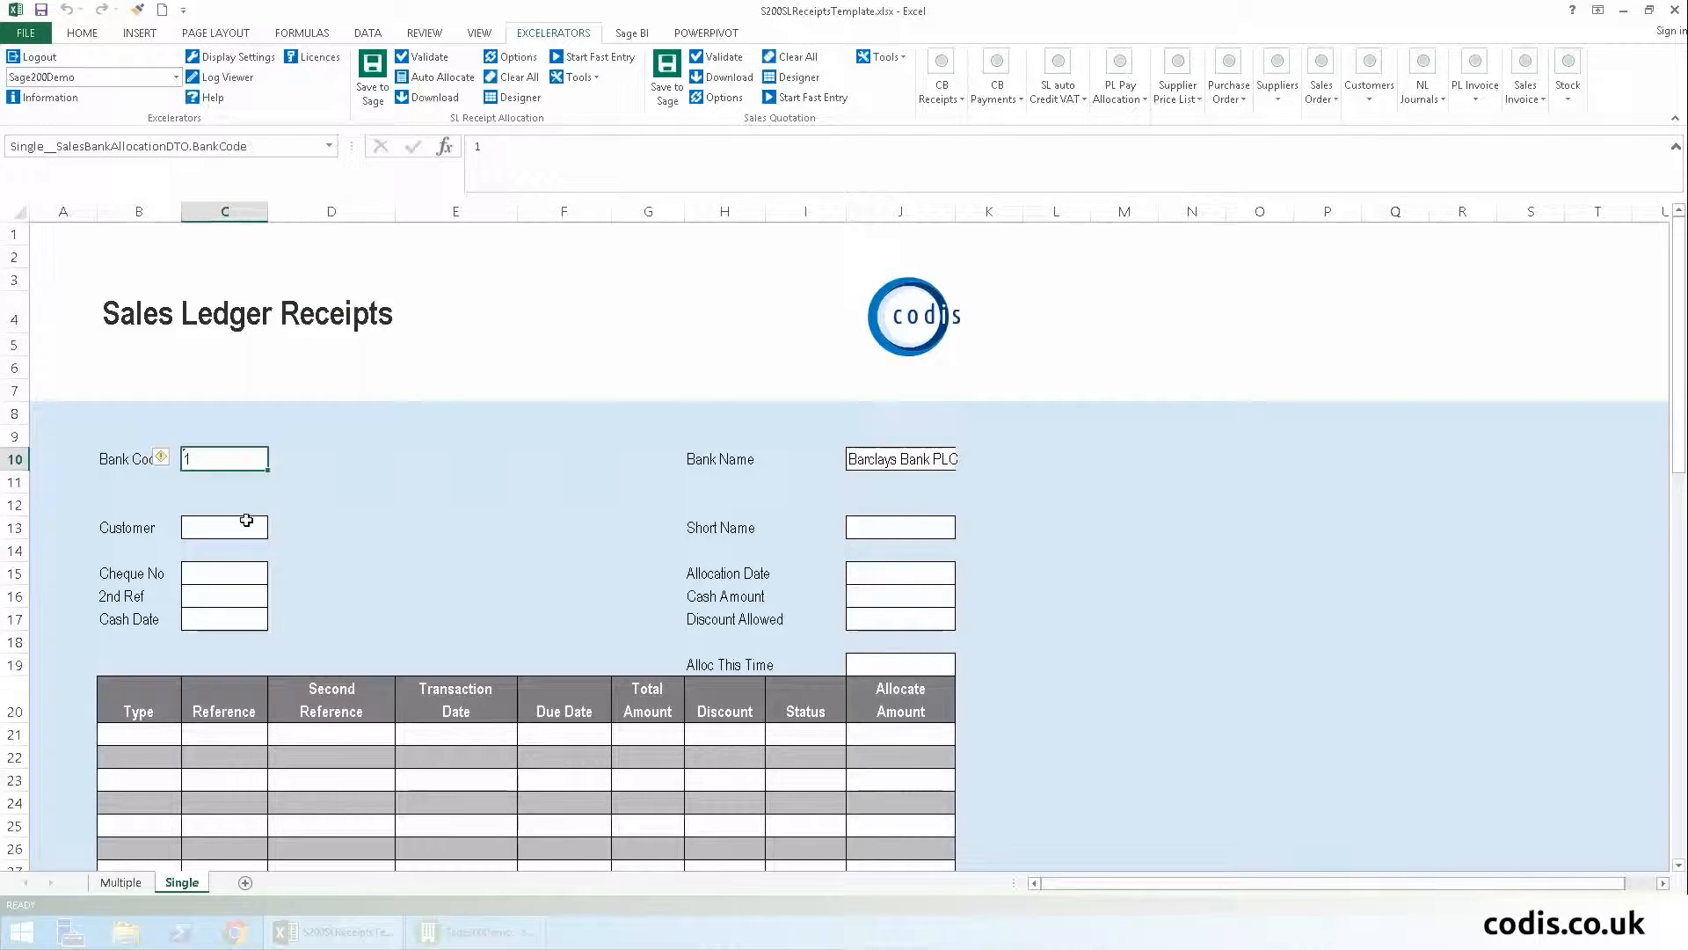
{"action": "right_click", "coordinate": [224, 526]}
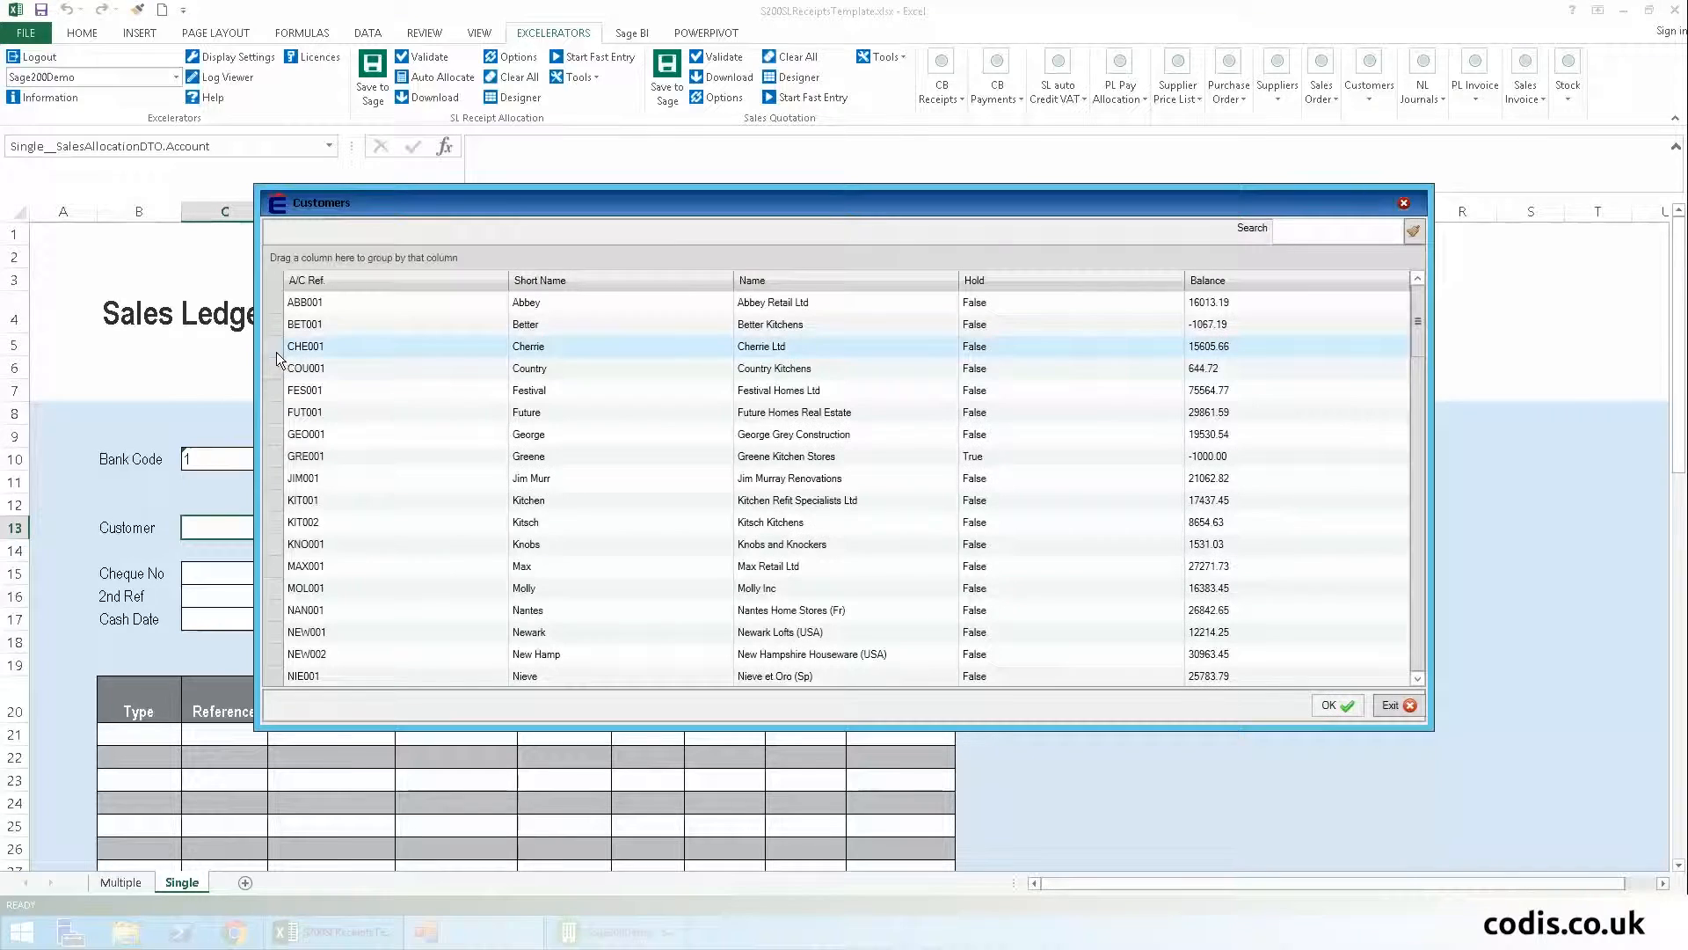
{"action": "left_click", "coordinate": [528, 369]}
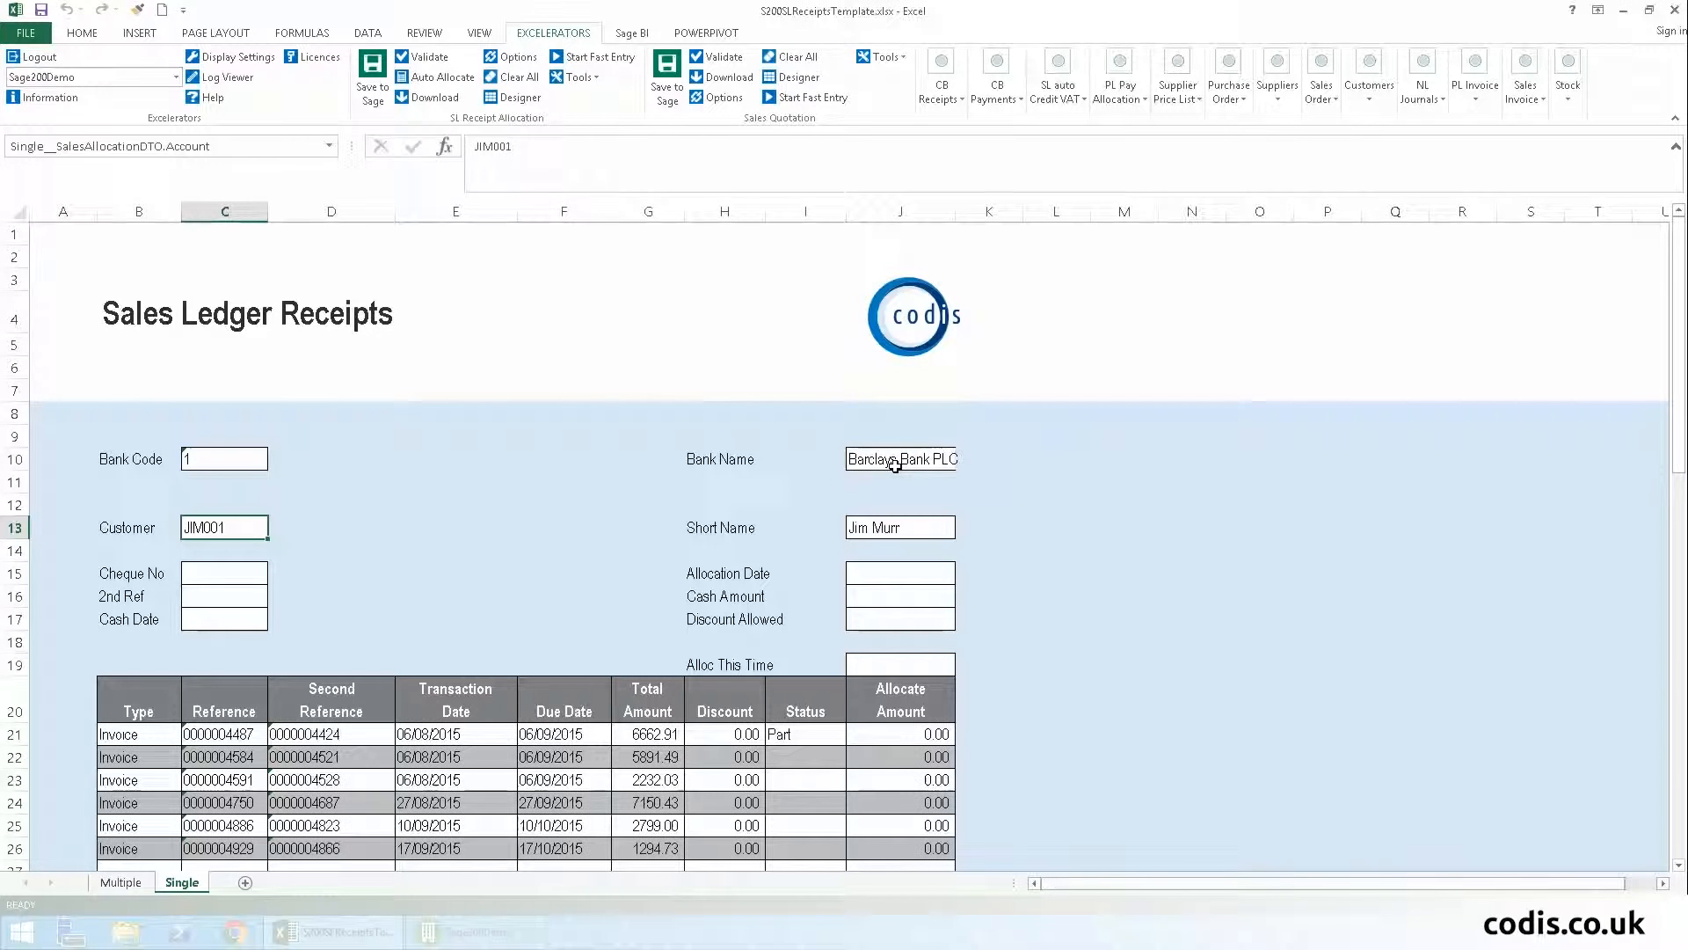
{"action": "right_click", "coordinate": [898, 571]}
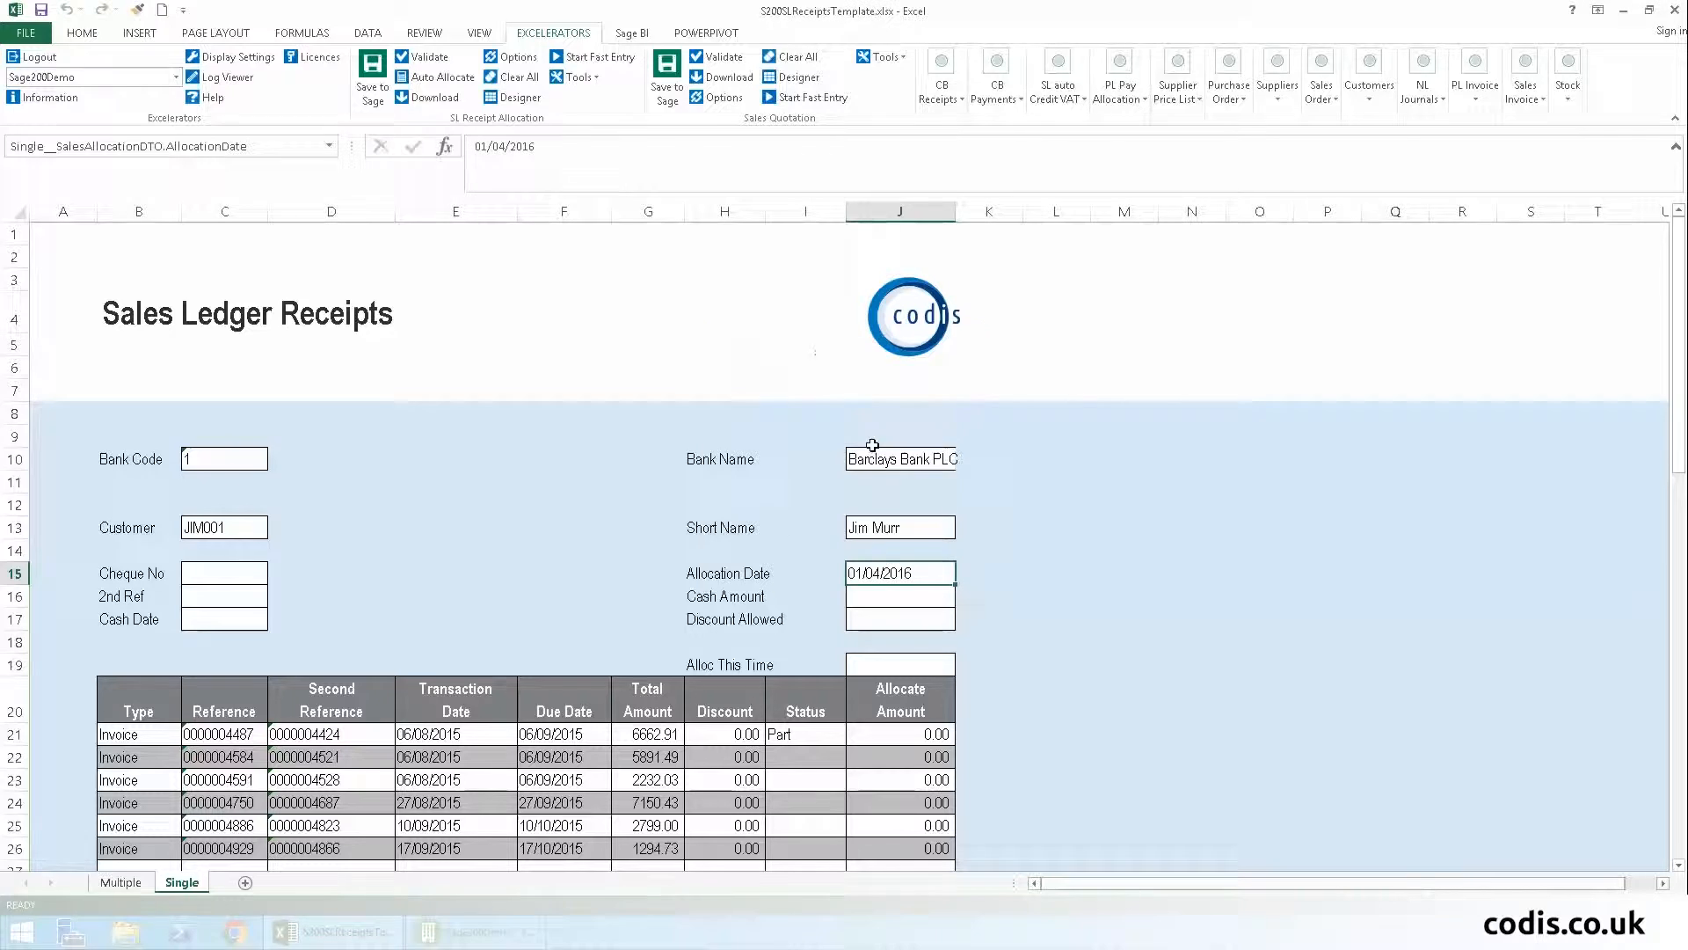
{"action": "type", "text": "1294.73"}
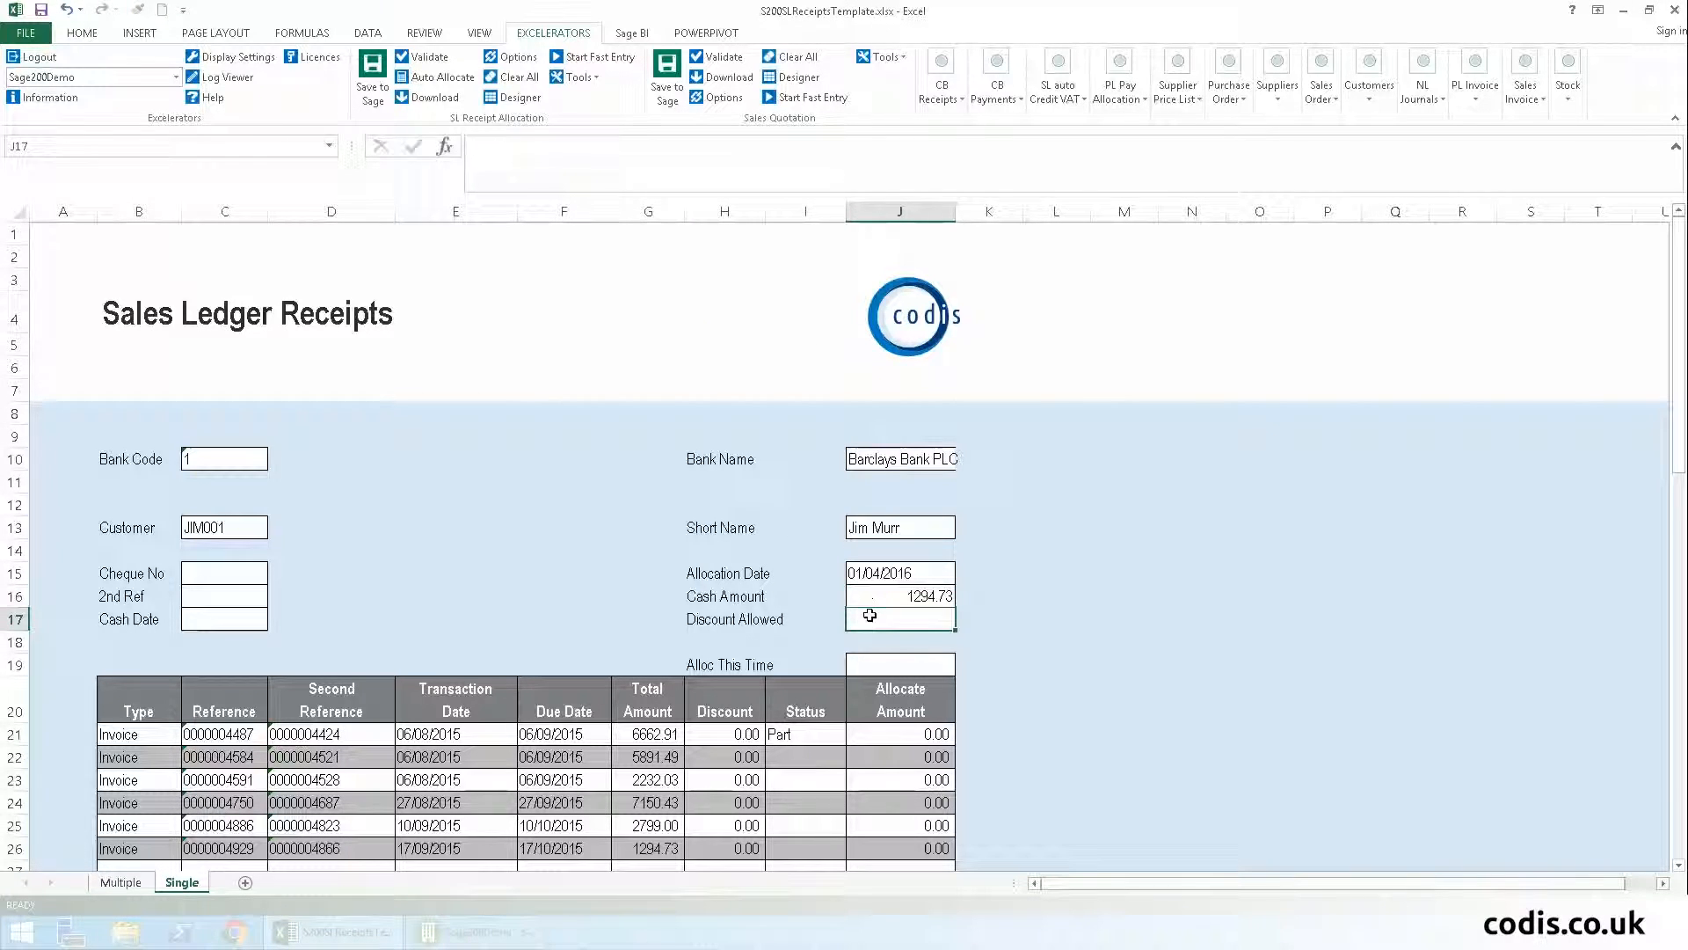
{"action": "left_click", "coordinate": [900, 665]}
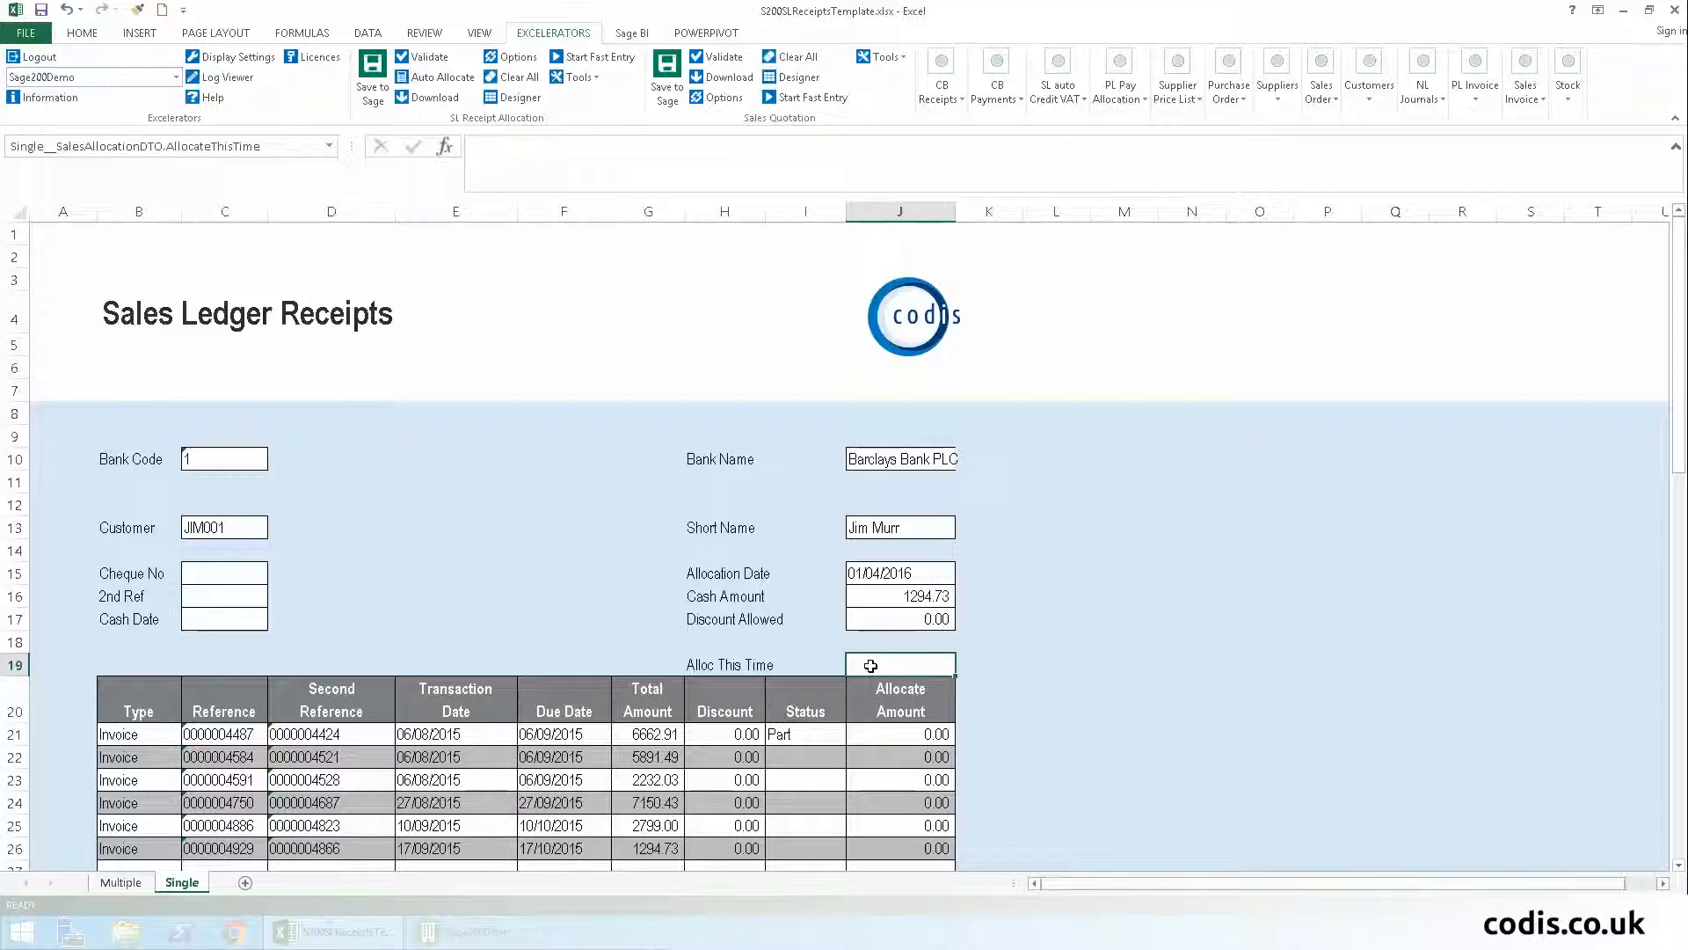
{"action": "type", "text": "1294.73"}
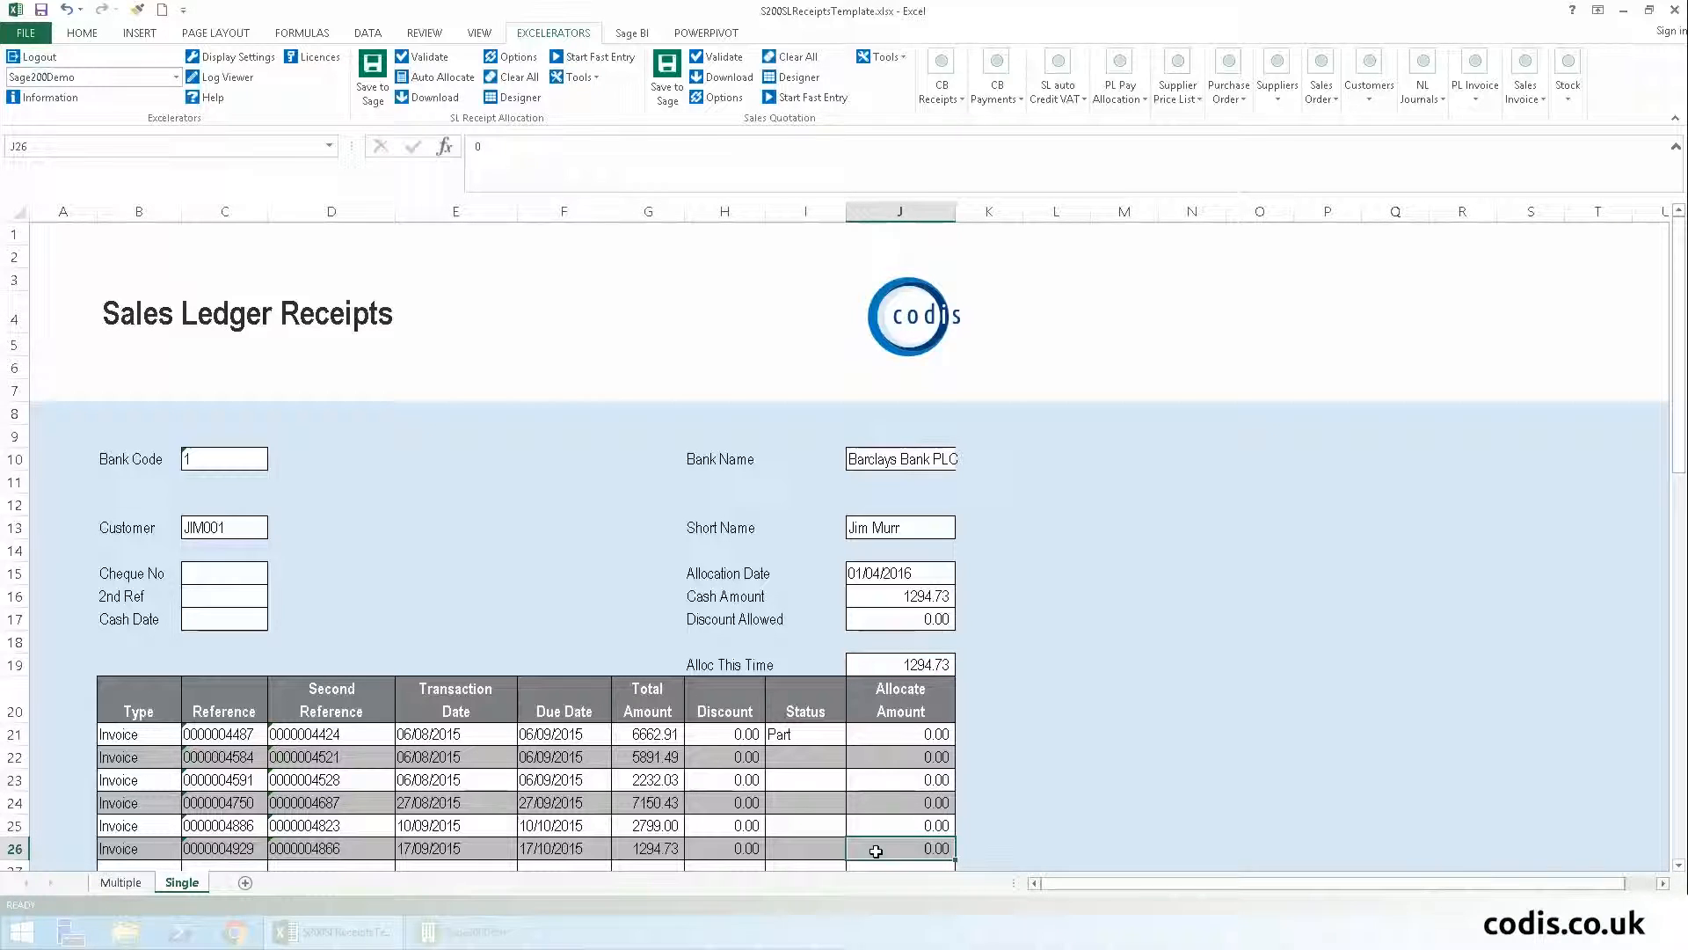
{"action": "type", "text": "1294"}
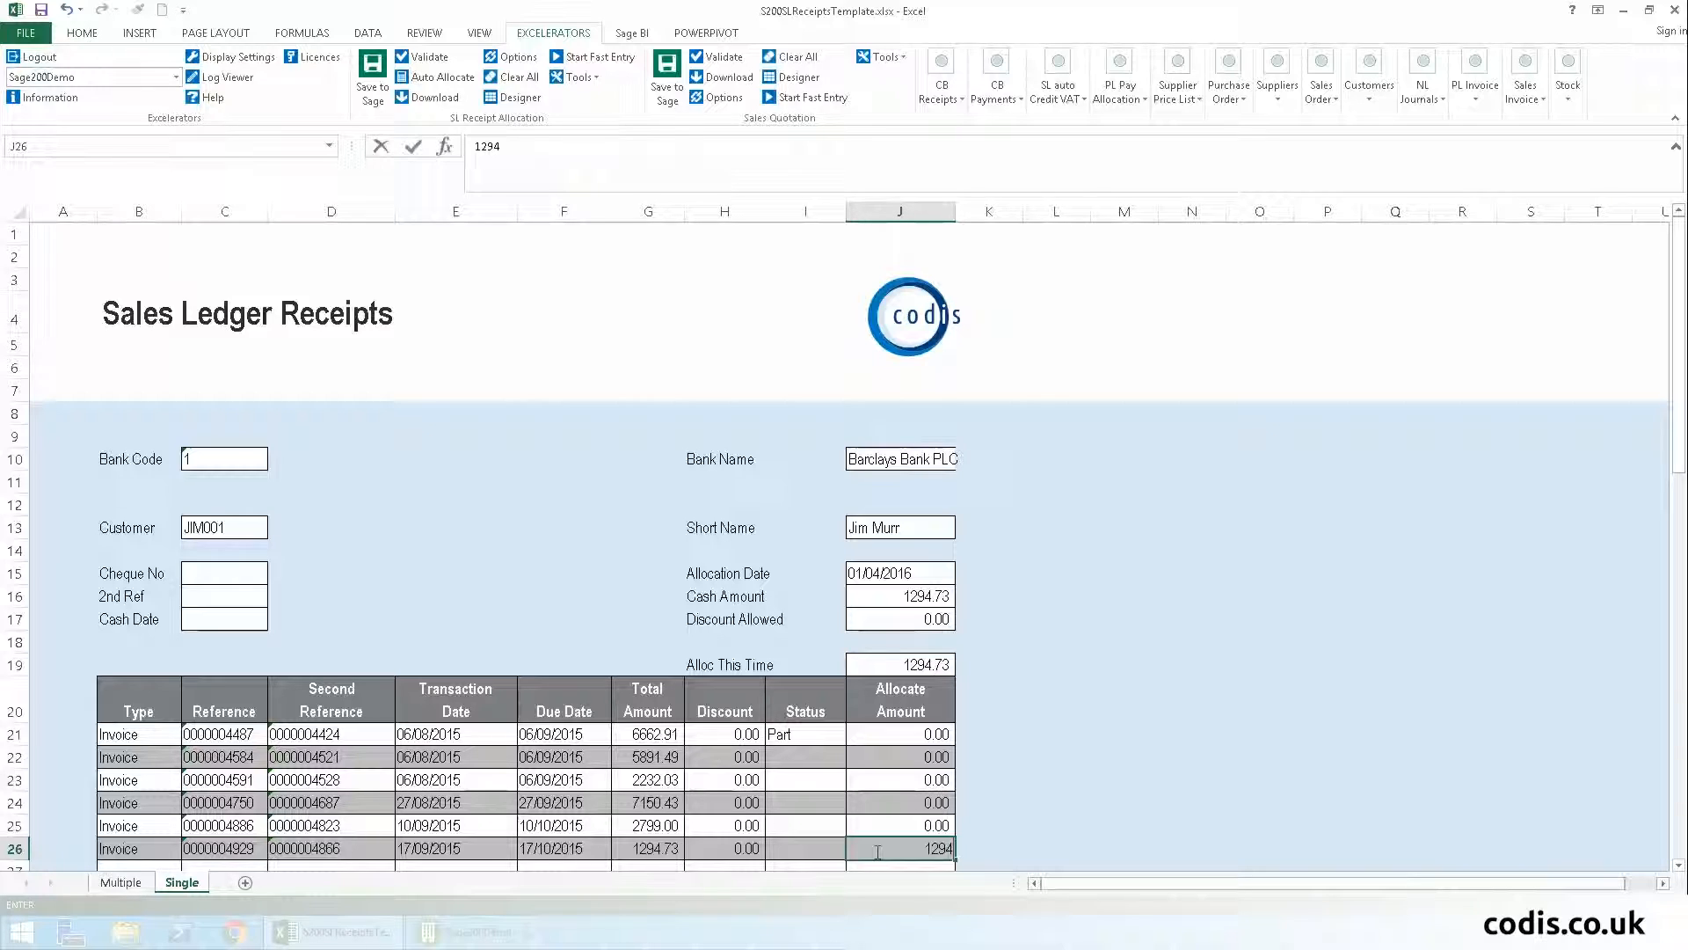
{"action": "type", "text": "1294.73"}
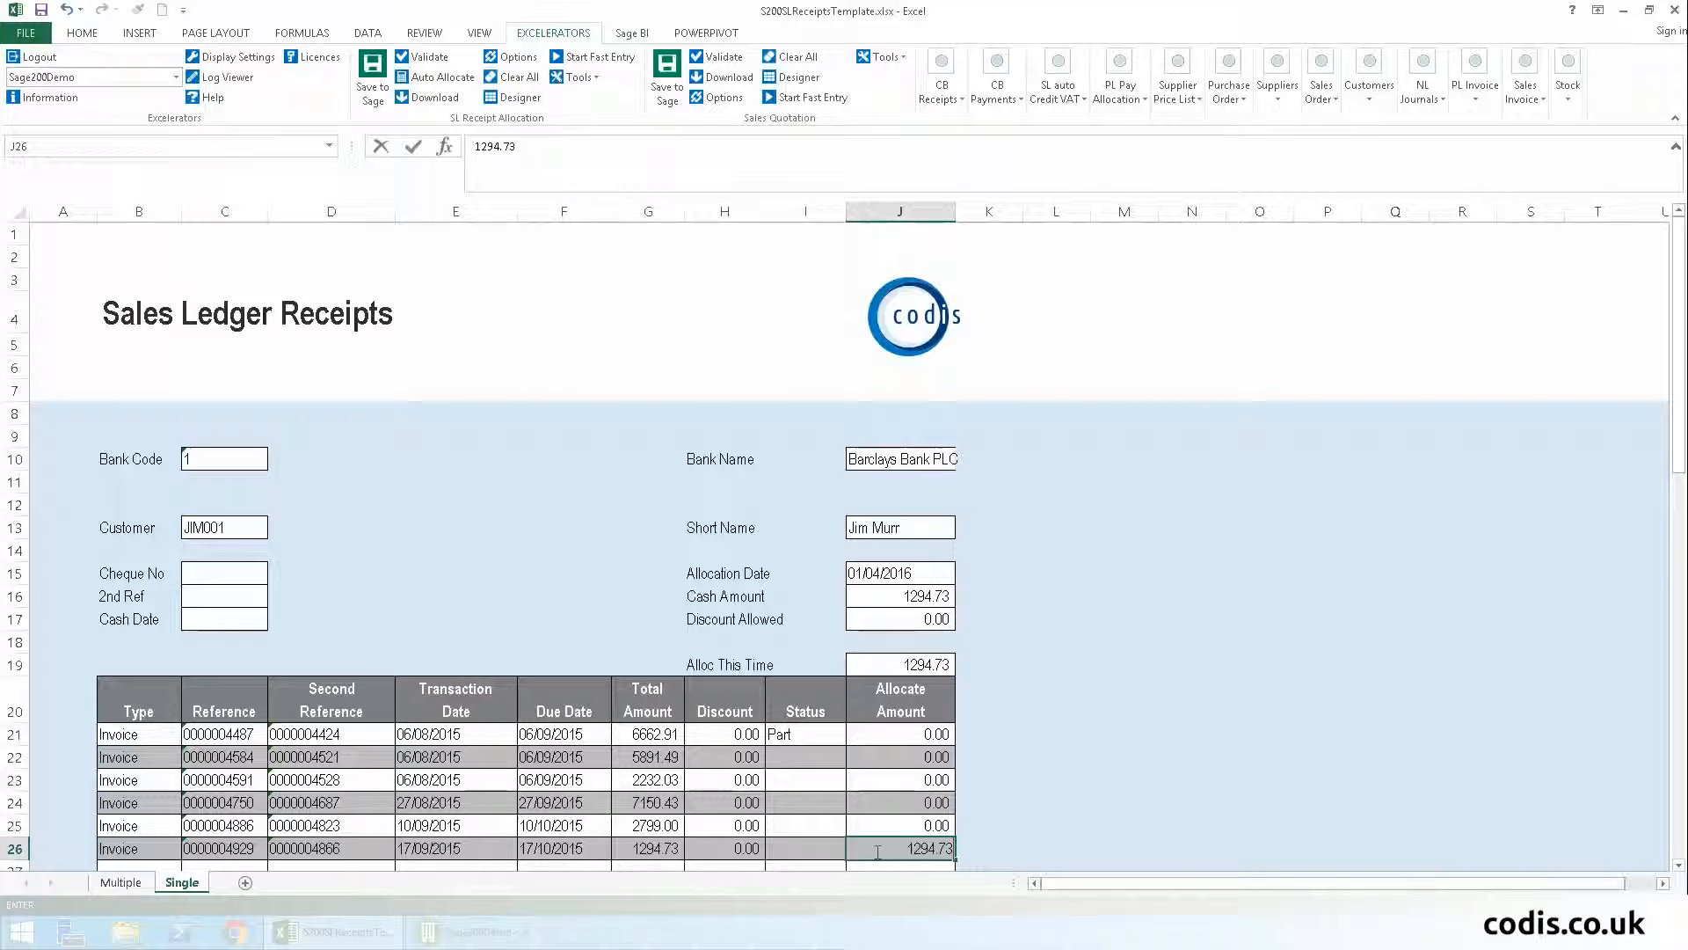
- Enter cheque number 000098 and second reference JIMM1 on the receipt
{"action": "left_click", "coordinate": [222, 572]}
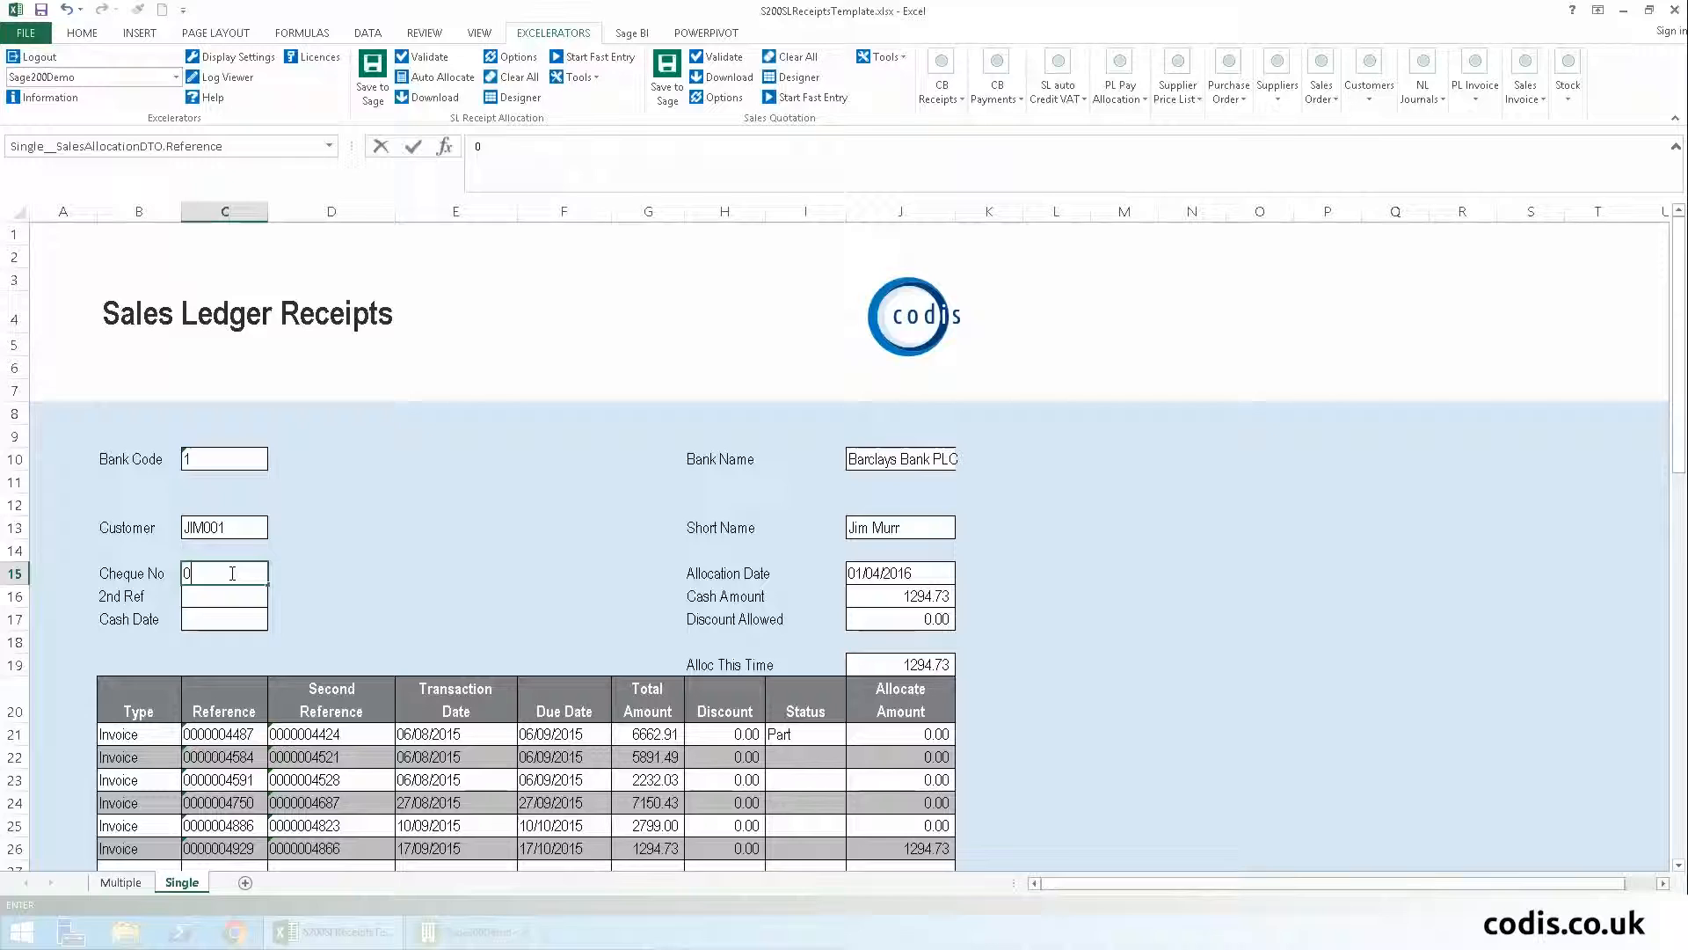
{"action": "type", "text": "000098"}
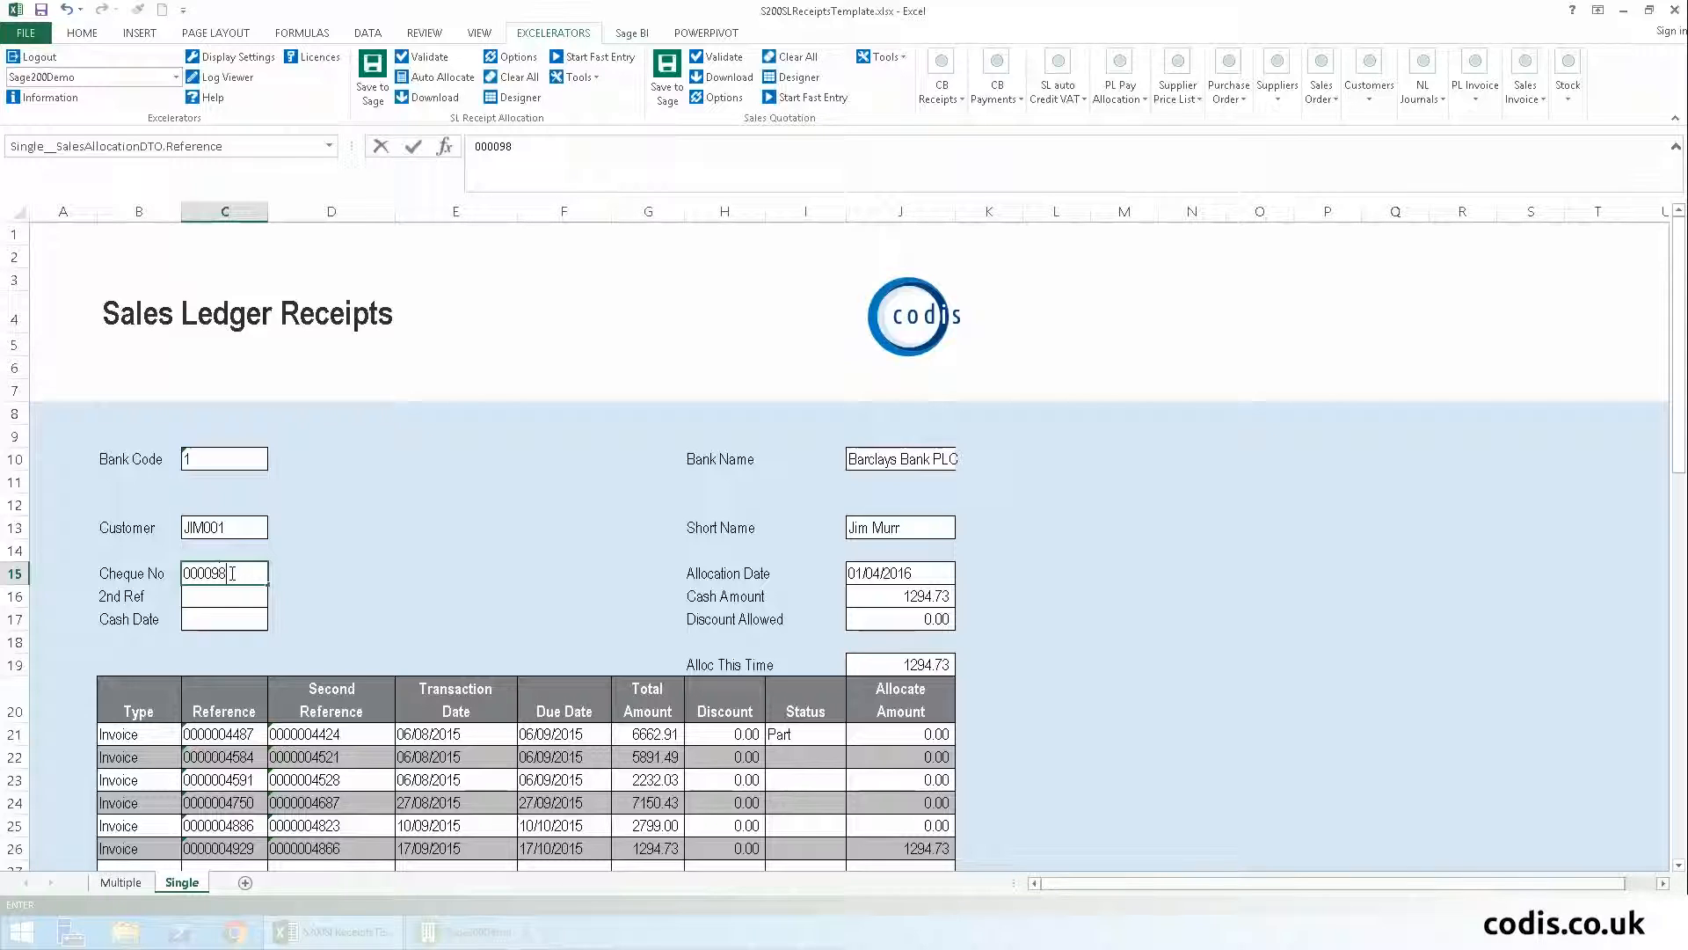
{"action": "left_click", "coordinate": [222, 595]}
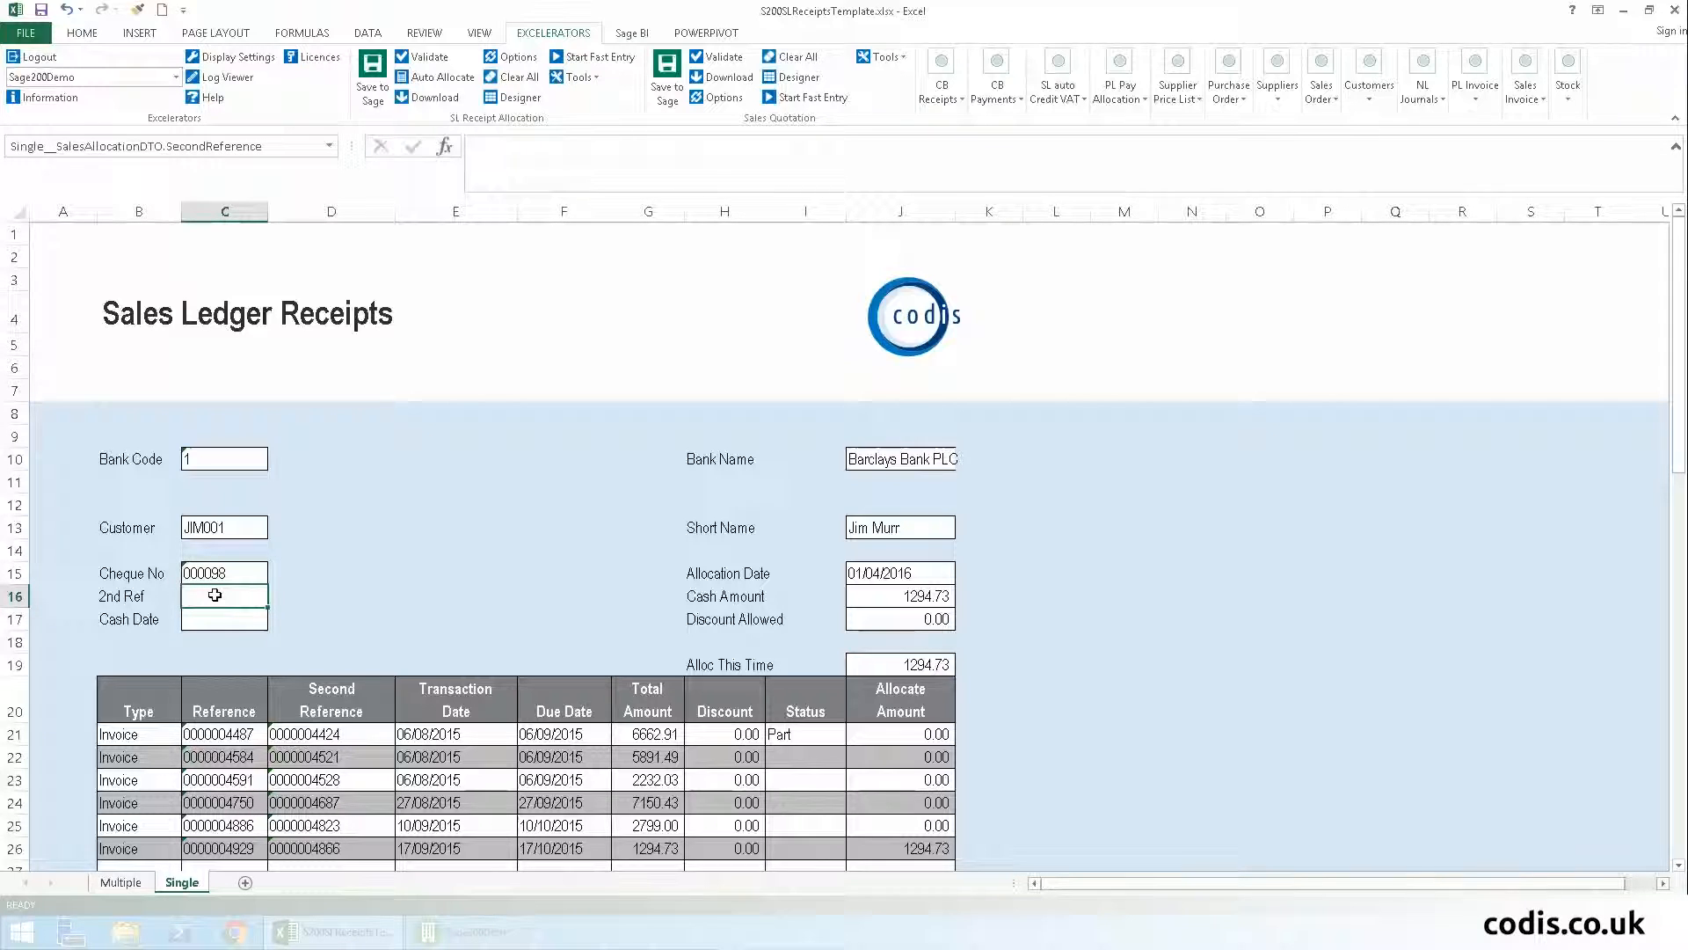
{"action": "type", "text": "JIMM1"}
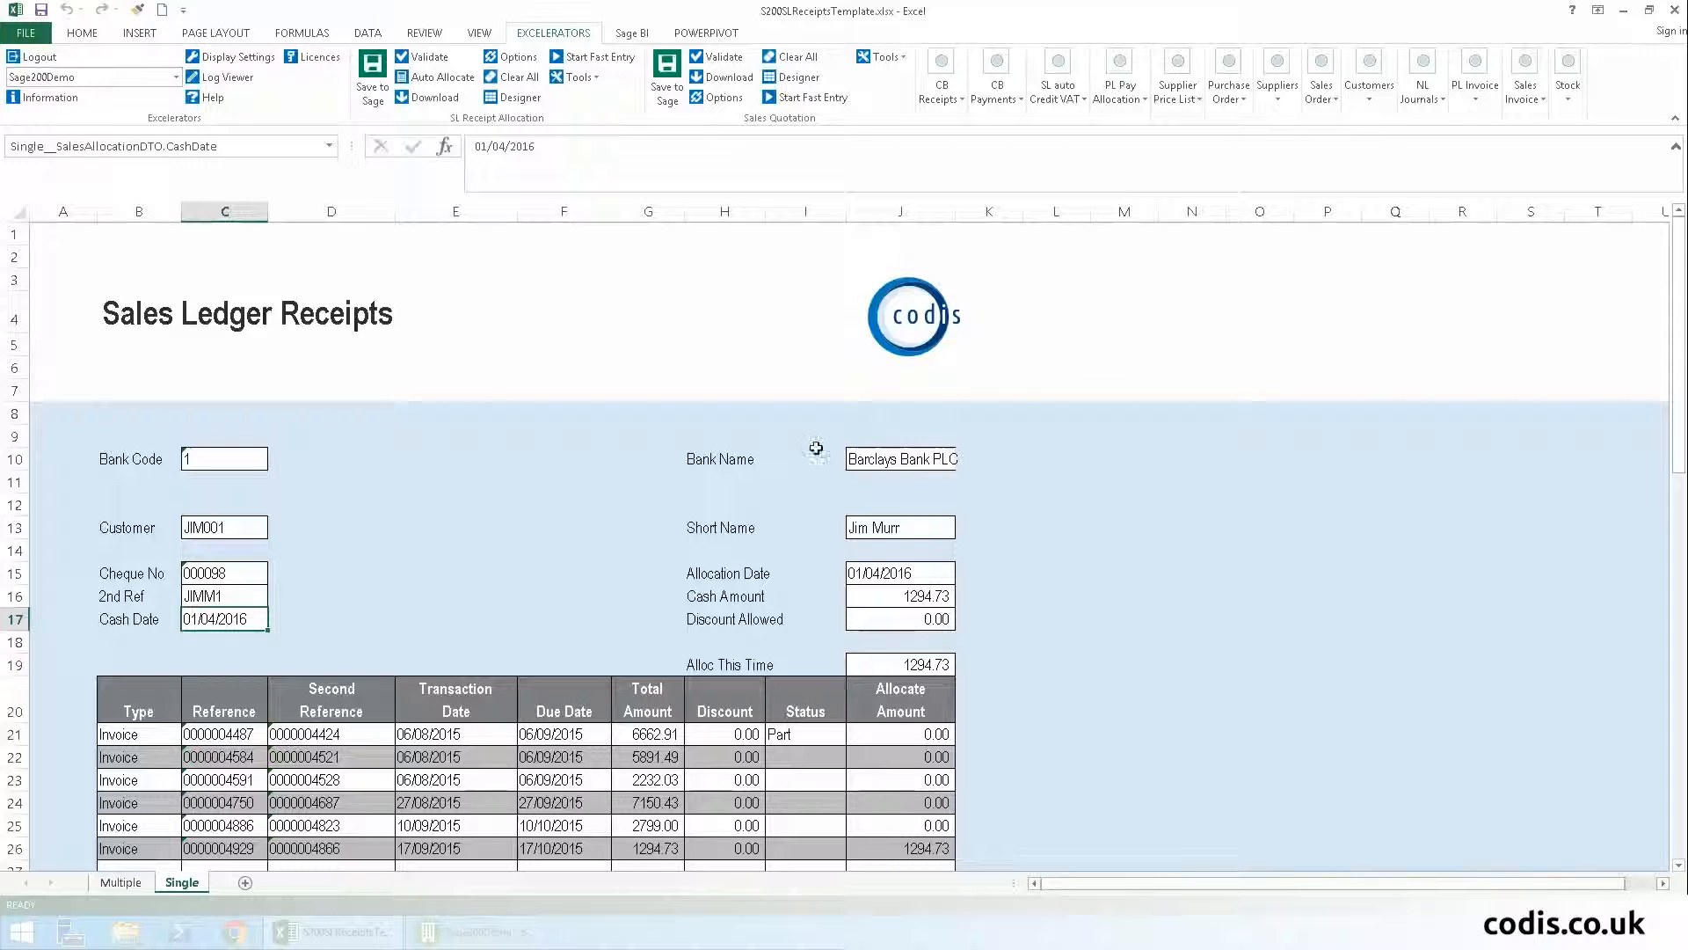
- Validate the receipt and dismiss the 'No errors found' alert
{"action": "left_click", "coordinate": [428, 56]}
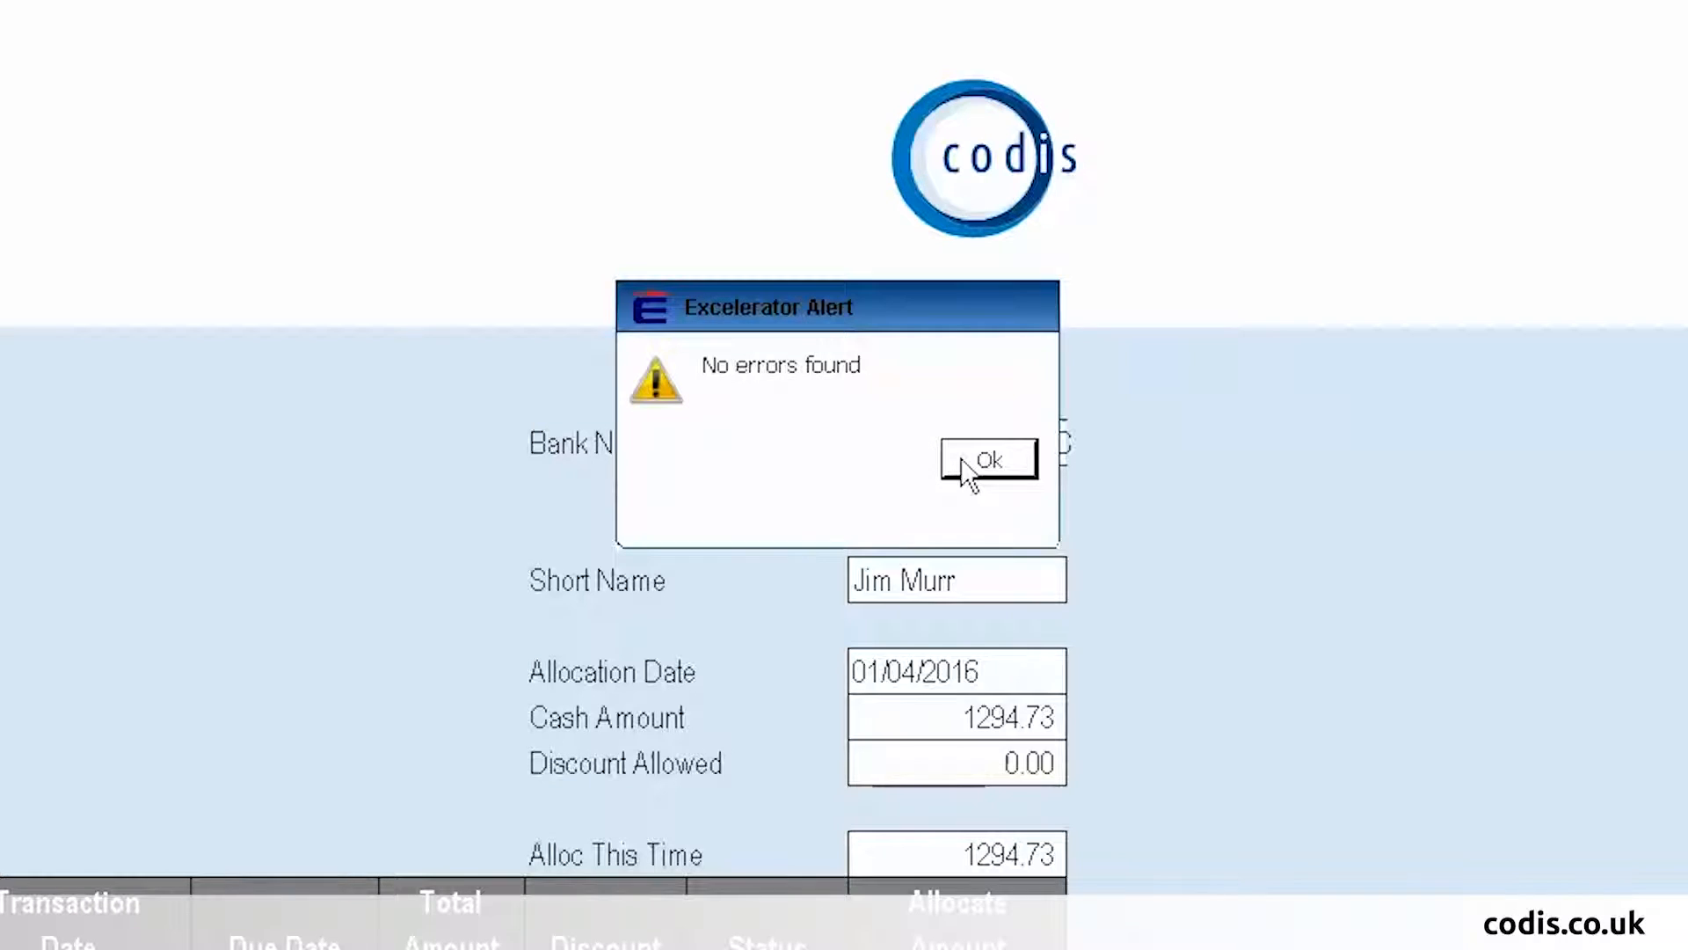
{"action": "left_click", "coordinate": [987, 459]}
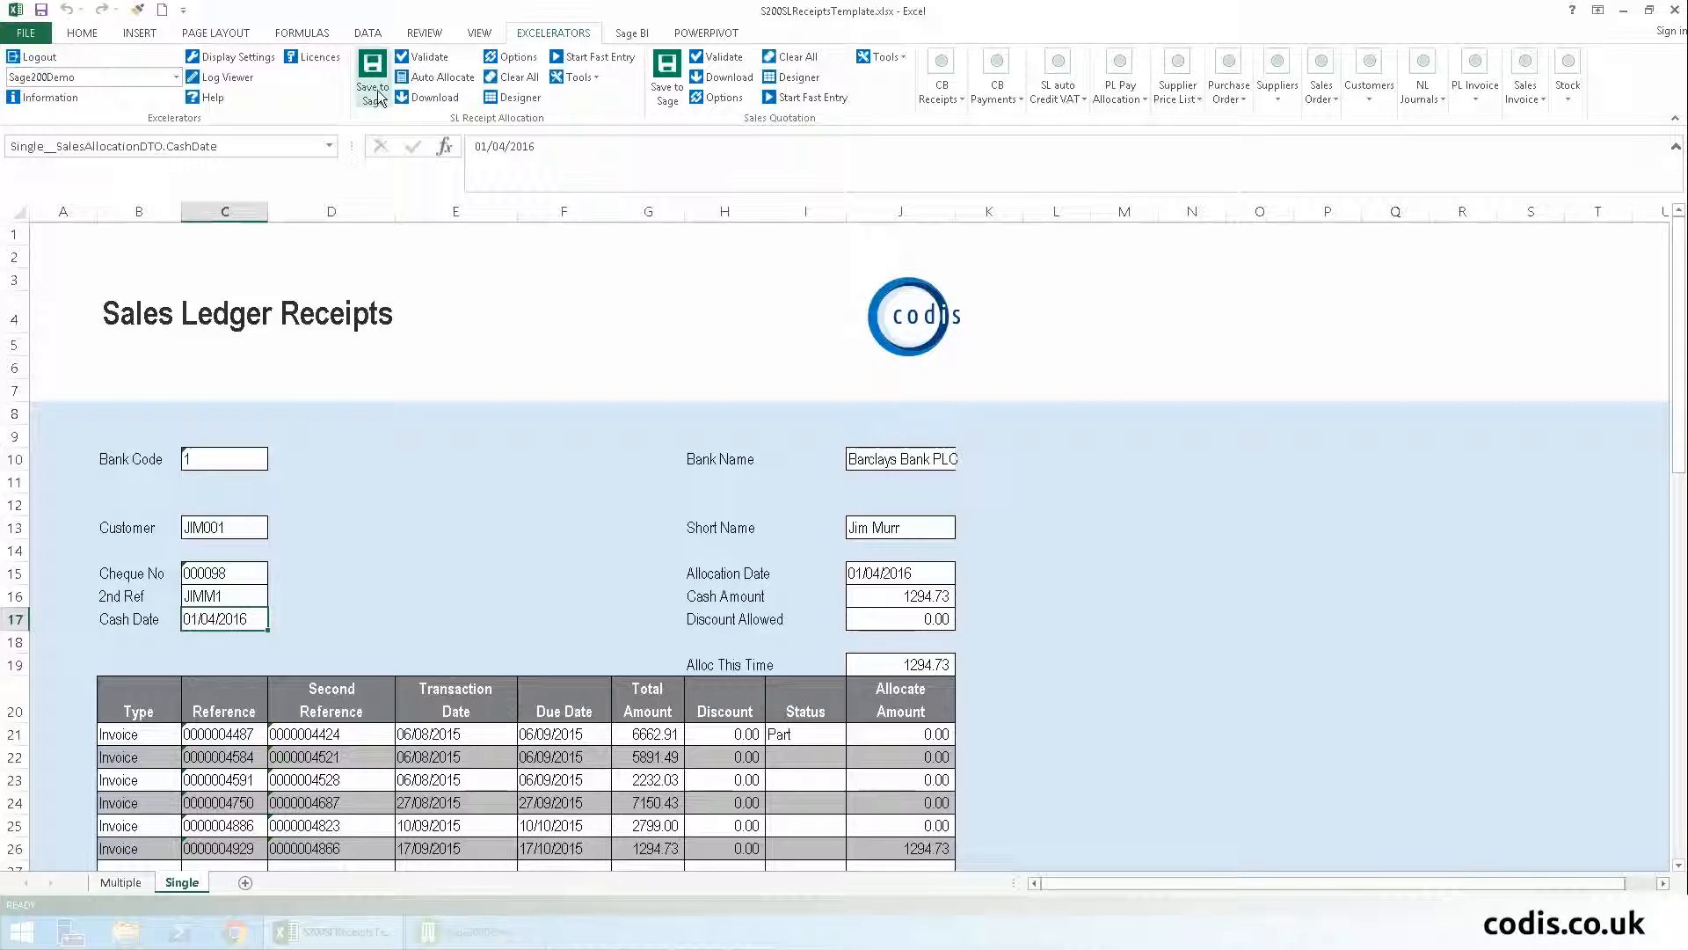
- Save the JIM001 receipt to Sage200Demo and acknowledge the 'Allocation done' message
{"action": "left_click", "coordinate": [371, 73]}
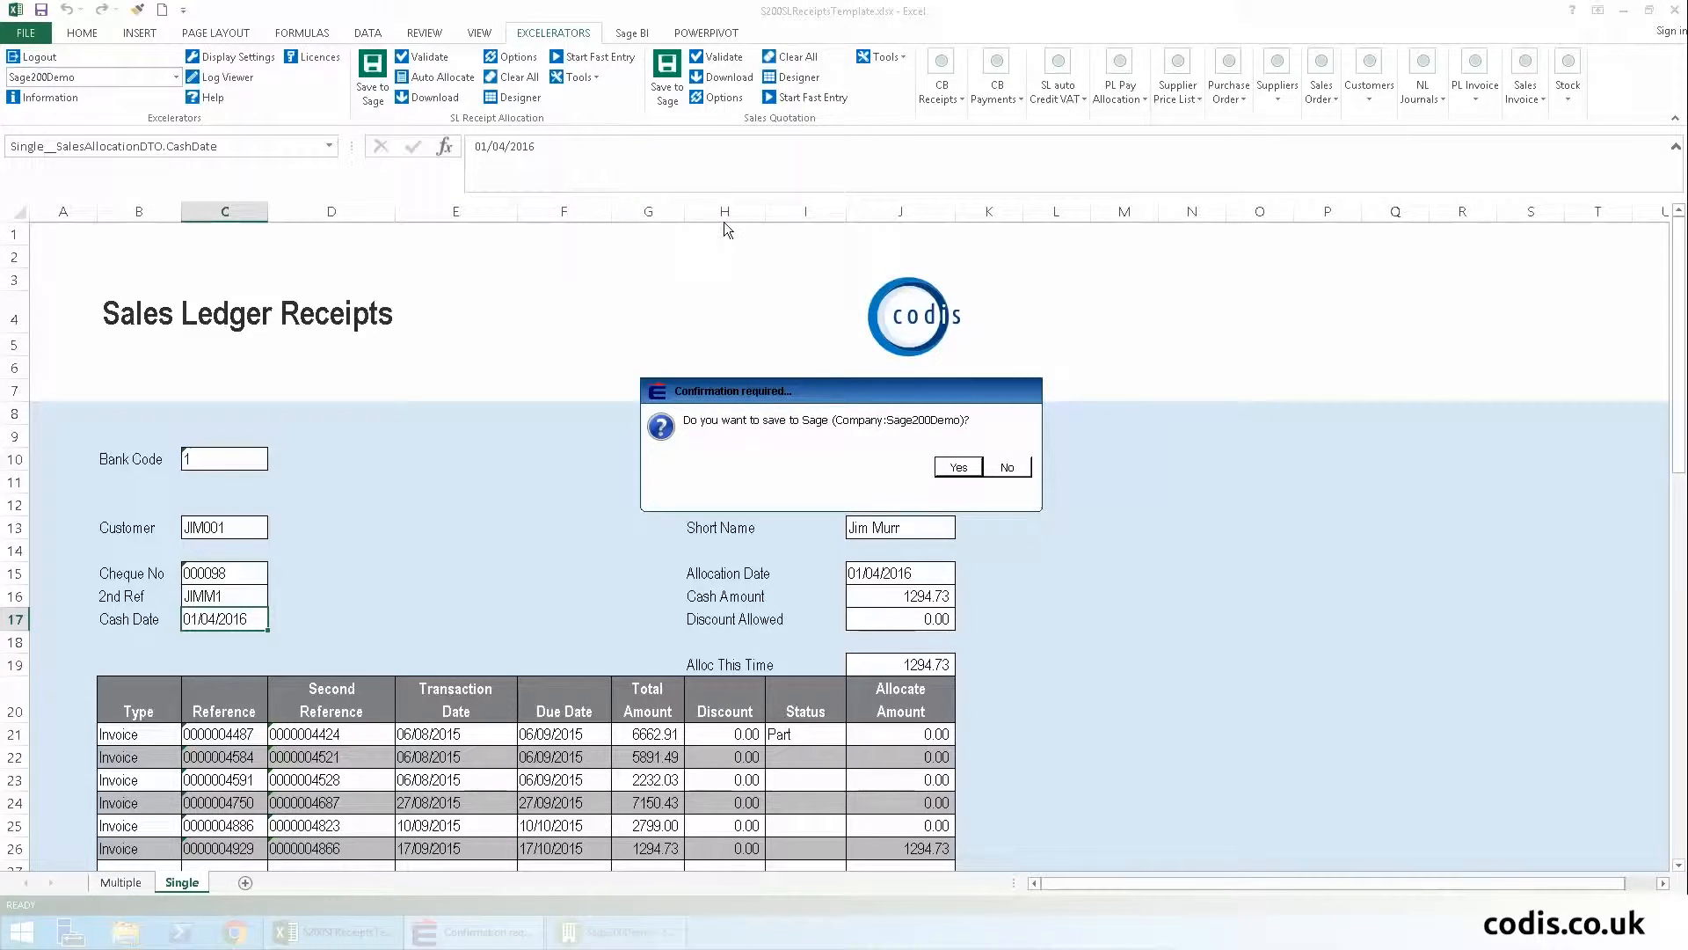
{"action": "left_click", "coordinate": [956, 466]}
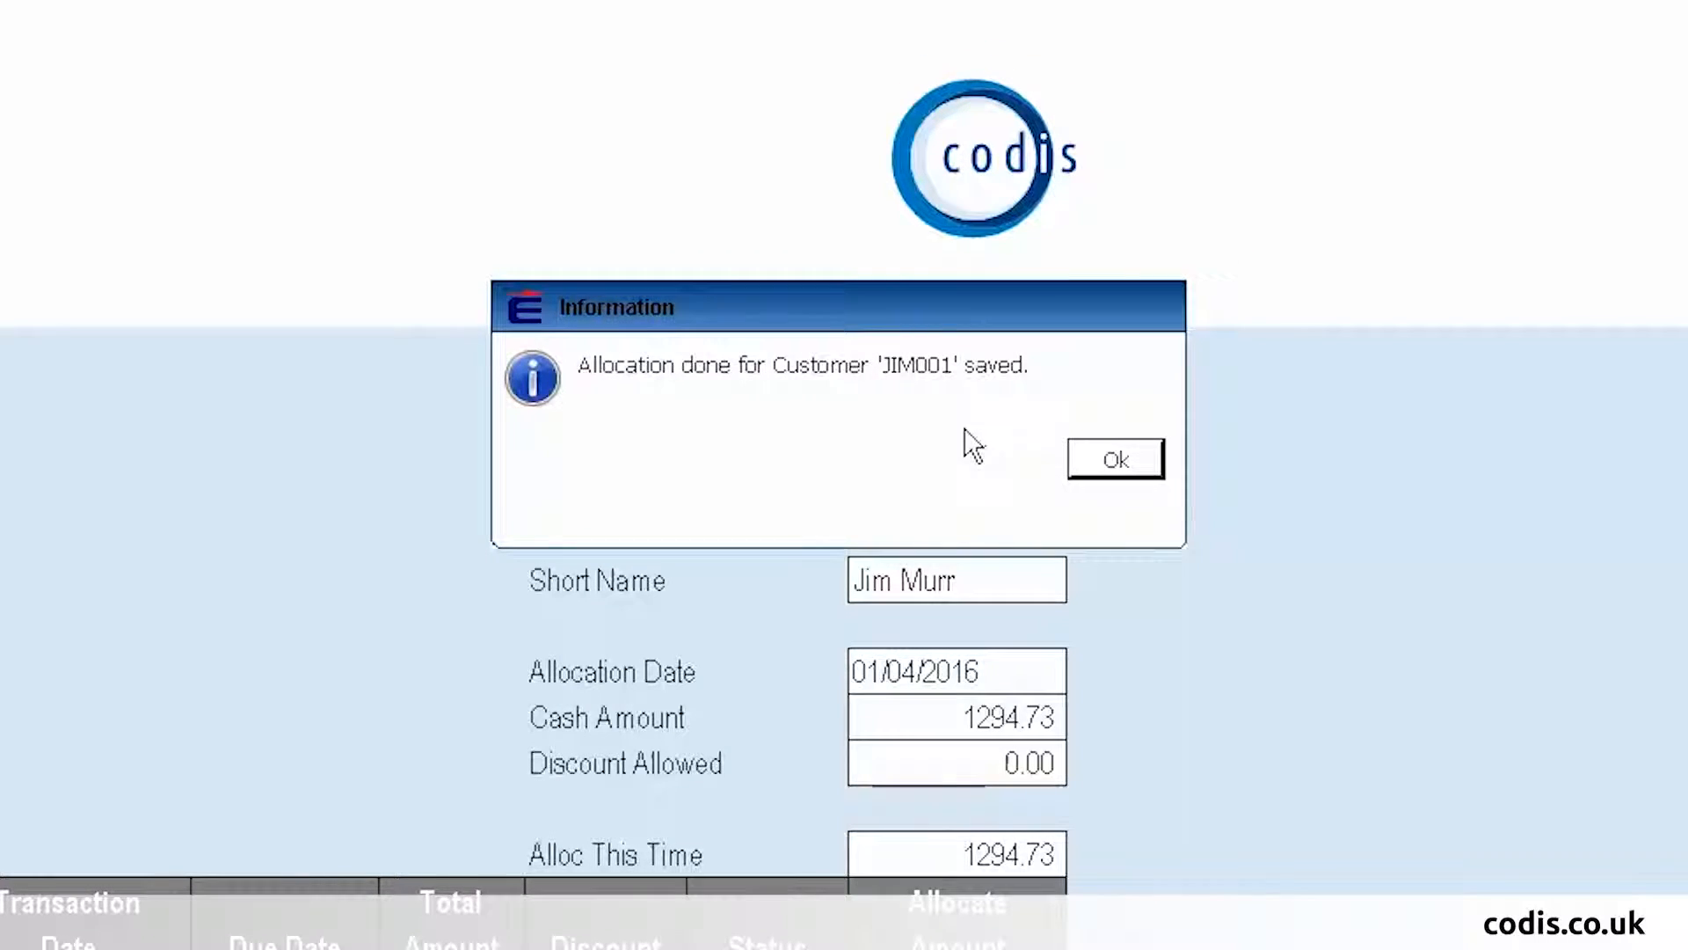
{"action": "mouse_move", "coordinate": [883, 409]}
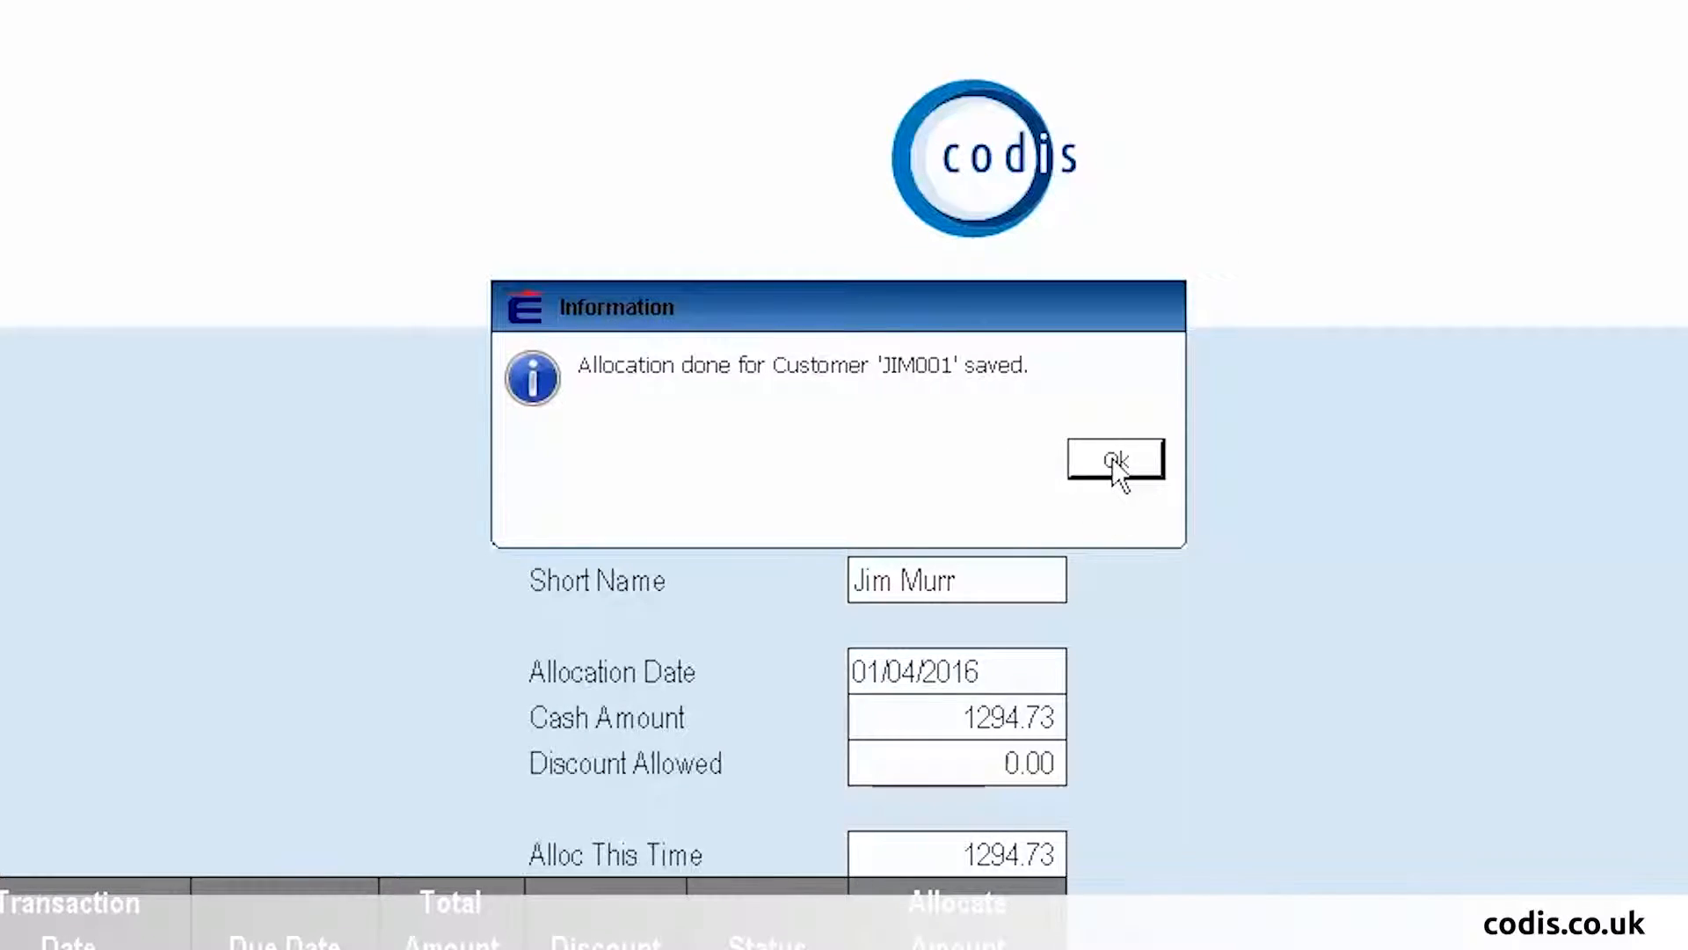
{"action": "left_click", "coordinate": [1114, 459]}
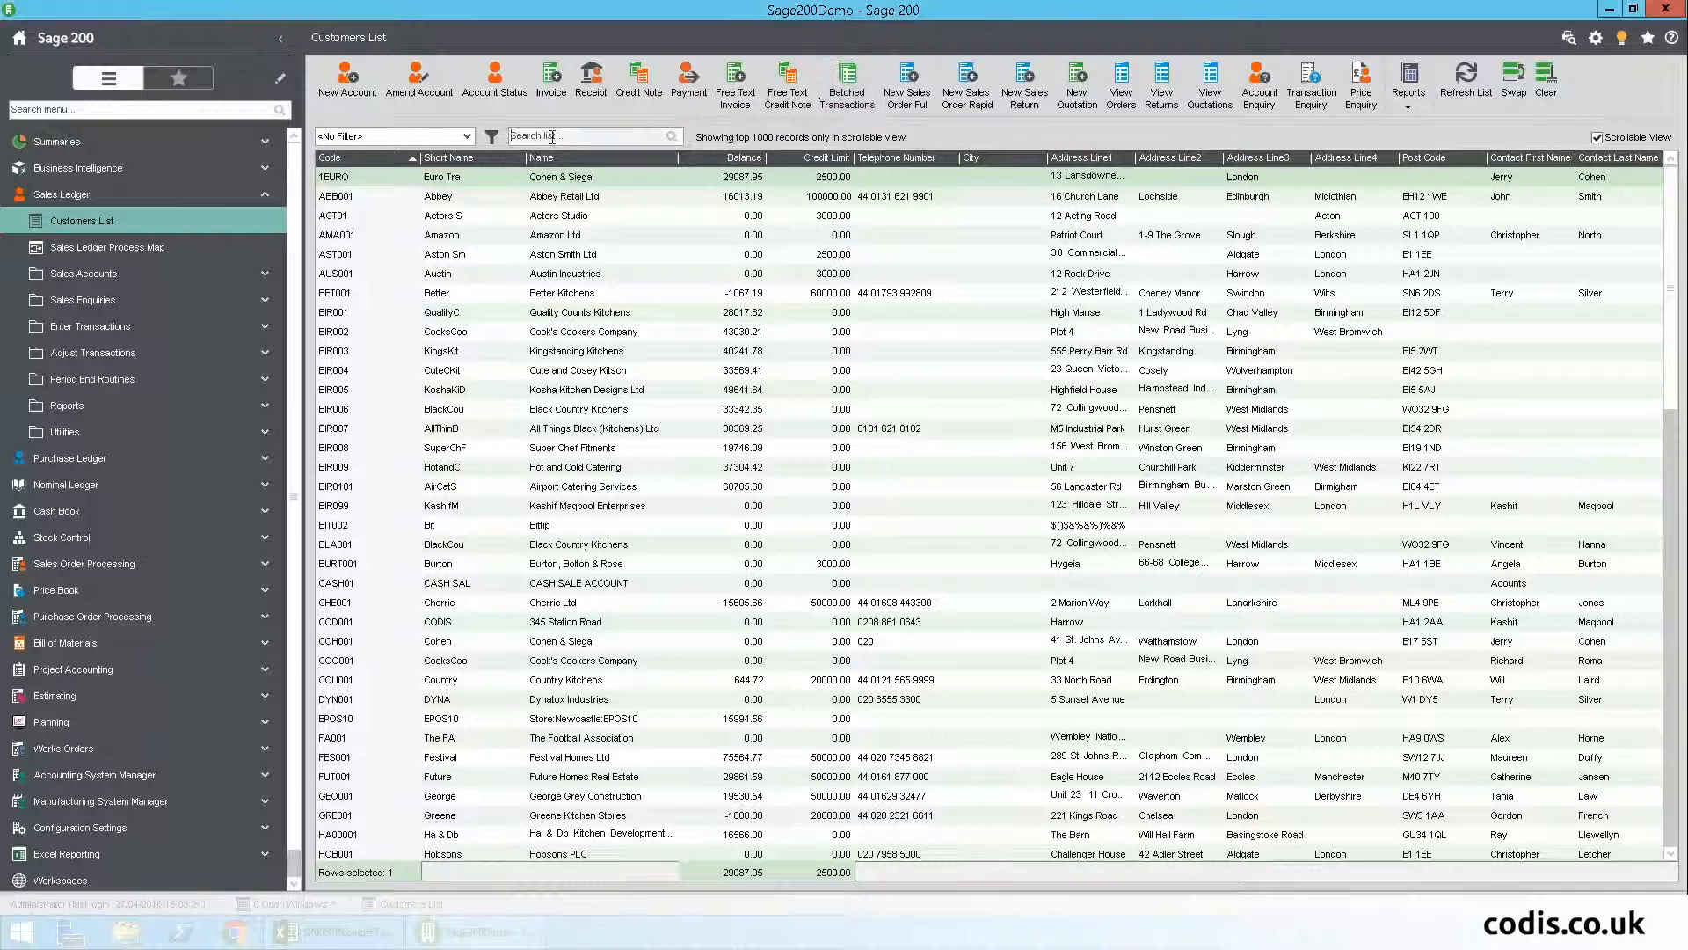
{"action": "type", "text": "Jim"}
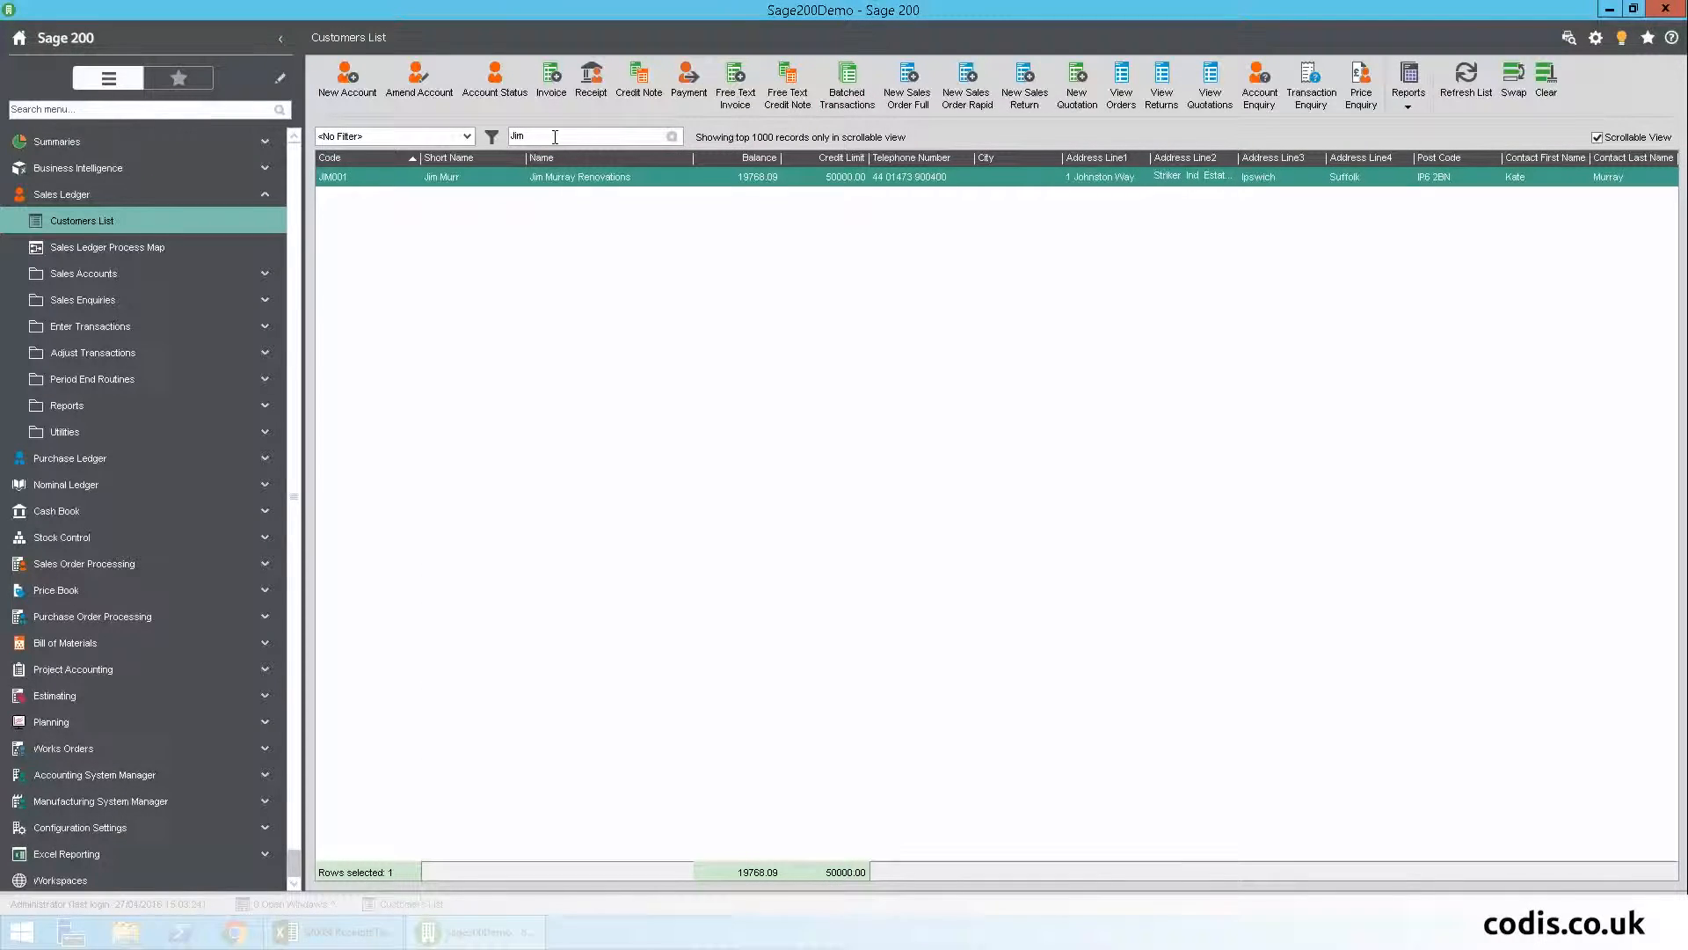
{"action": "left_click", "coordinate": [1310, 83]}
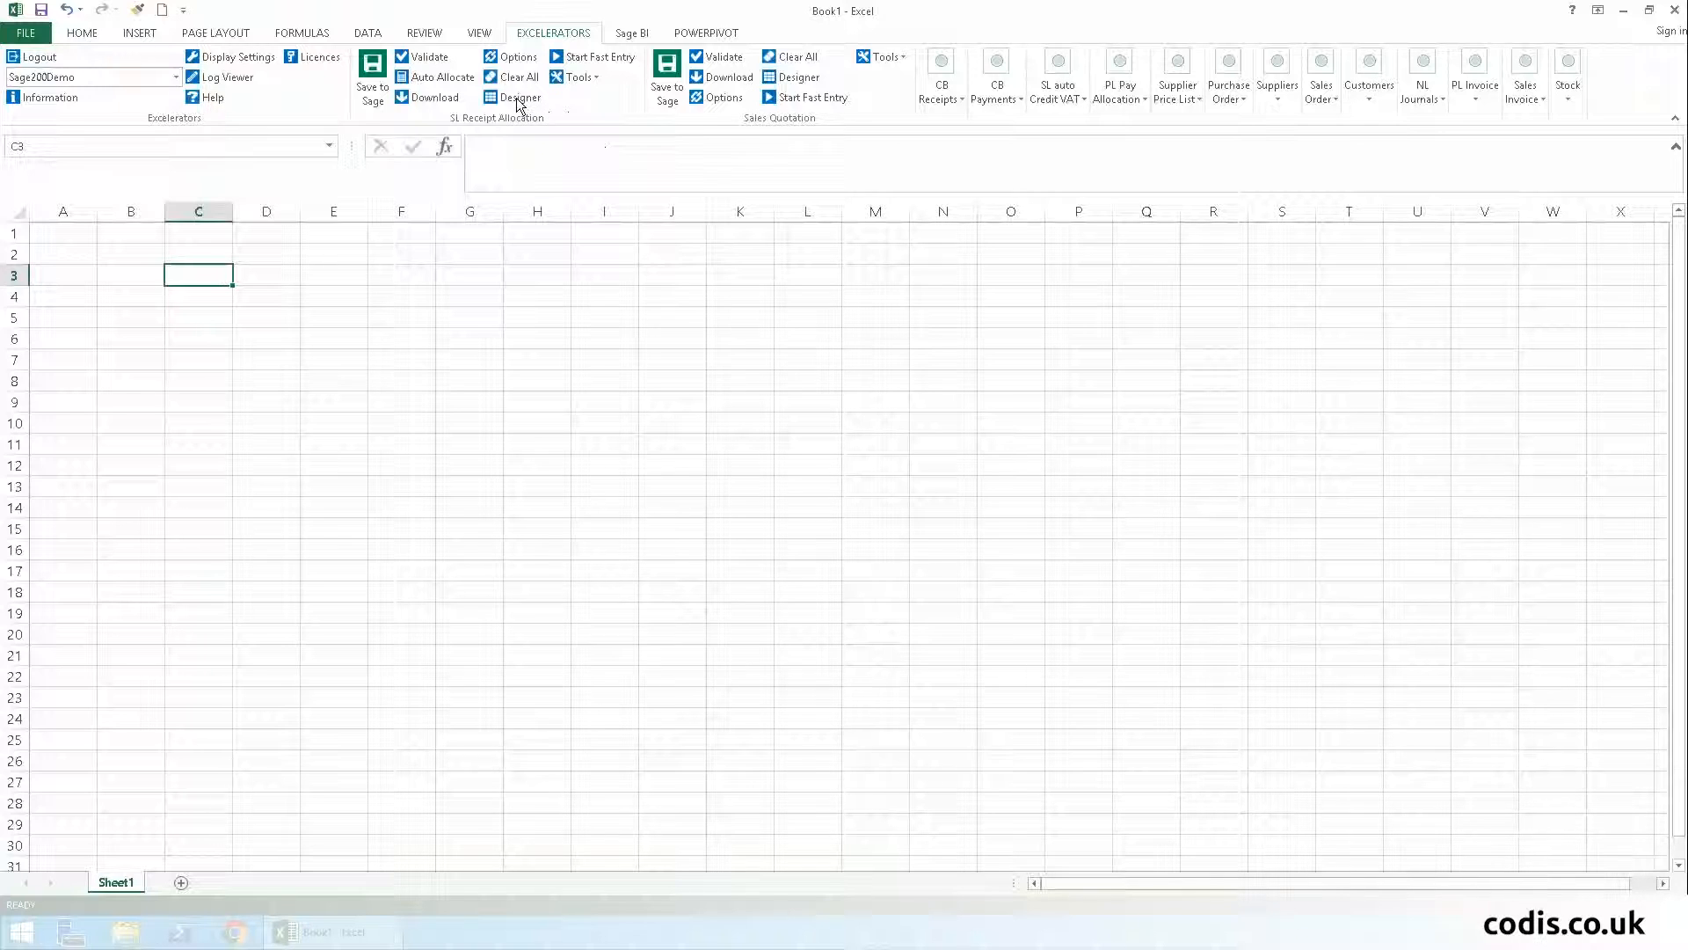
{"action": "left_click", "coordinate": [519, 96]}
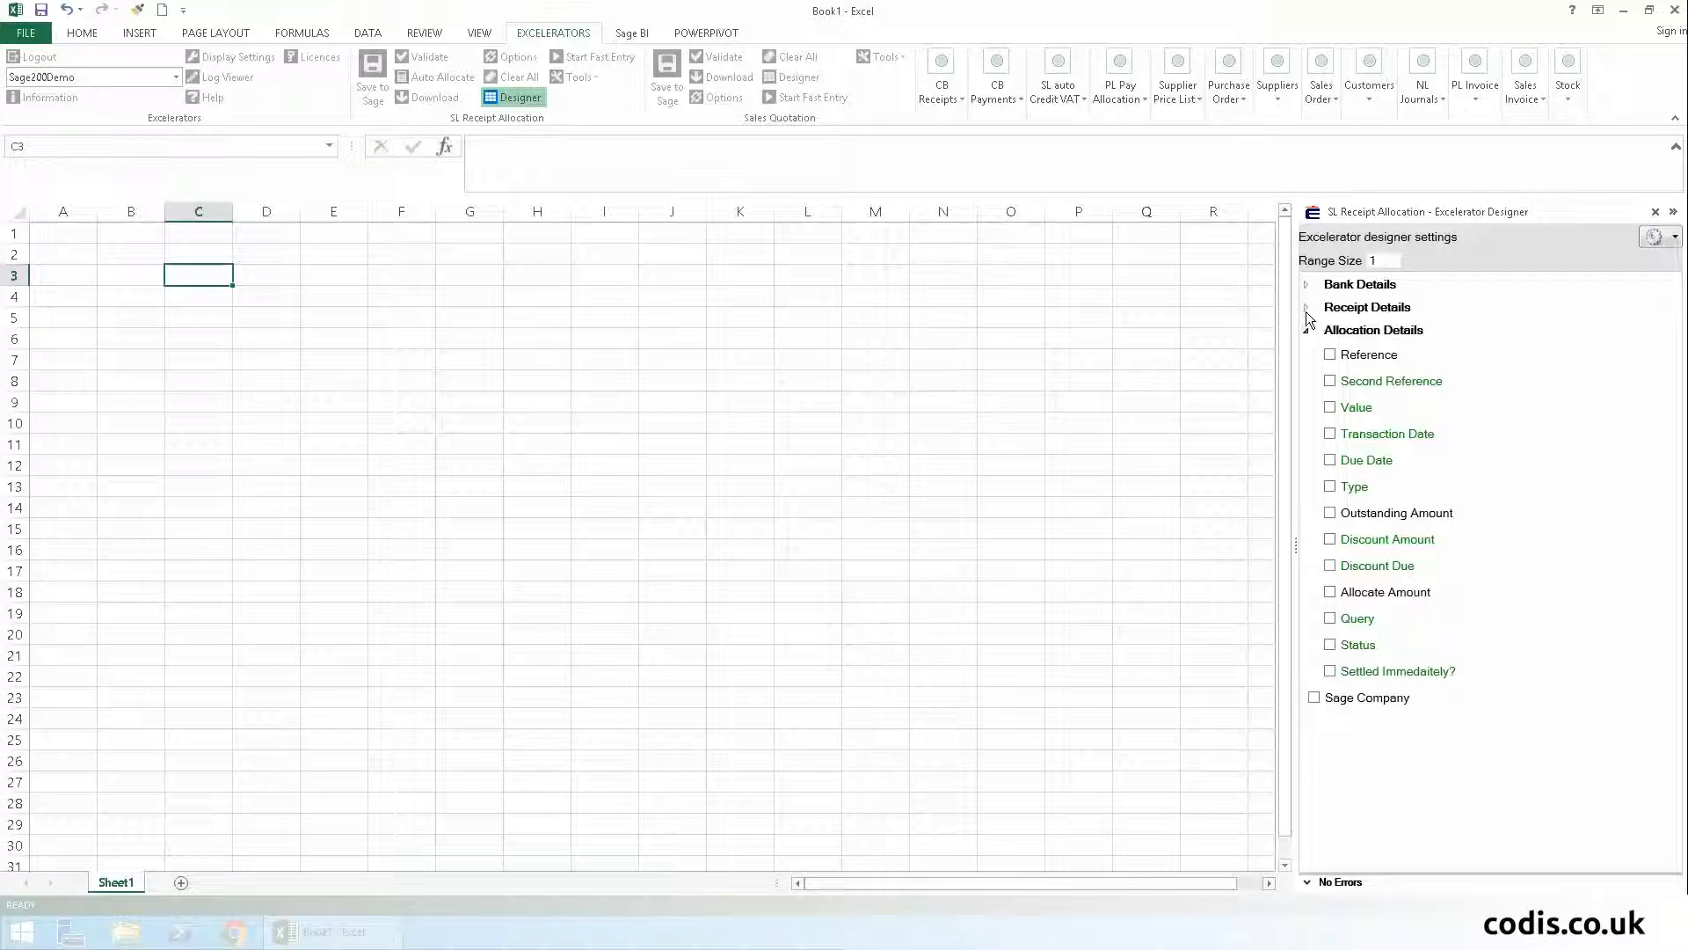
- Set the template Range Size to 40 and add the Bank Code and Bank Name fields
{"action": "left_click", "coordinate": [1306, 283]}
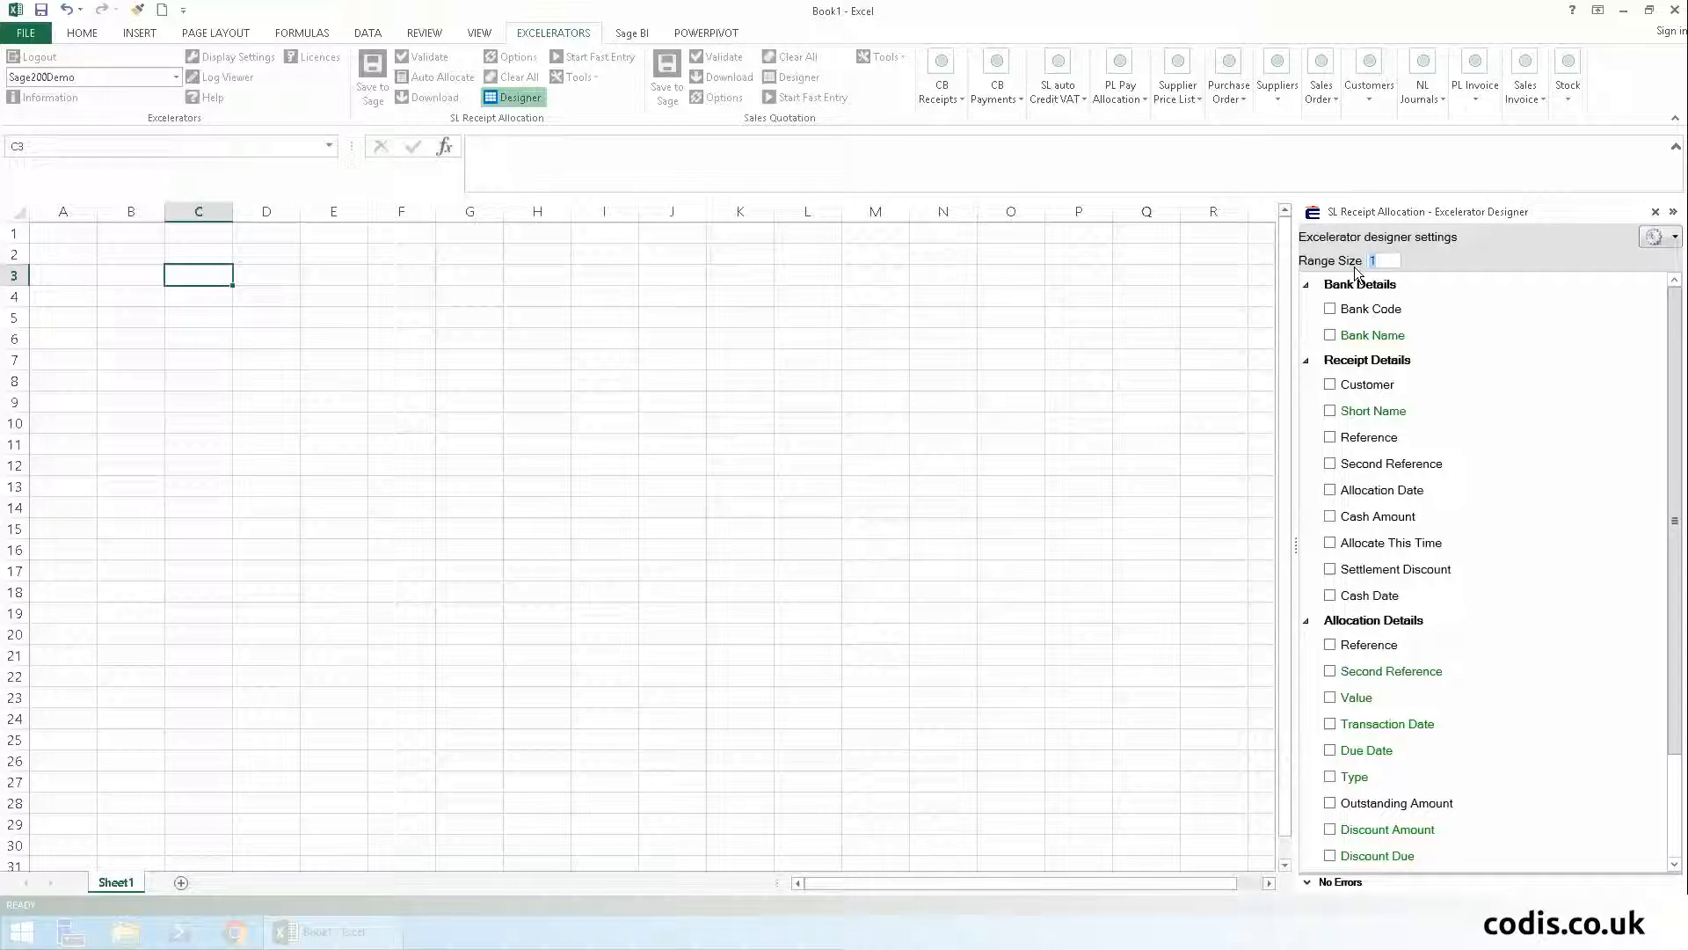
{"action": "type", "text": "40"}
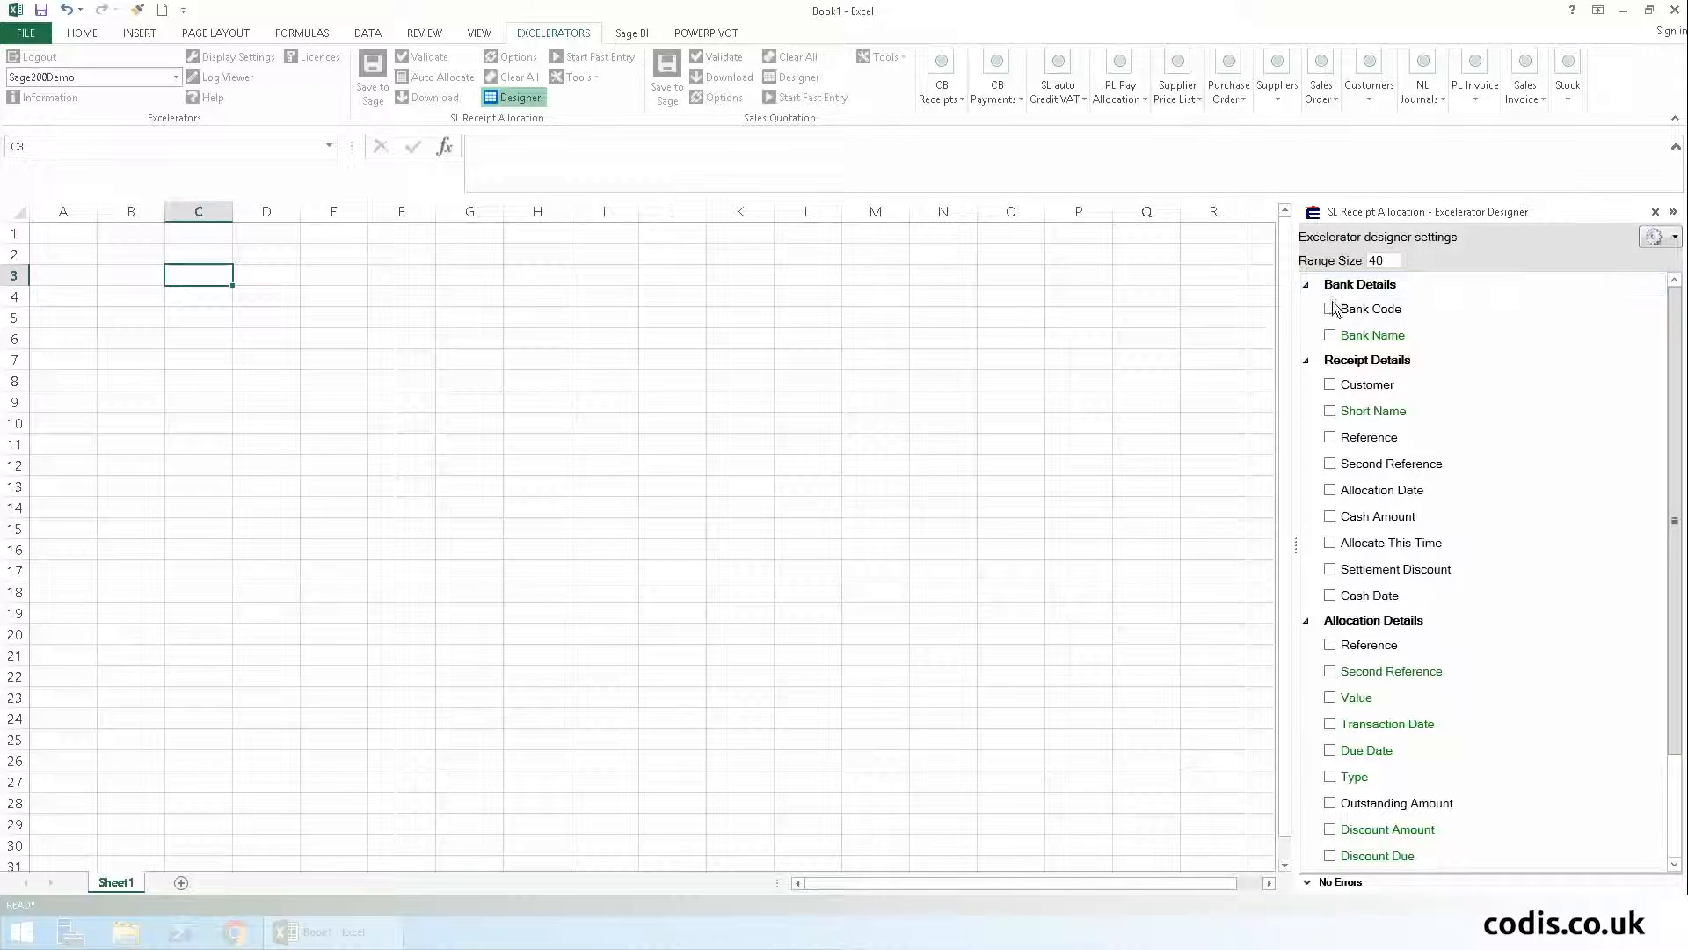
{"action": "left_click", "coordinate": [1330, 308]}
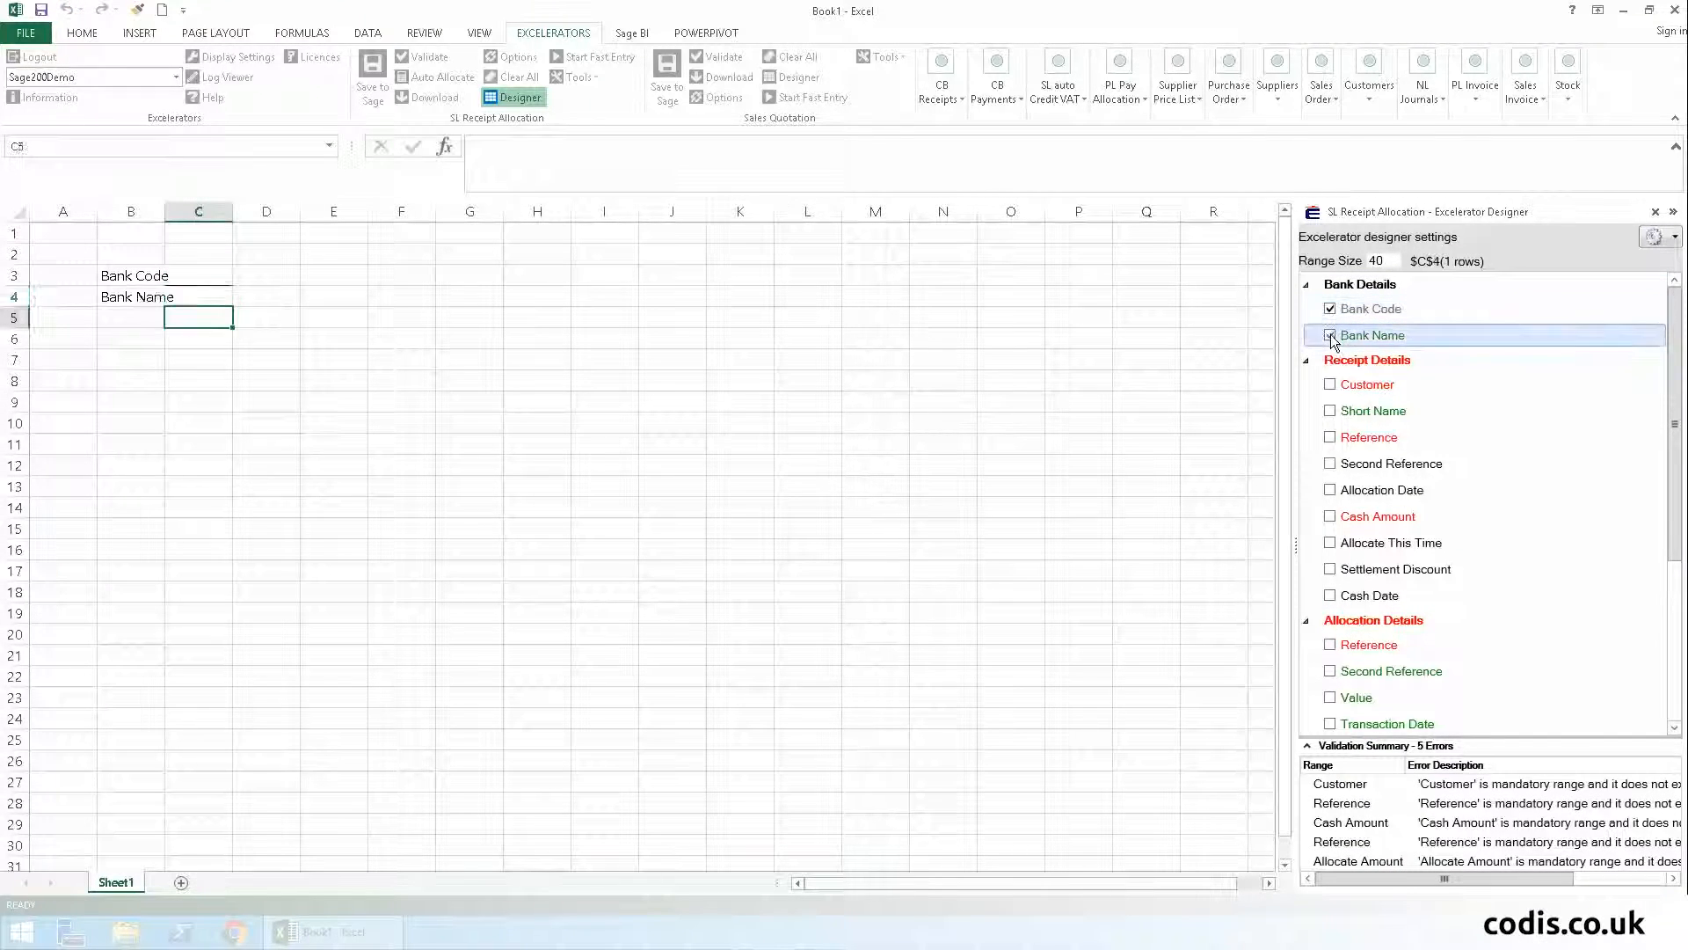
{"action": "left_click", "coordinate": [1330, 335]}
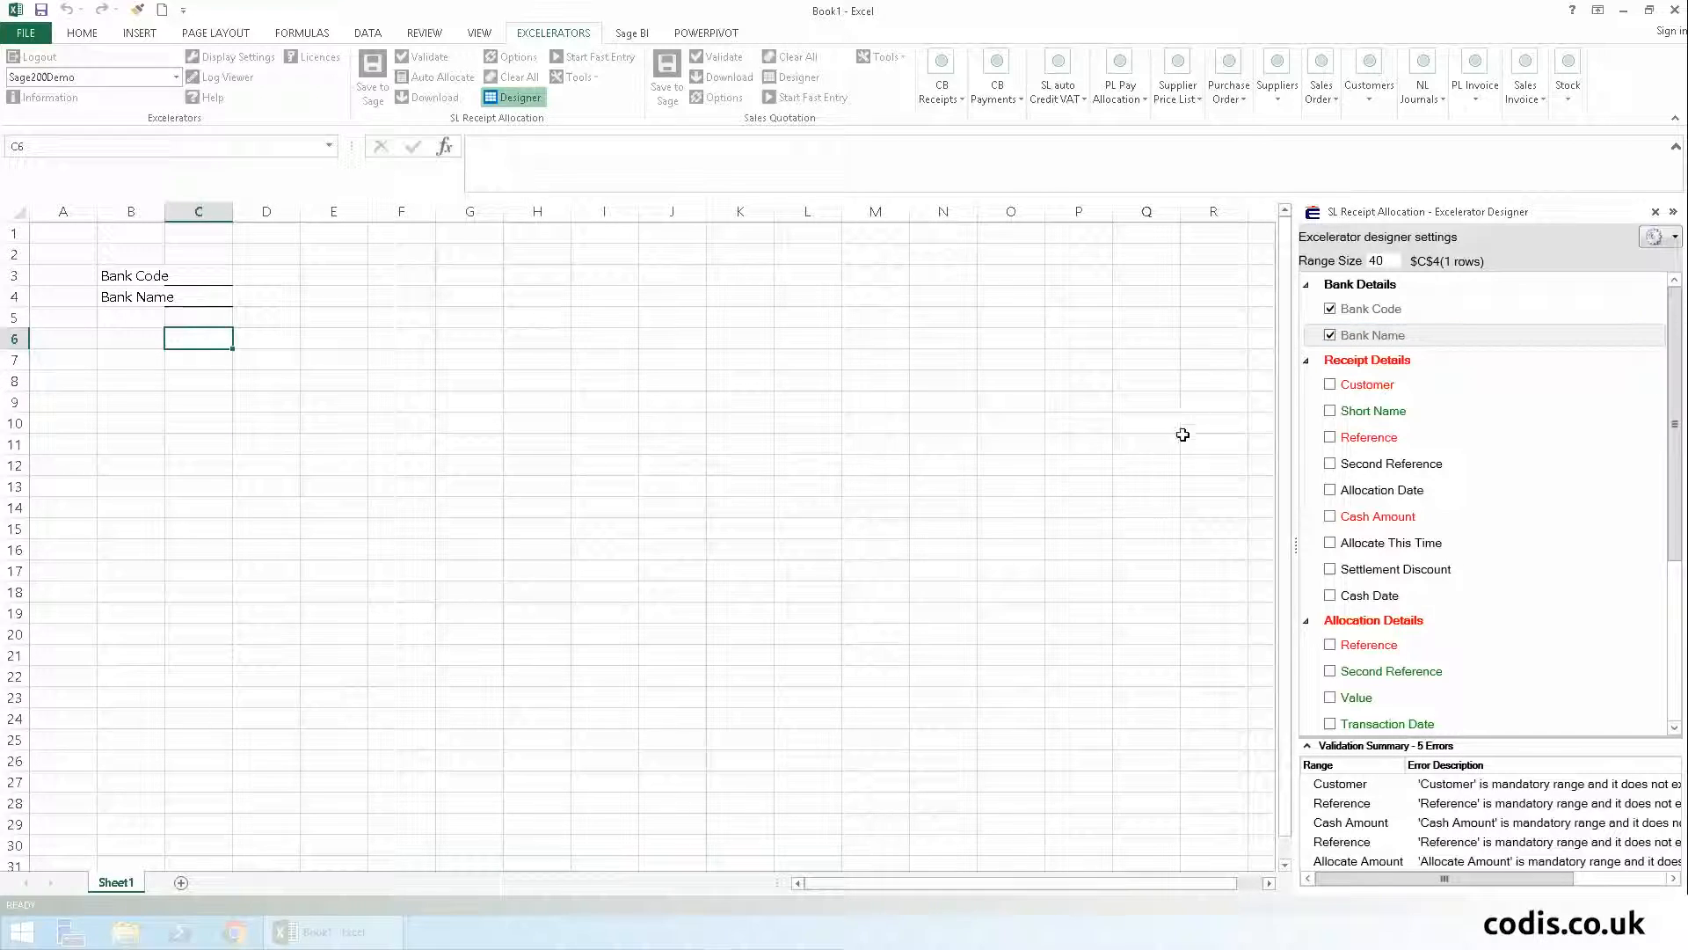
- Add Customer, Reference, Cash Amount, Cash Date, Allocate Amount and Outstanding columns, then close the designer
{"action": "left_click", "coordinate": [1330, 384]}
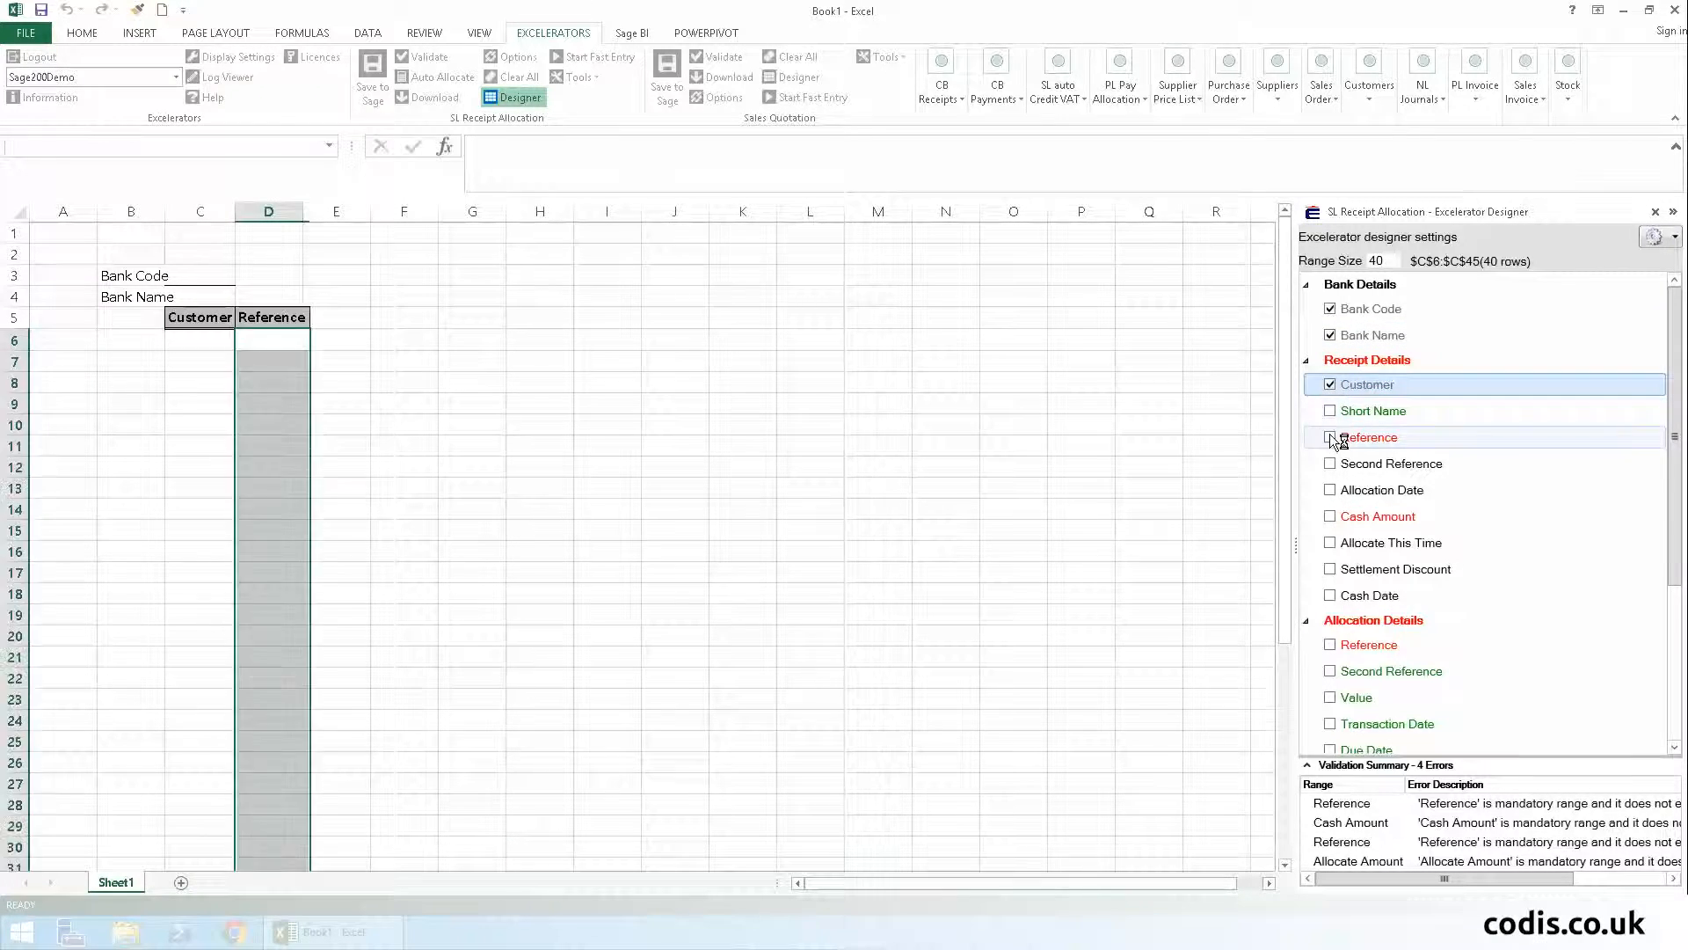
{"action": "left_click", "coordinate": [1330, 437]}
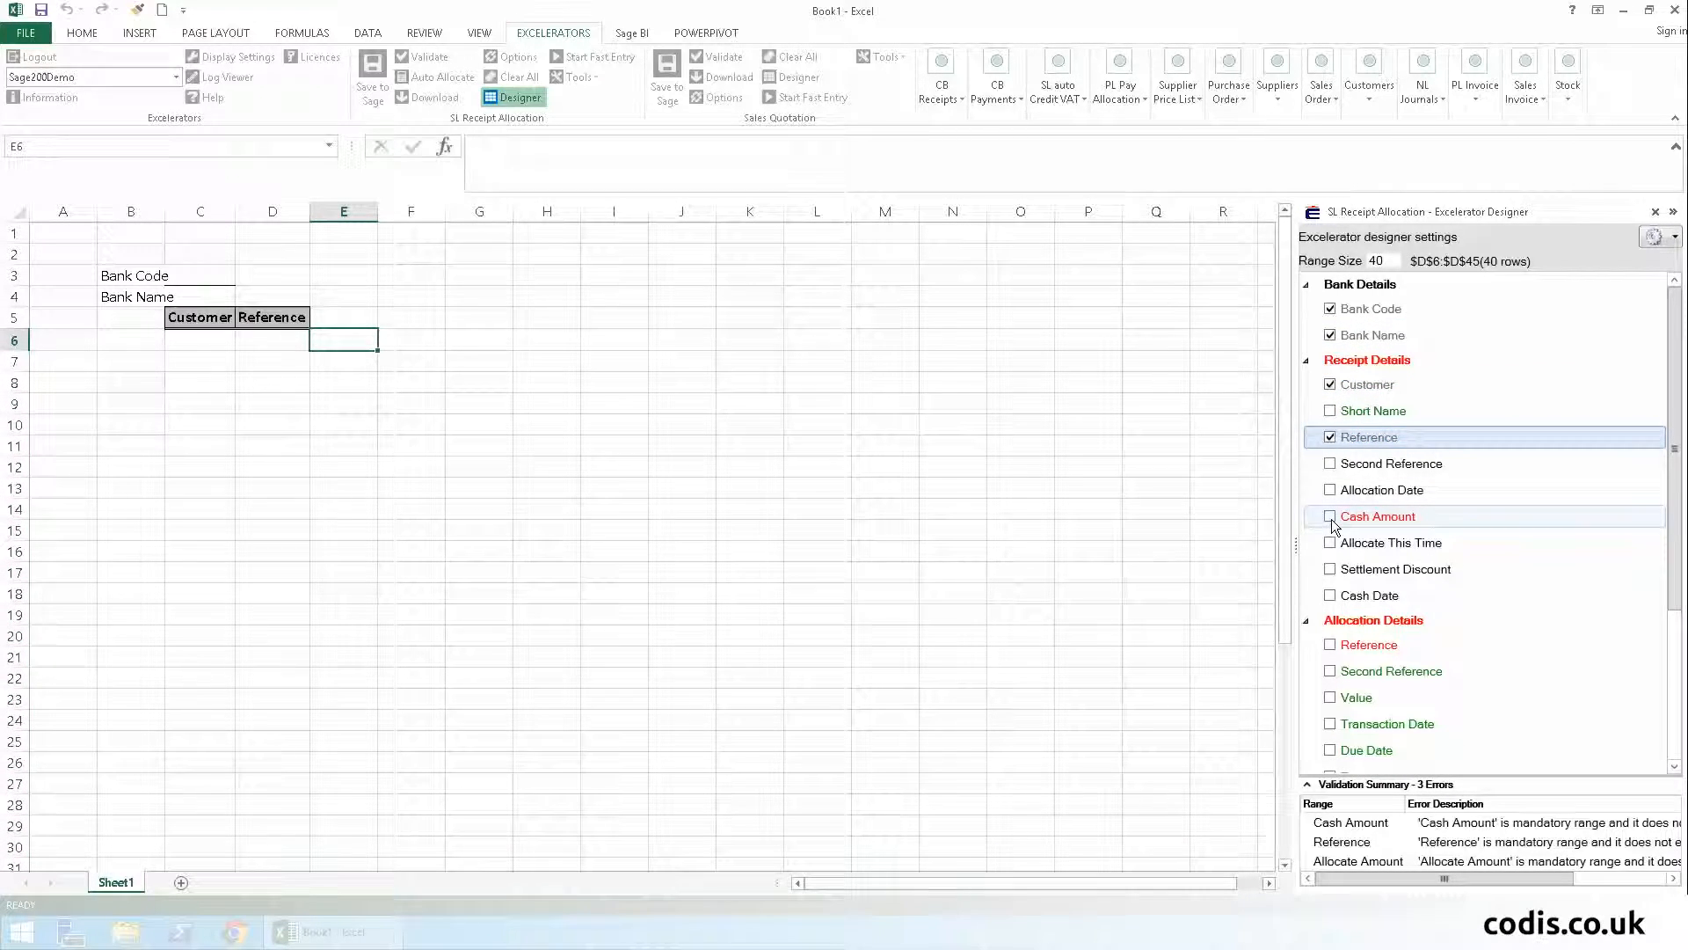
{"action": "left_click", "coordinate": [1330, 595]}
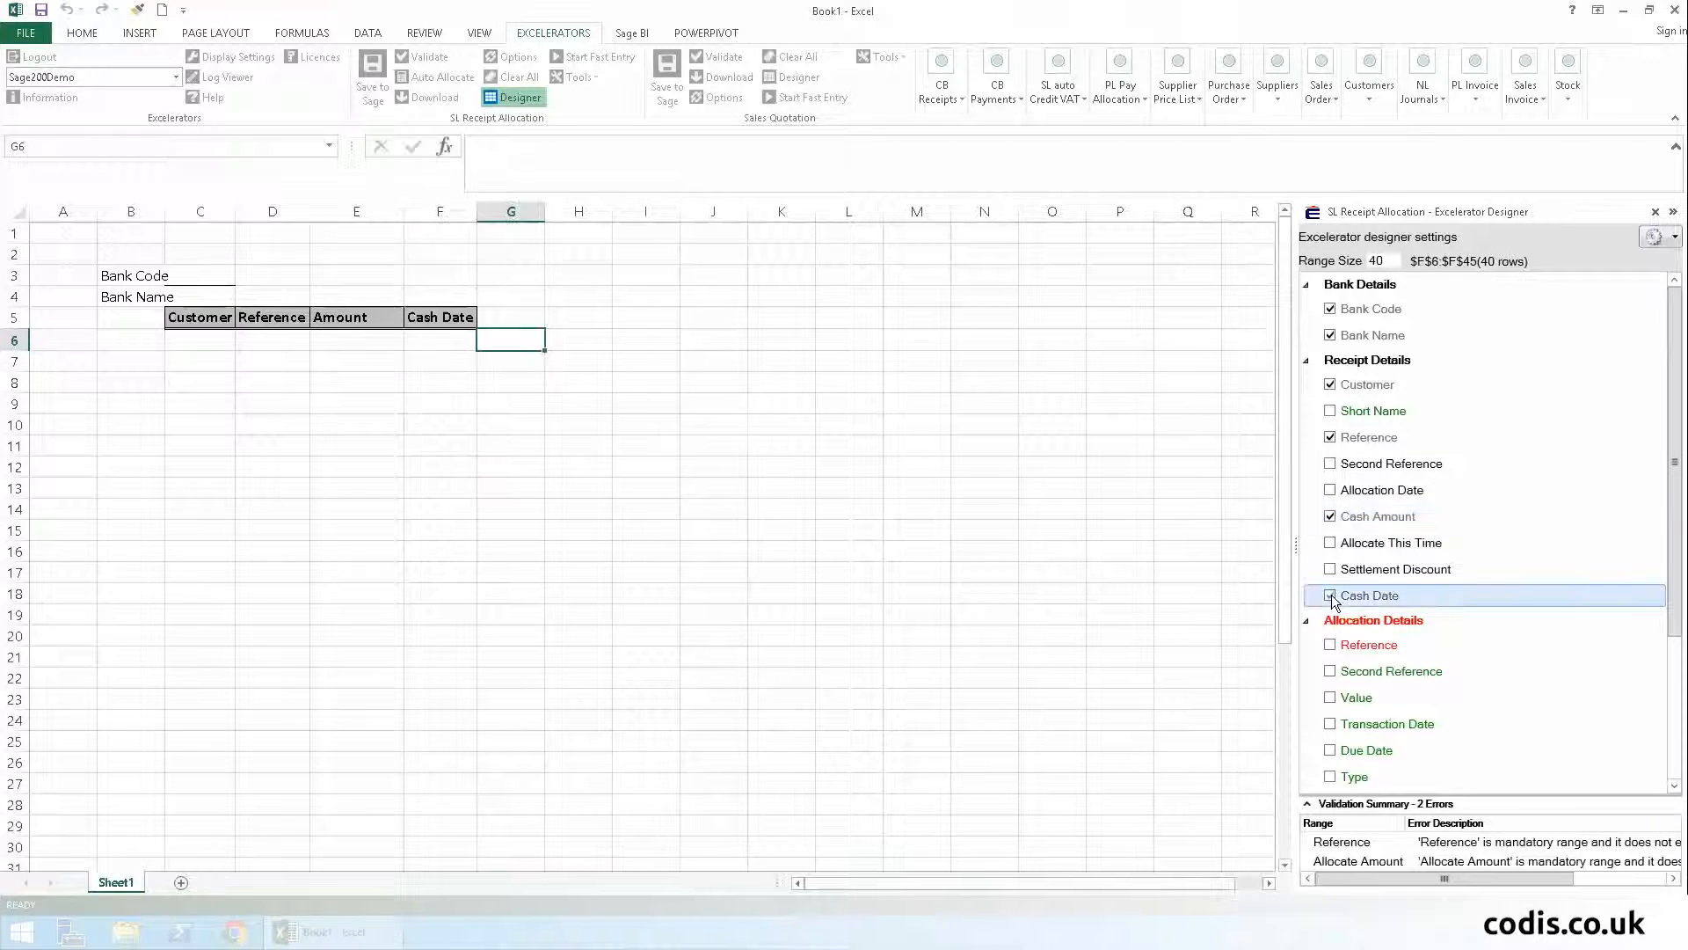
{"action": "left_click", "coordinate": [1330, 629]}
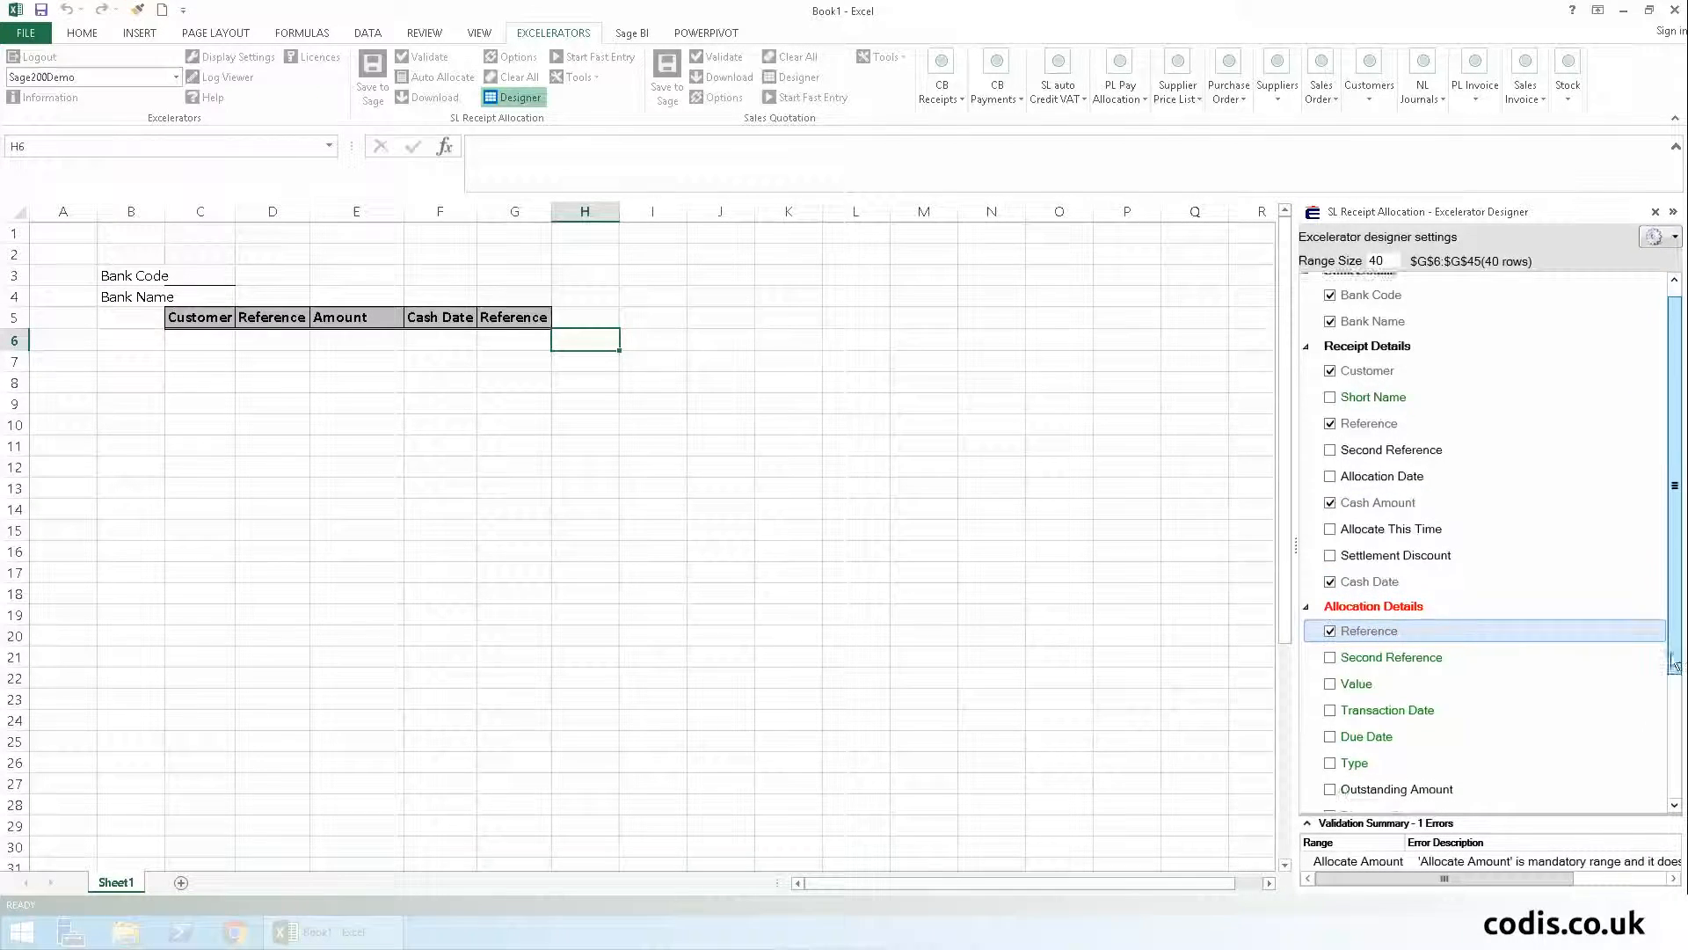
{"action": "left_click", "coordinate": [1330, 752]}
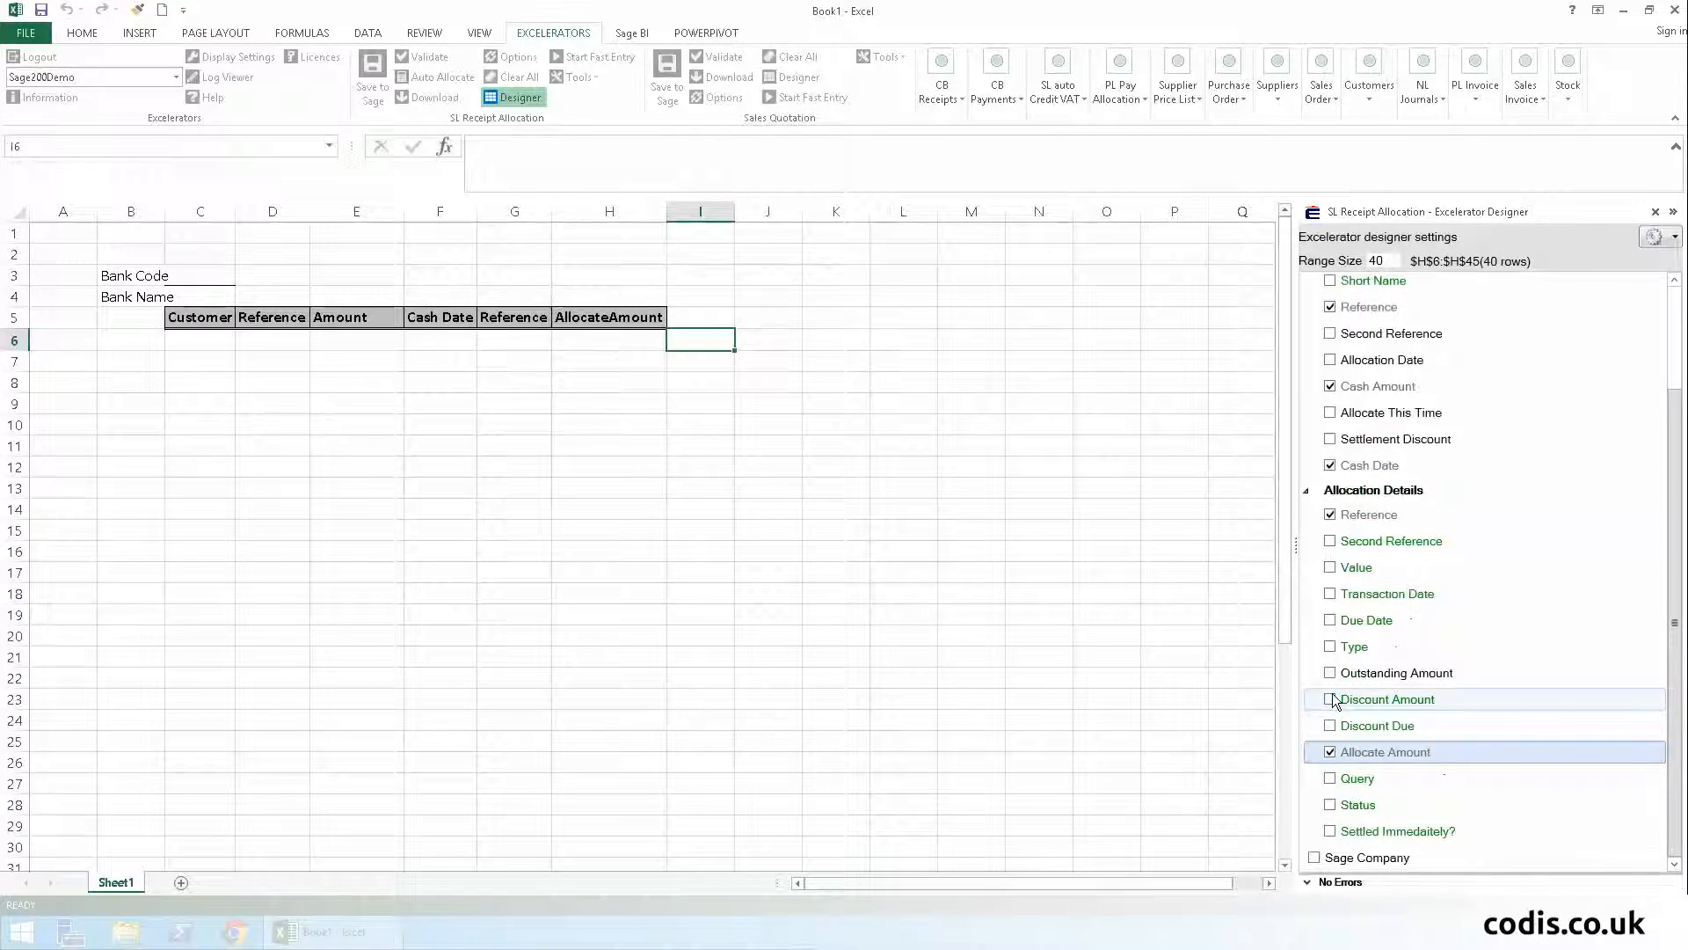
{"action": "left_click", "coordinate": [1330, 672]}
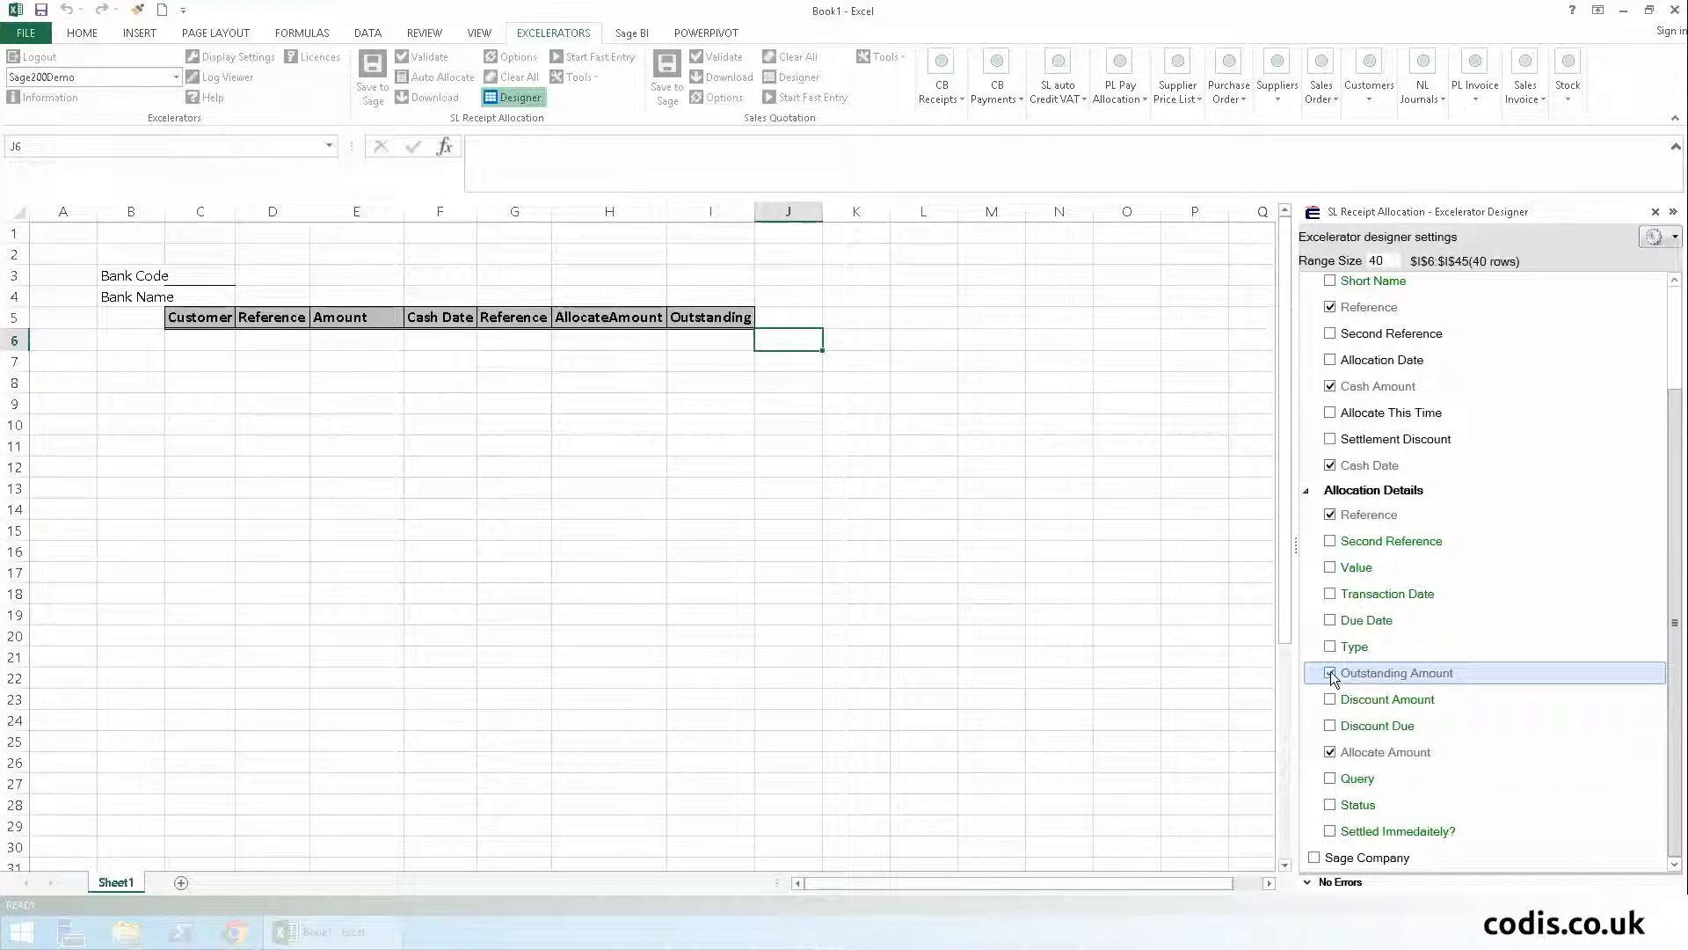
{"action": "left_click", "coordinate": [1330, 673]}
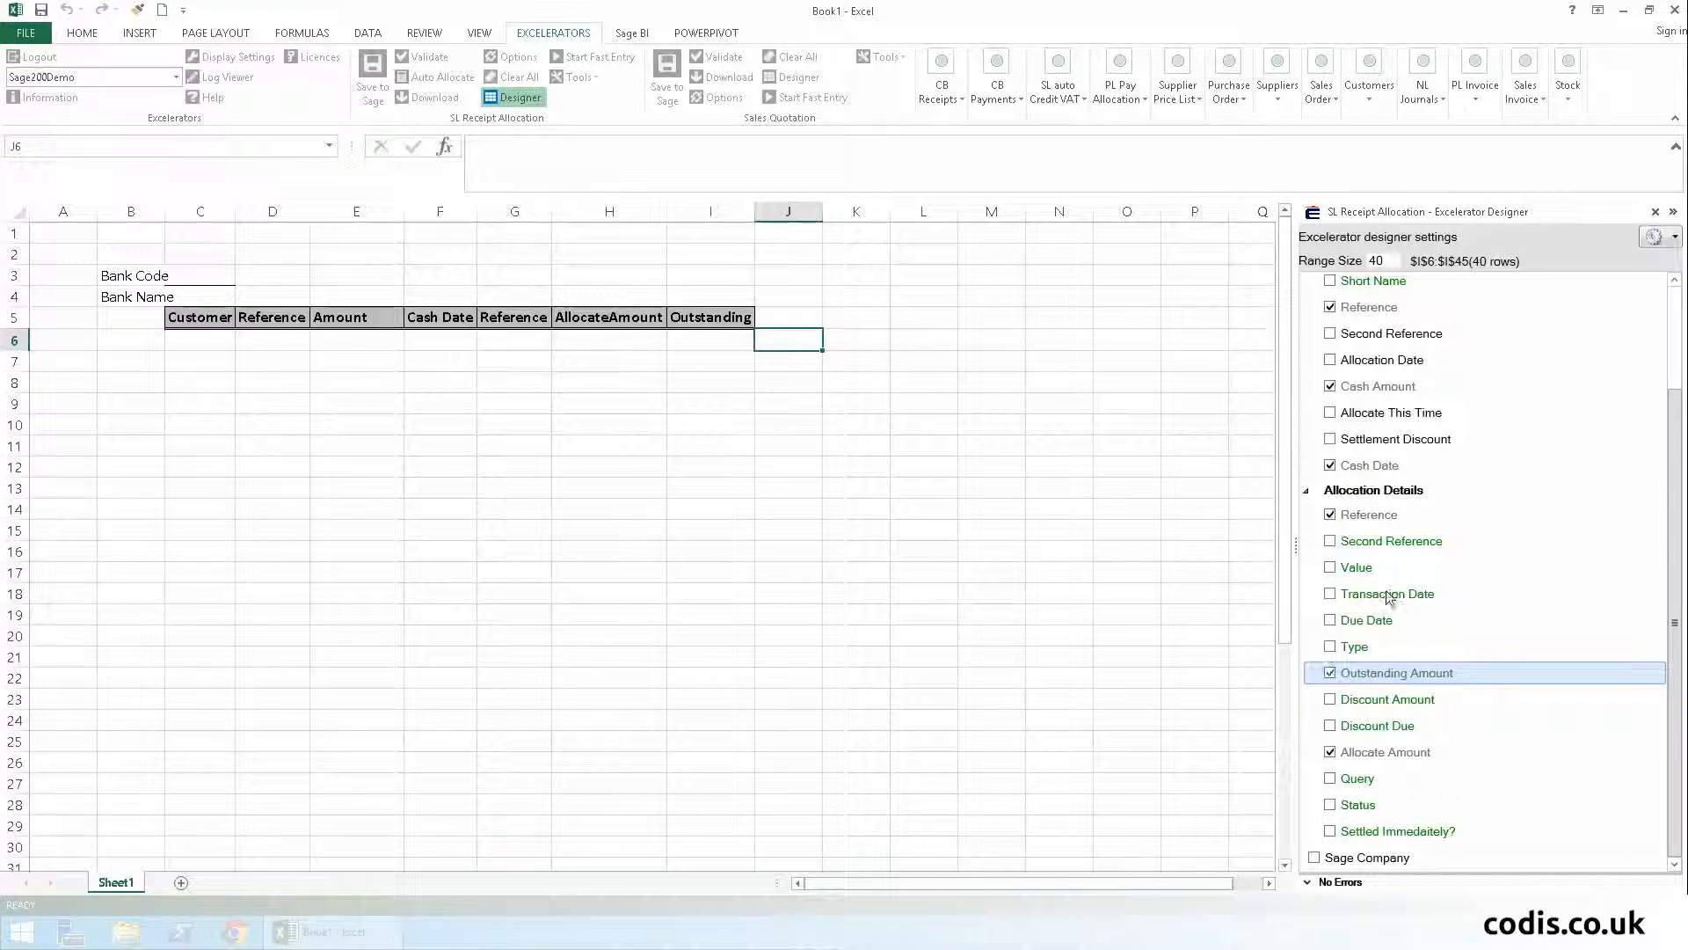
{"action": "left_click", "coordinate": [520, 97]}
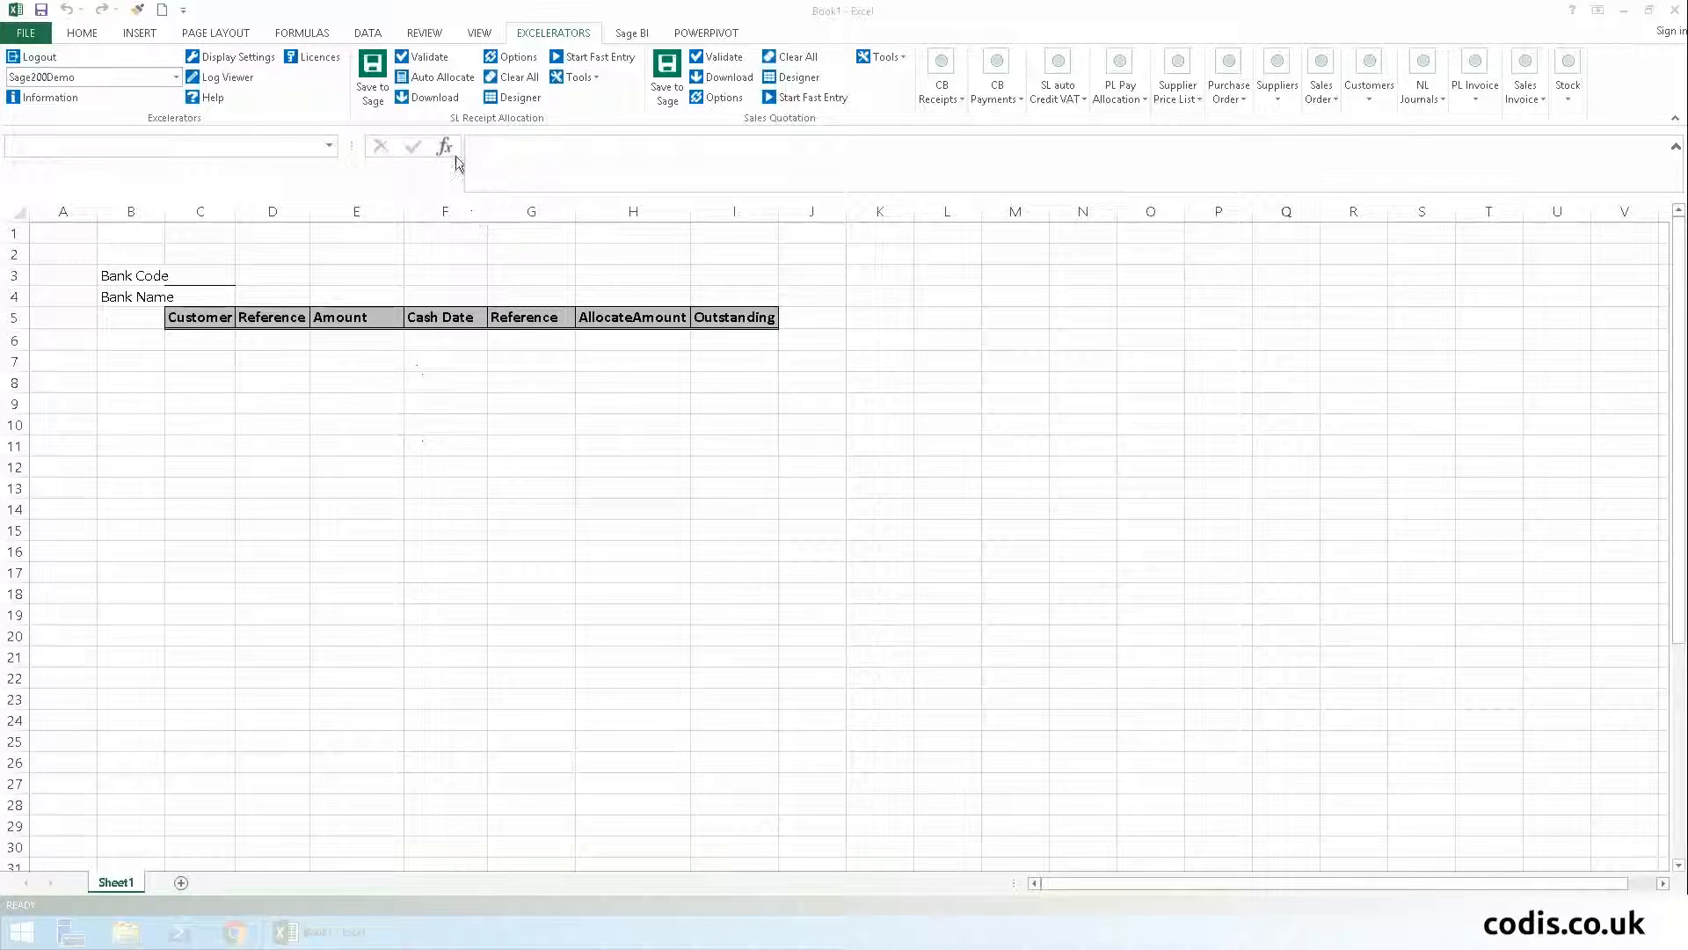
- Download MAX001's outstanding invoices and enter receipt amount 133.67 with cash date 01/04/2016
{"action": "left_click", "coordinate": [1368, 76]}
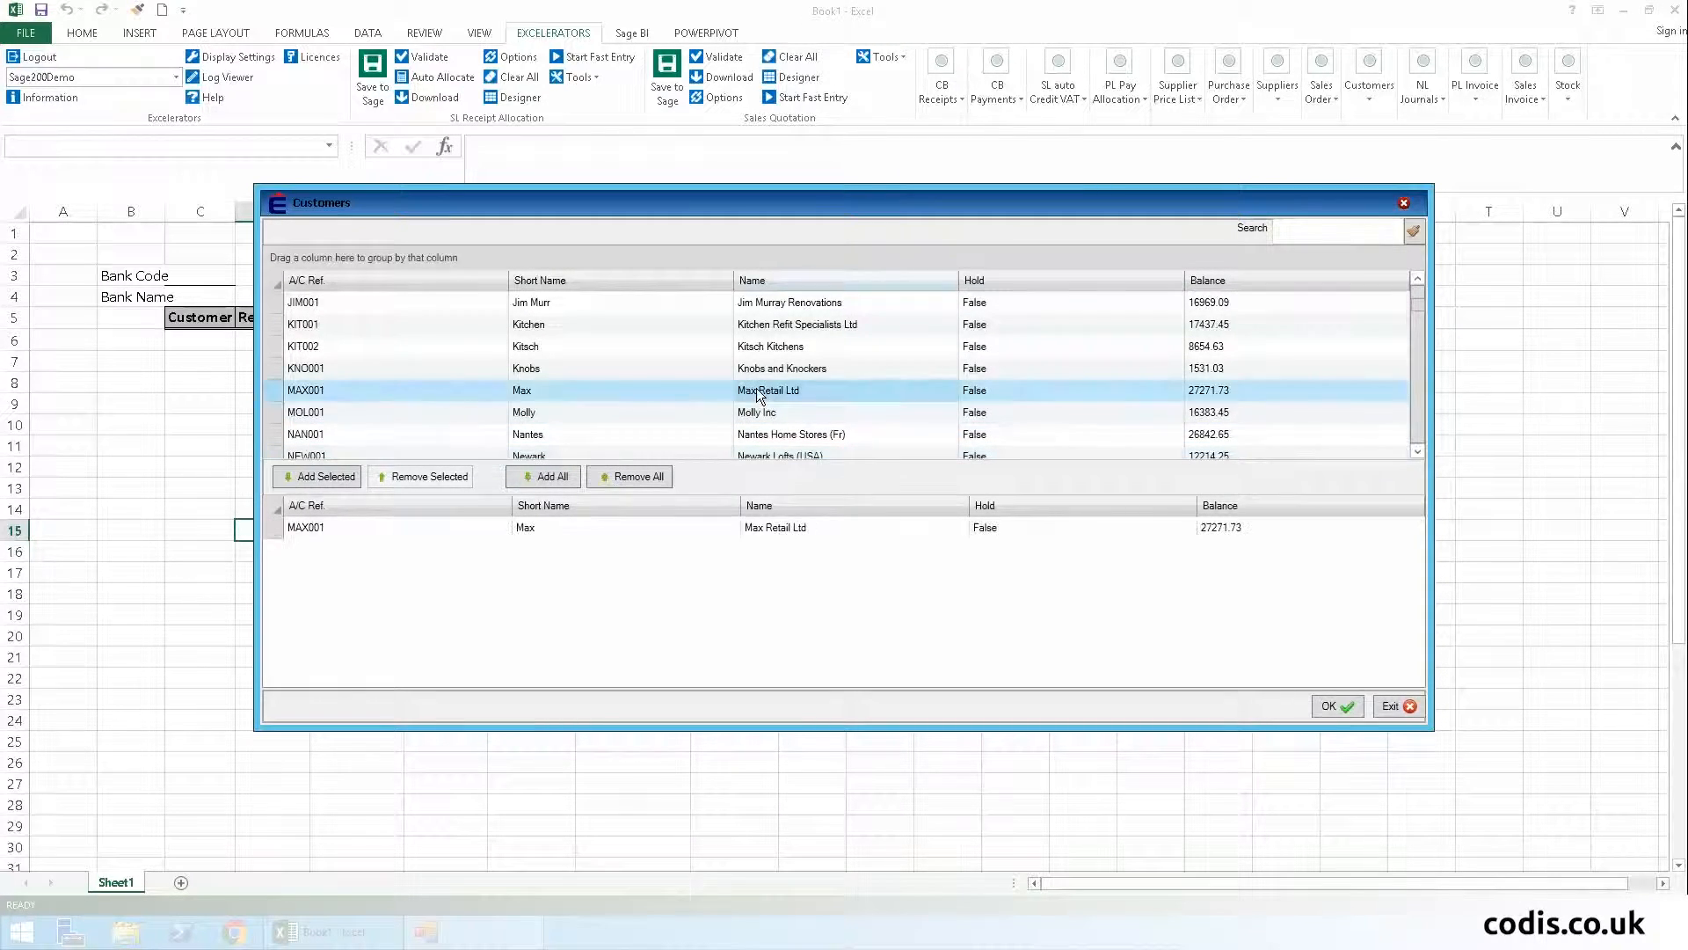
{"action": "left_click", "coordinate": [1330, 705]}
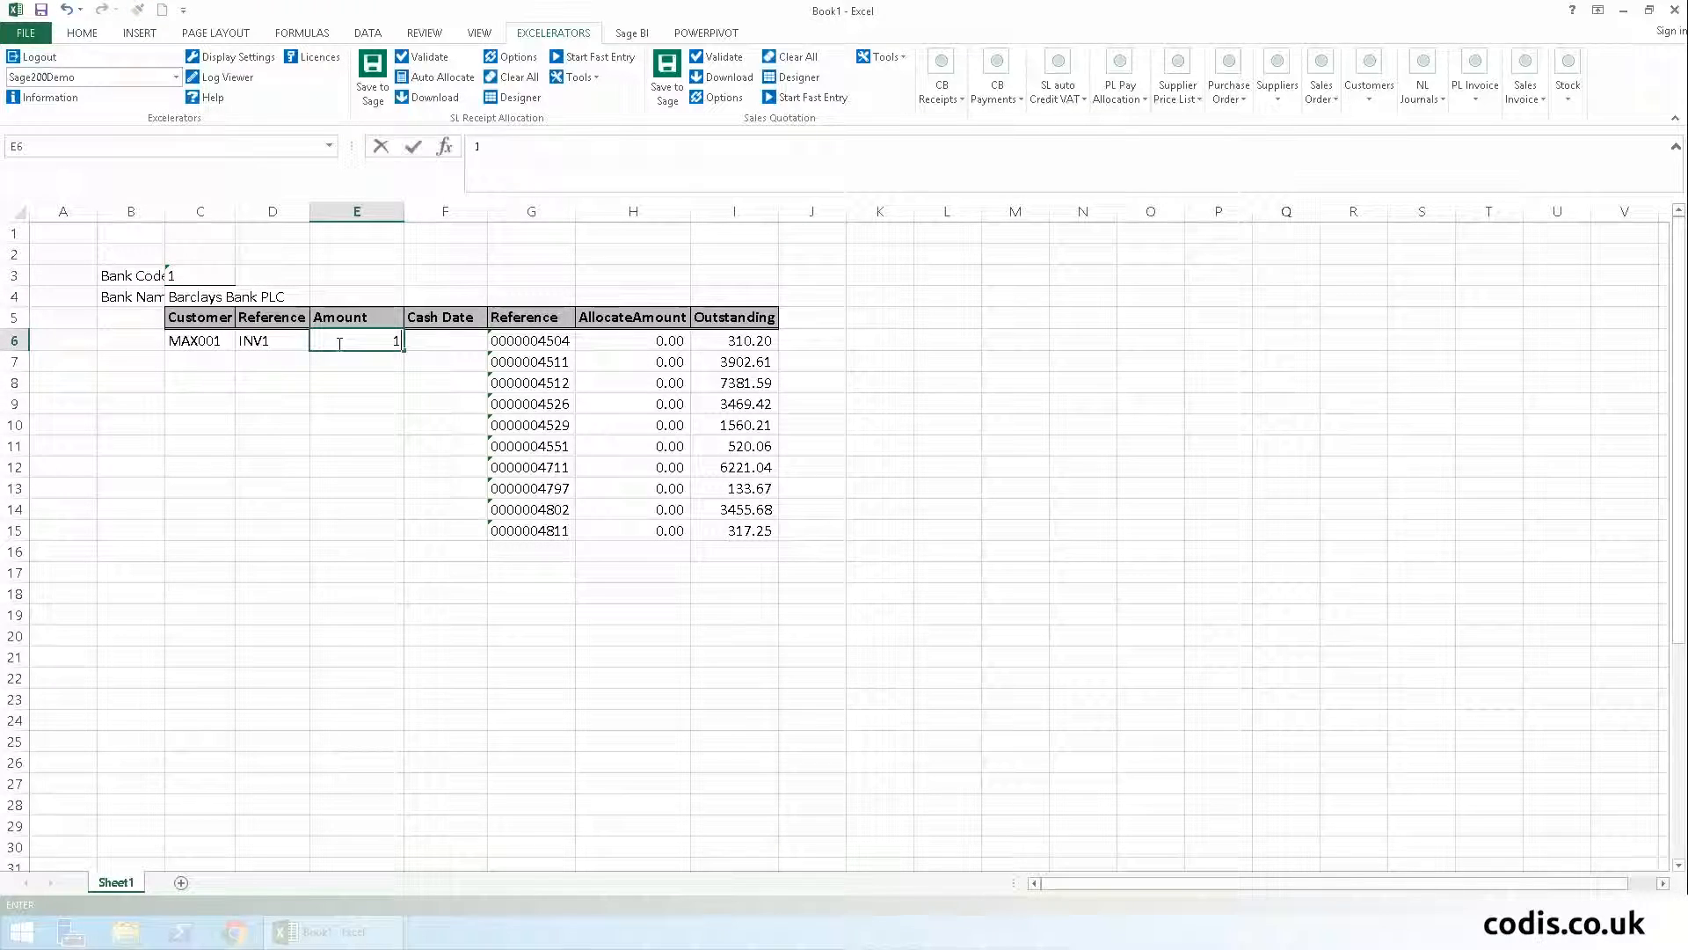
{"action": "type", "text": "133.67"}
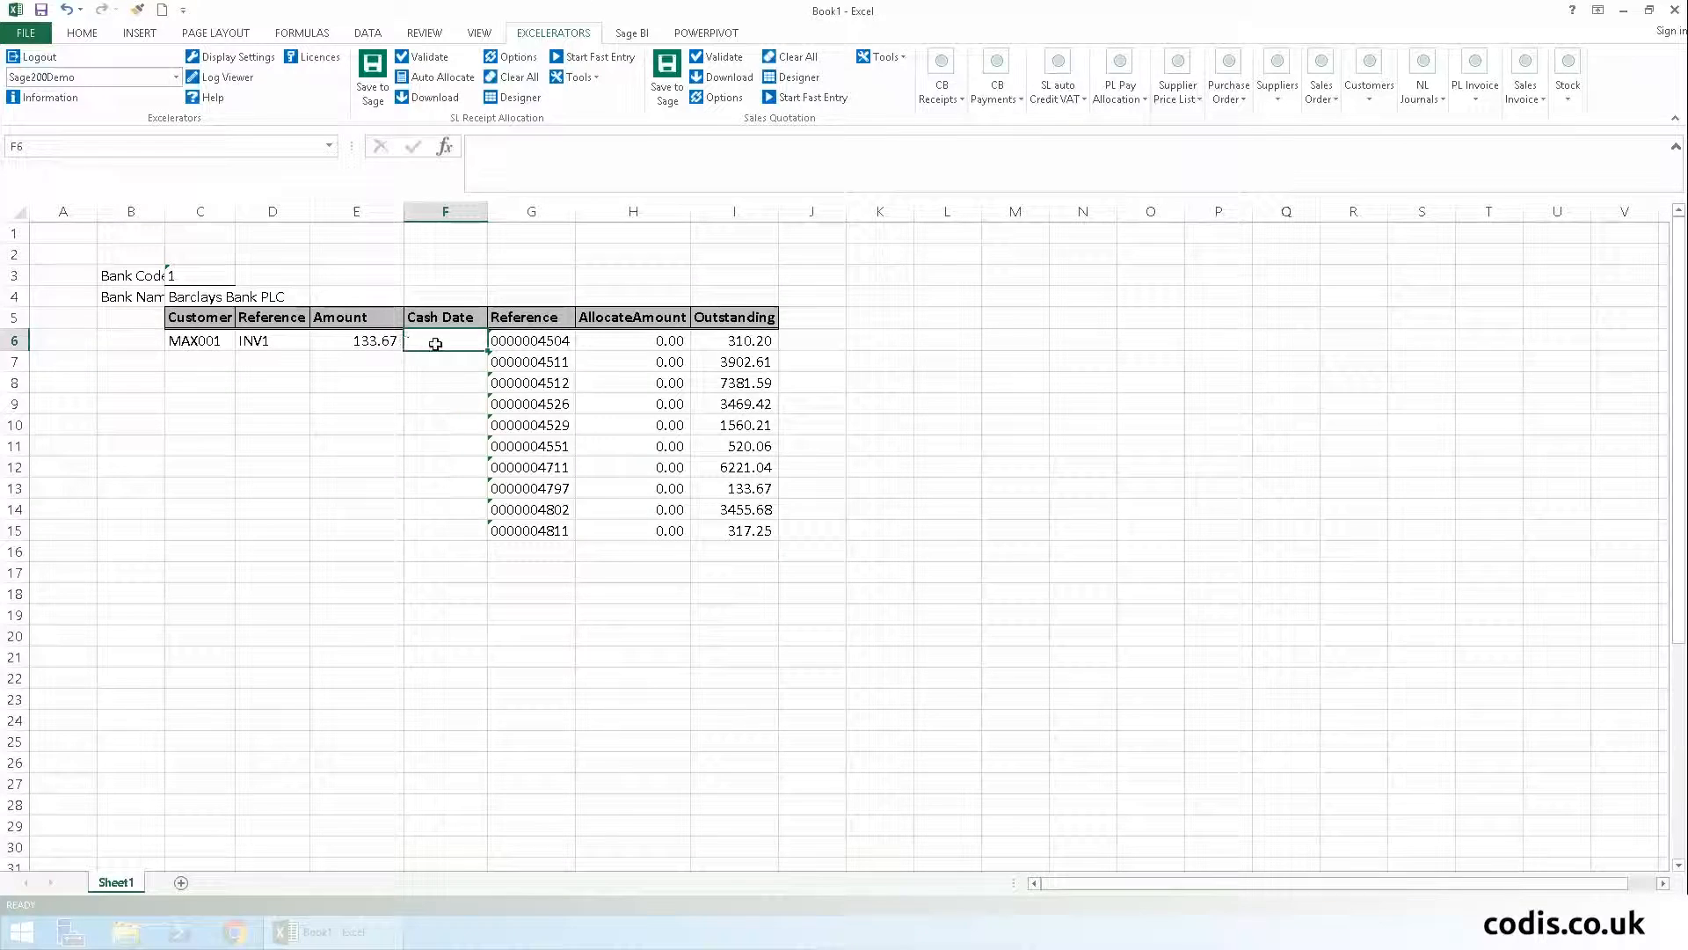
{"action": "type", "text": "01/04/2016"}
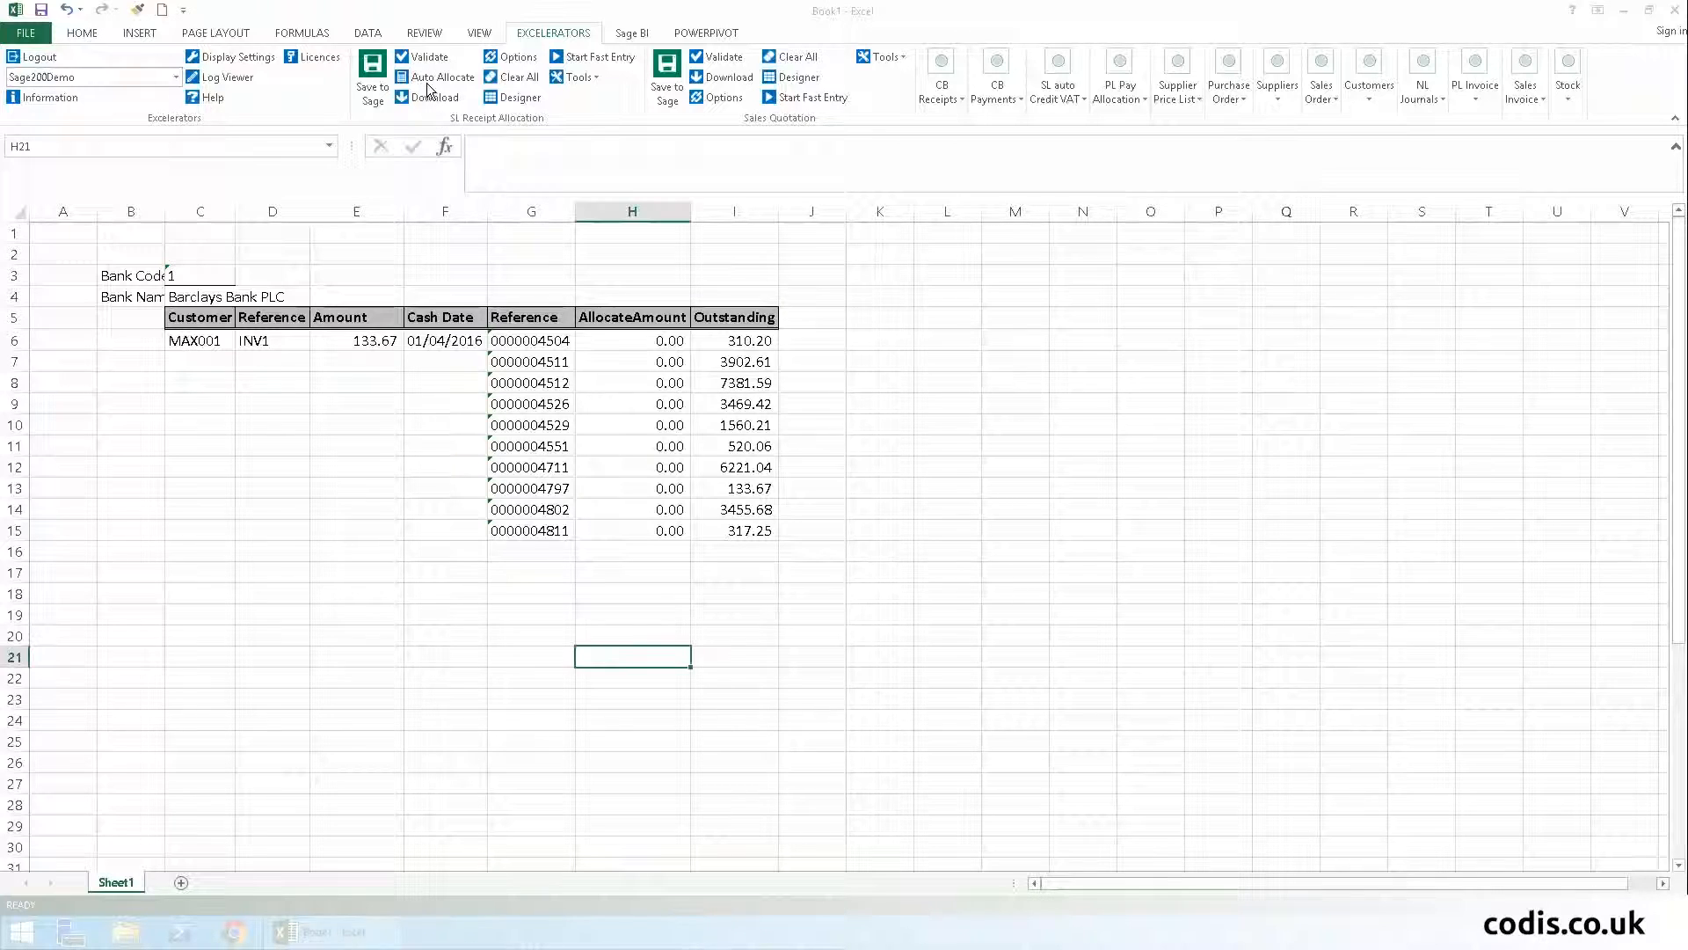
{"action": "left_click", "coordinate": [442, 76]}
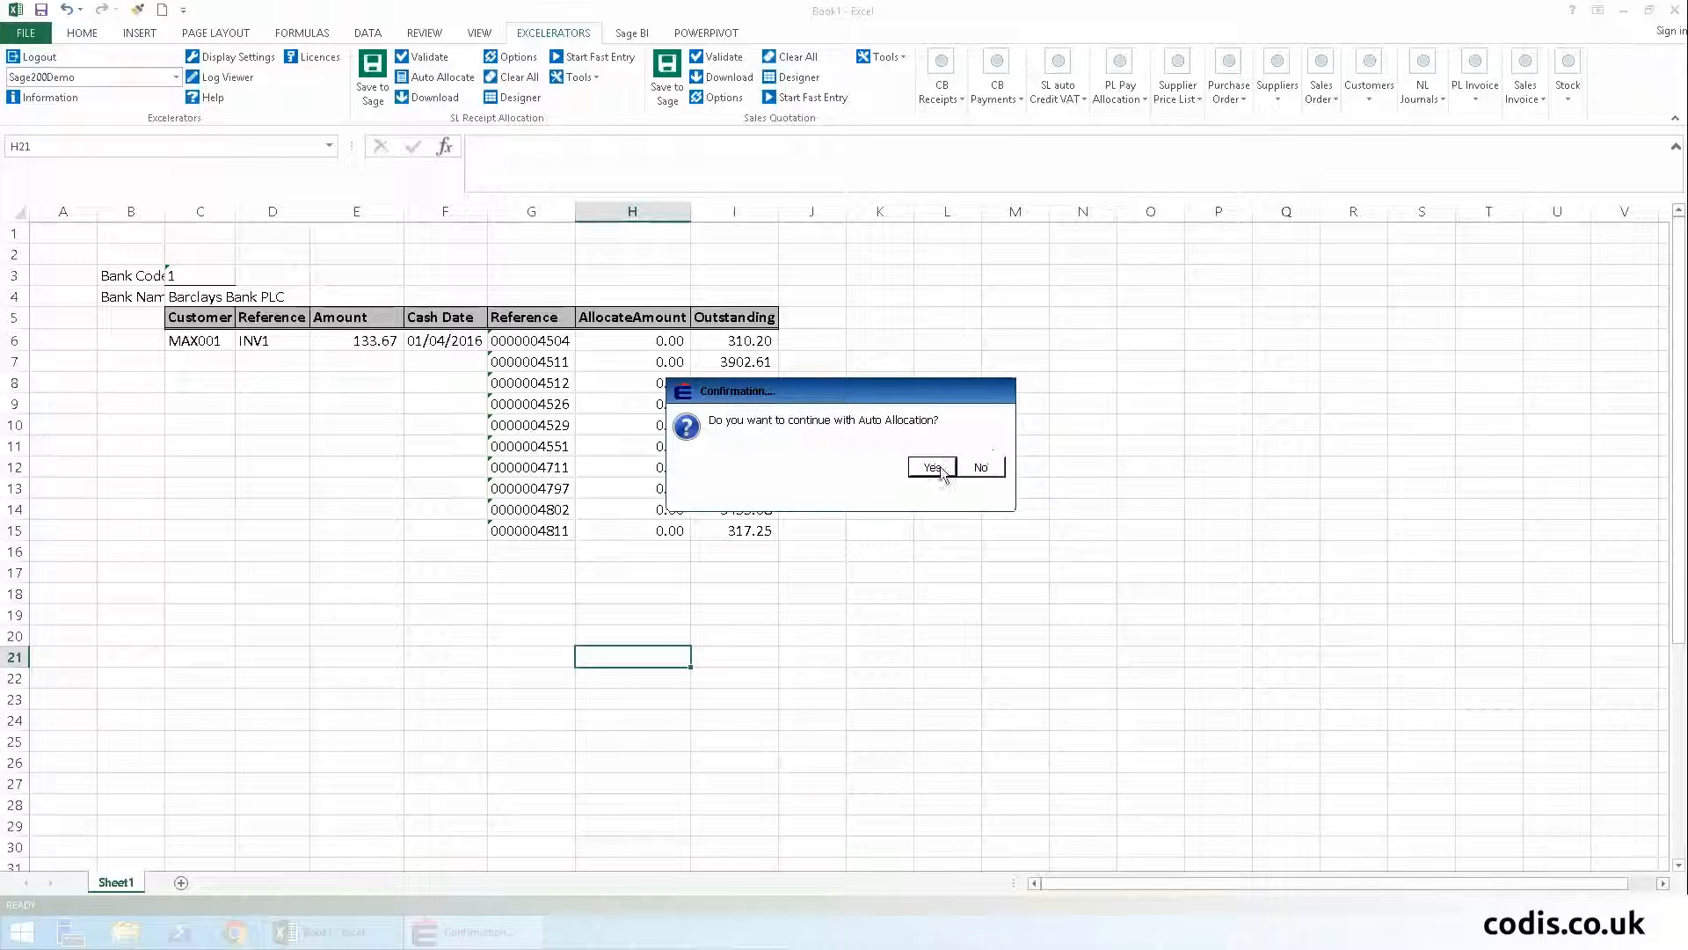
{"action": "left_click", "coordinate": [930, 466]}
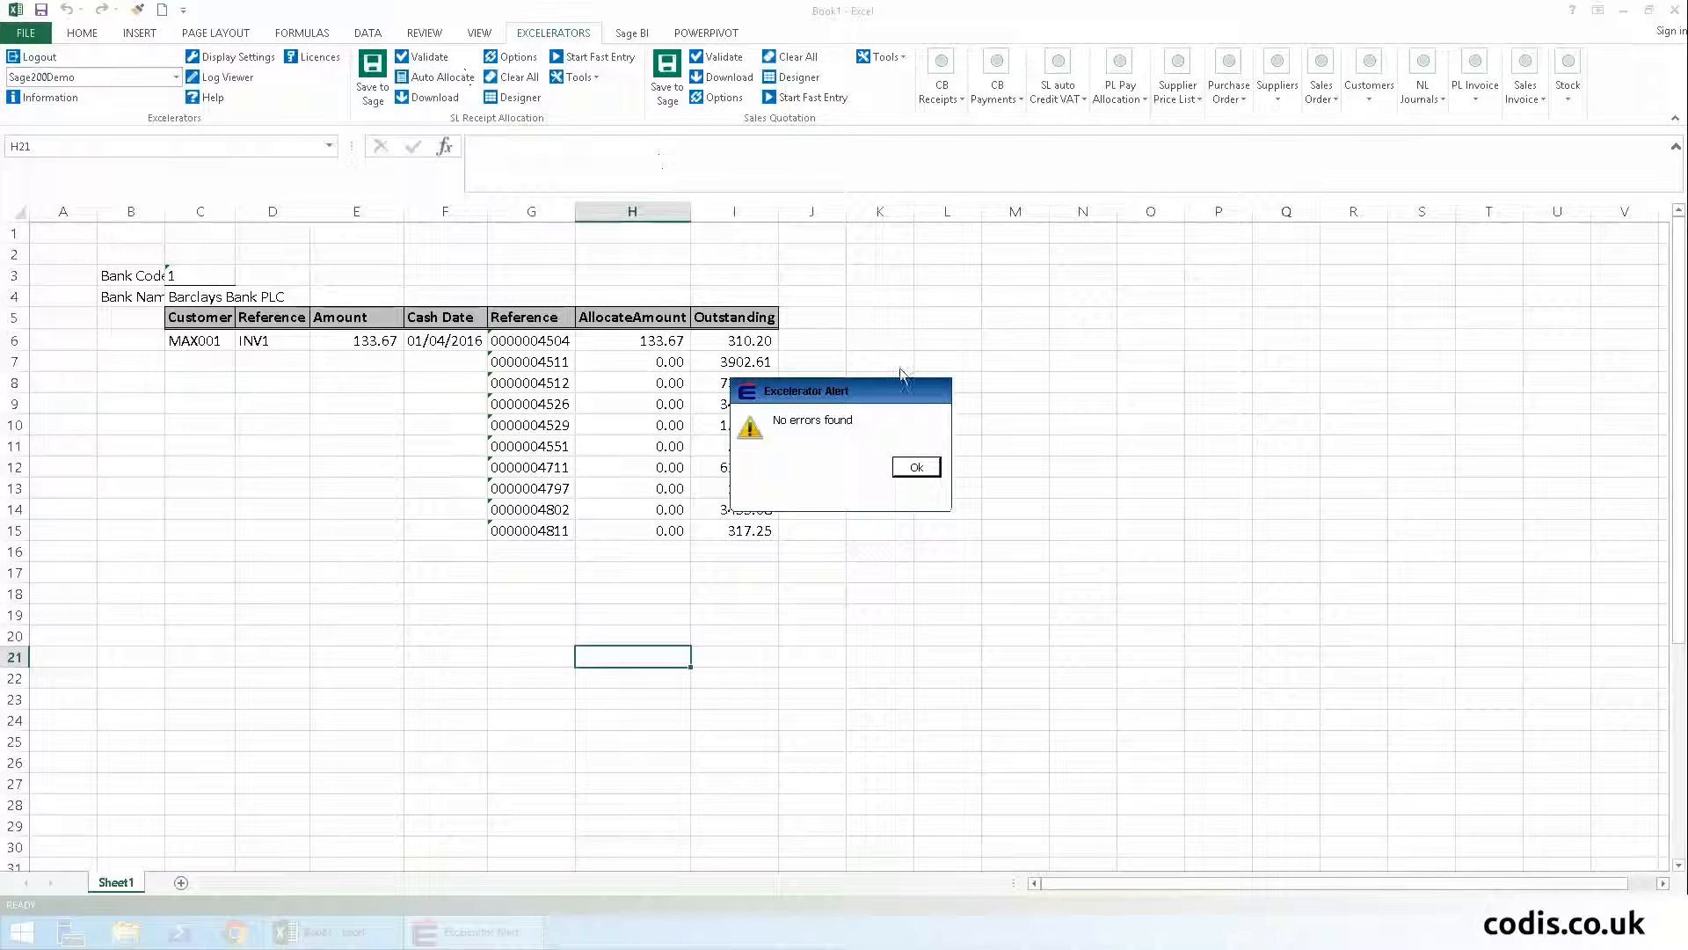
{"action": "left_click", "coordinate": [915, 466]}
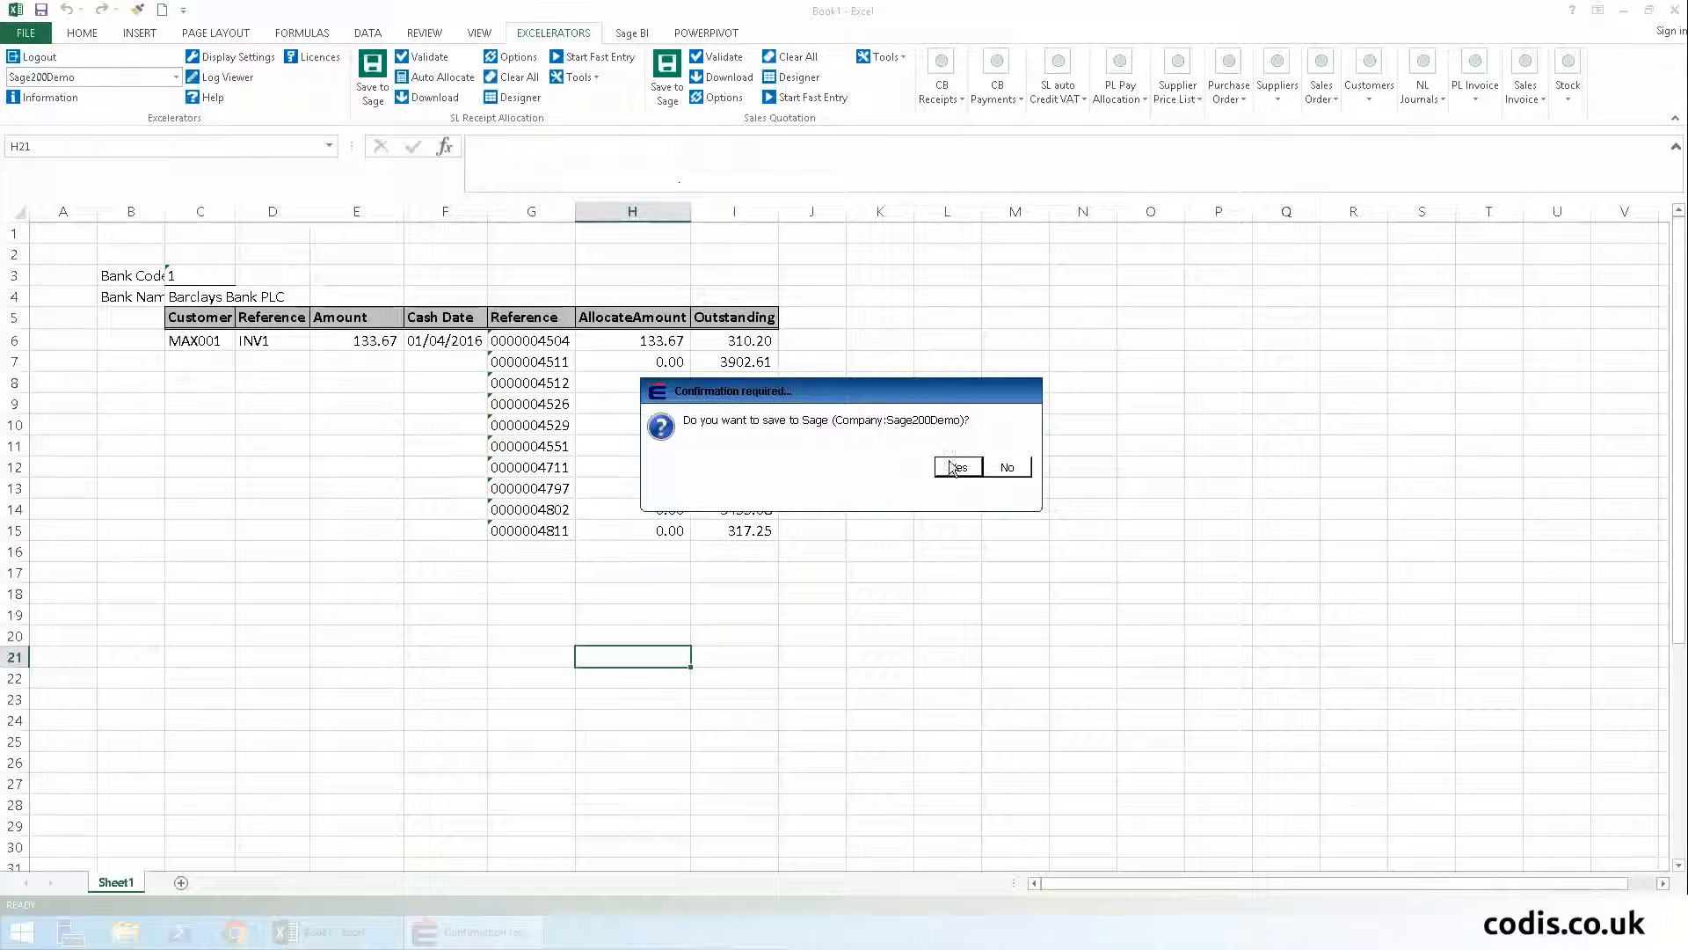
{"action": "left_click", "coordinate": [955, 466]}
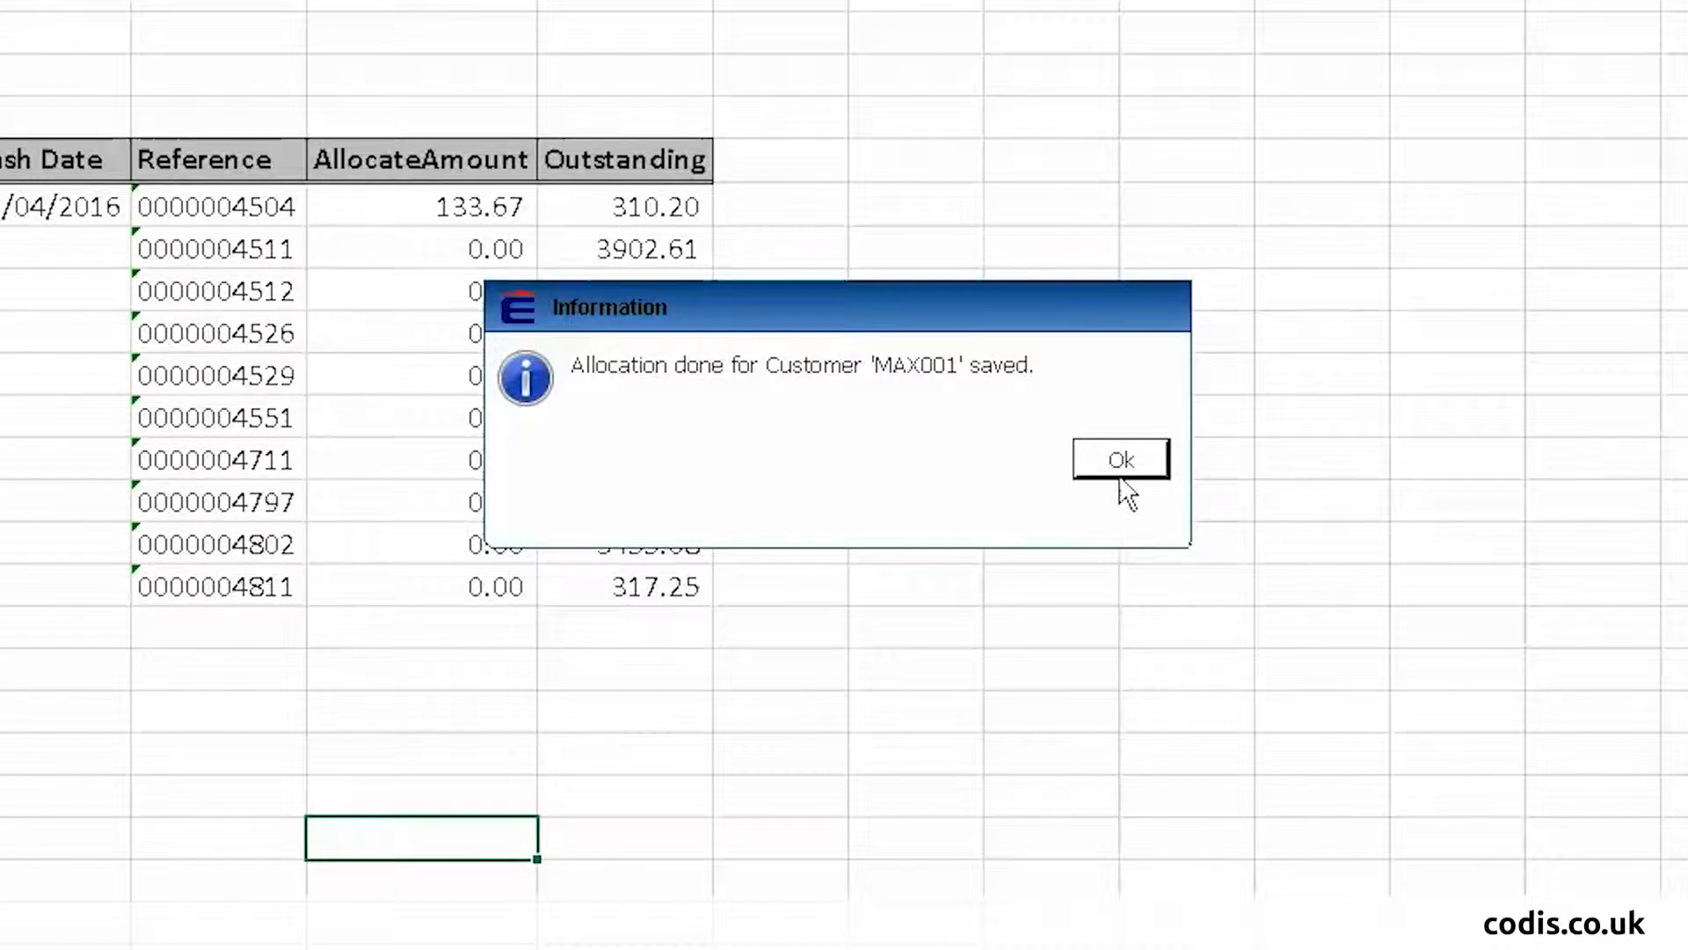
{"action": "left_click", "coordinate": [1119, 457]}
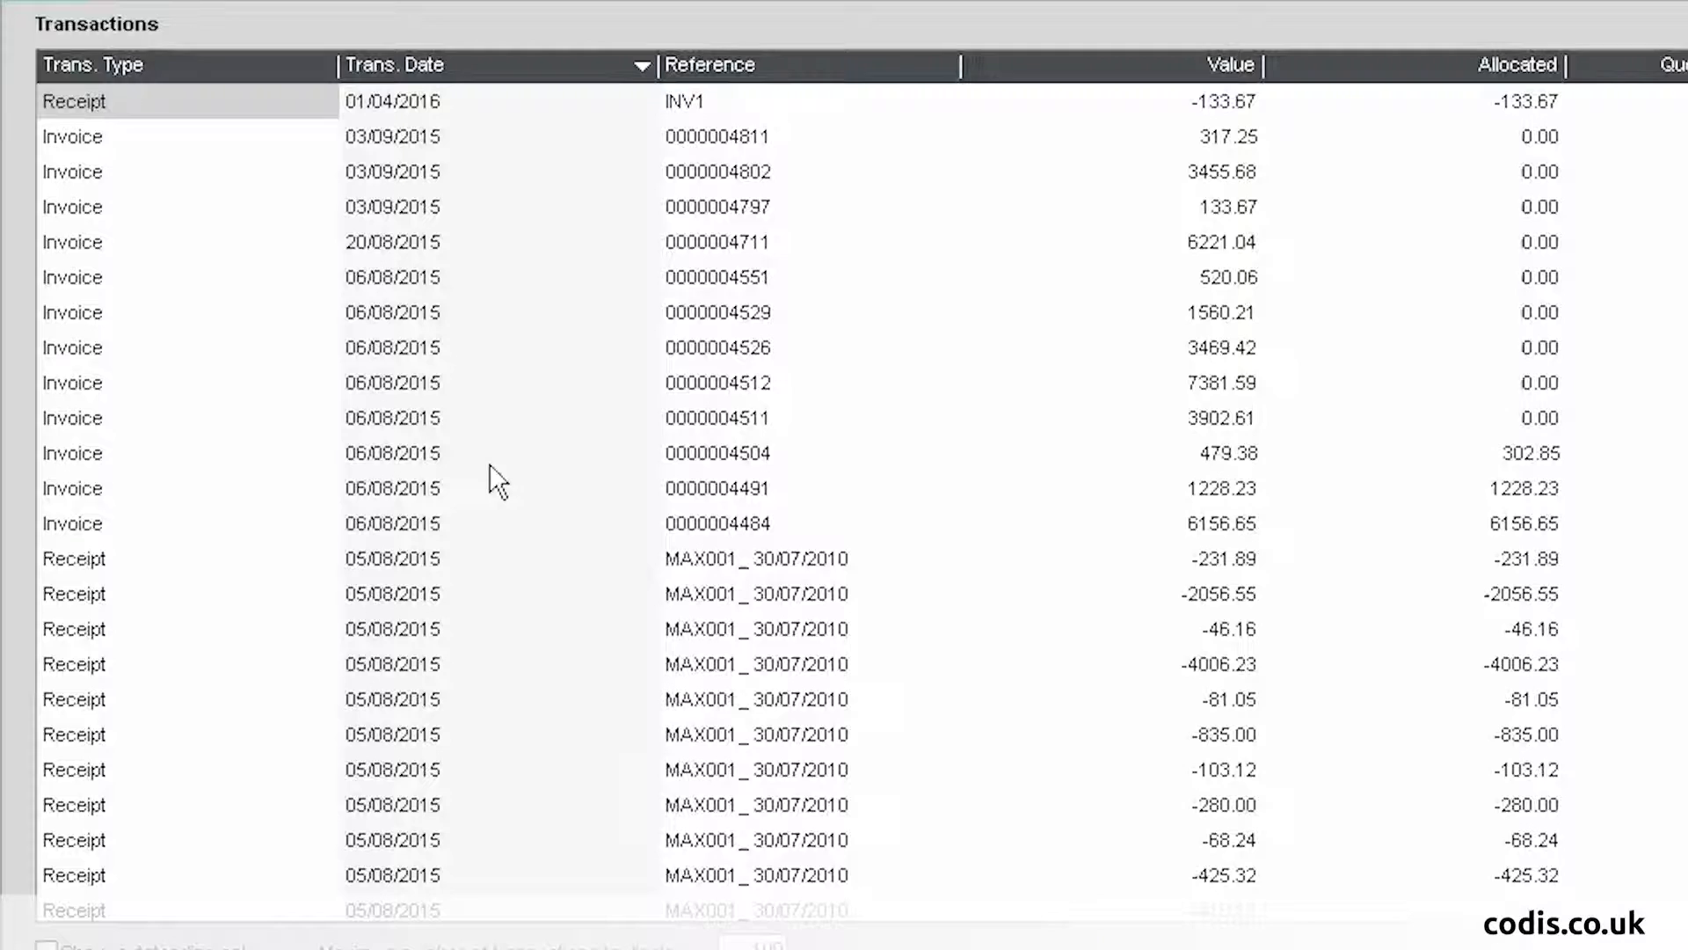
{"action": "mouse_move", "coordinate": [317, 335]}
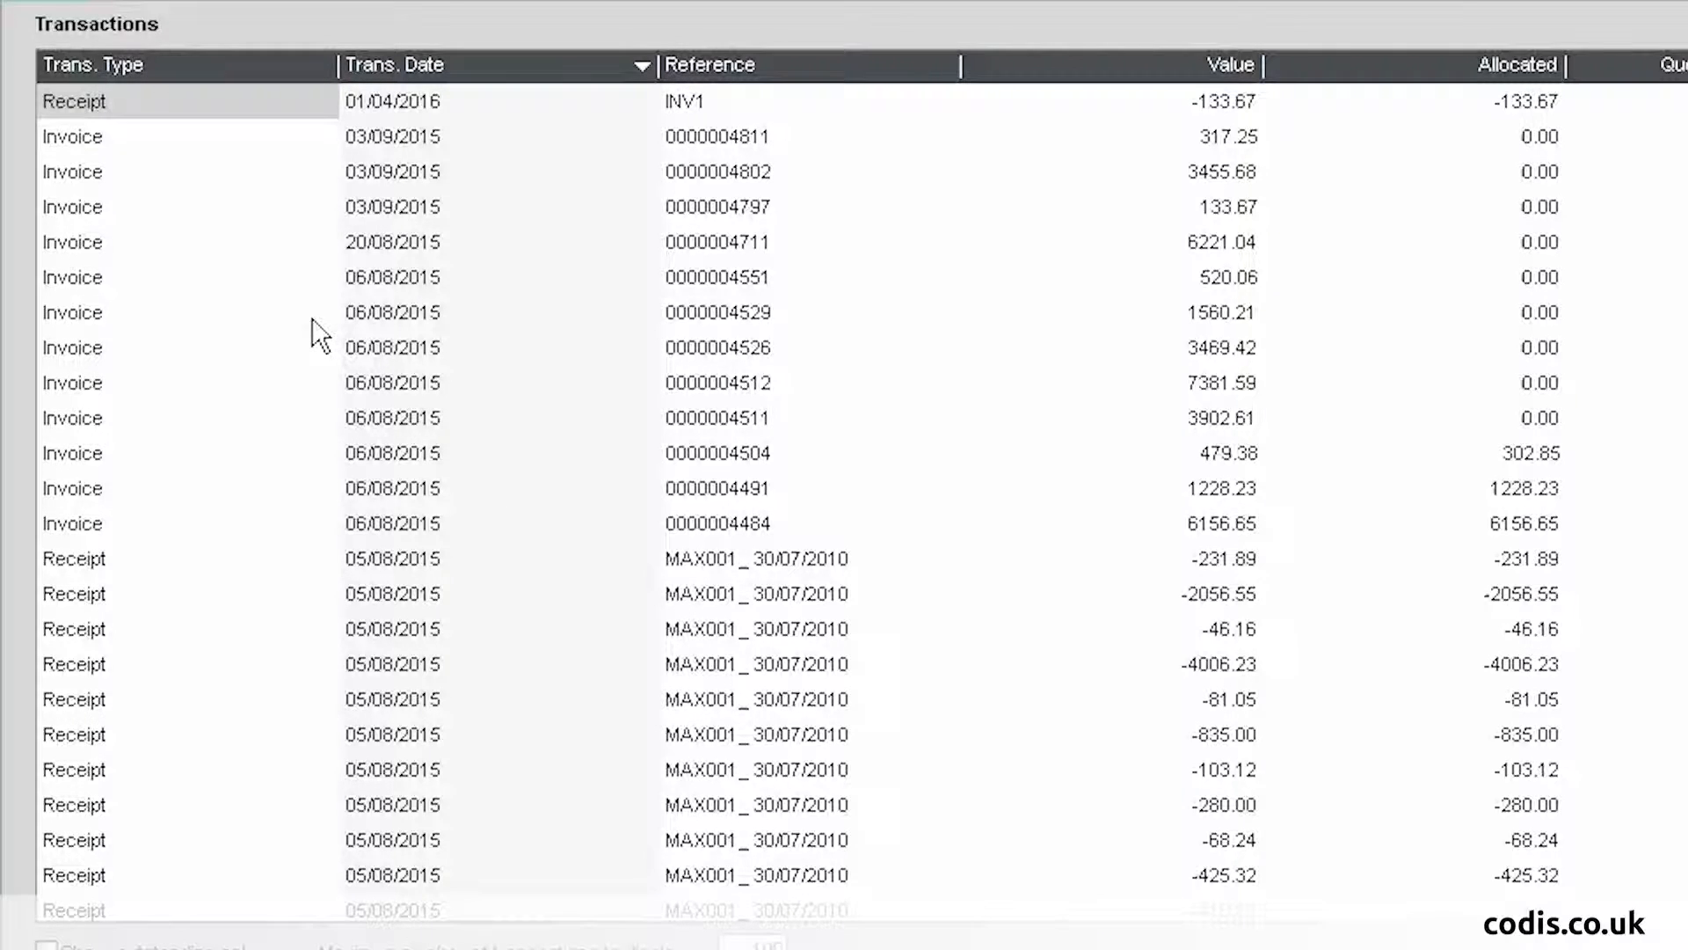
{"action": "mouse_move", "coordinate": [130, 253]}
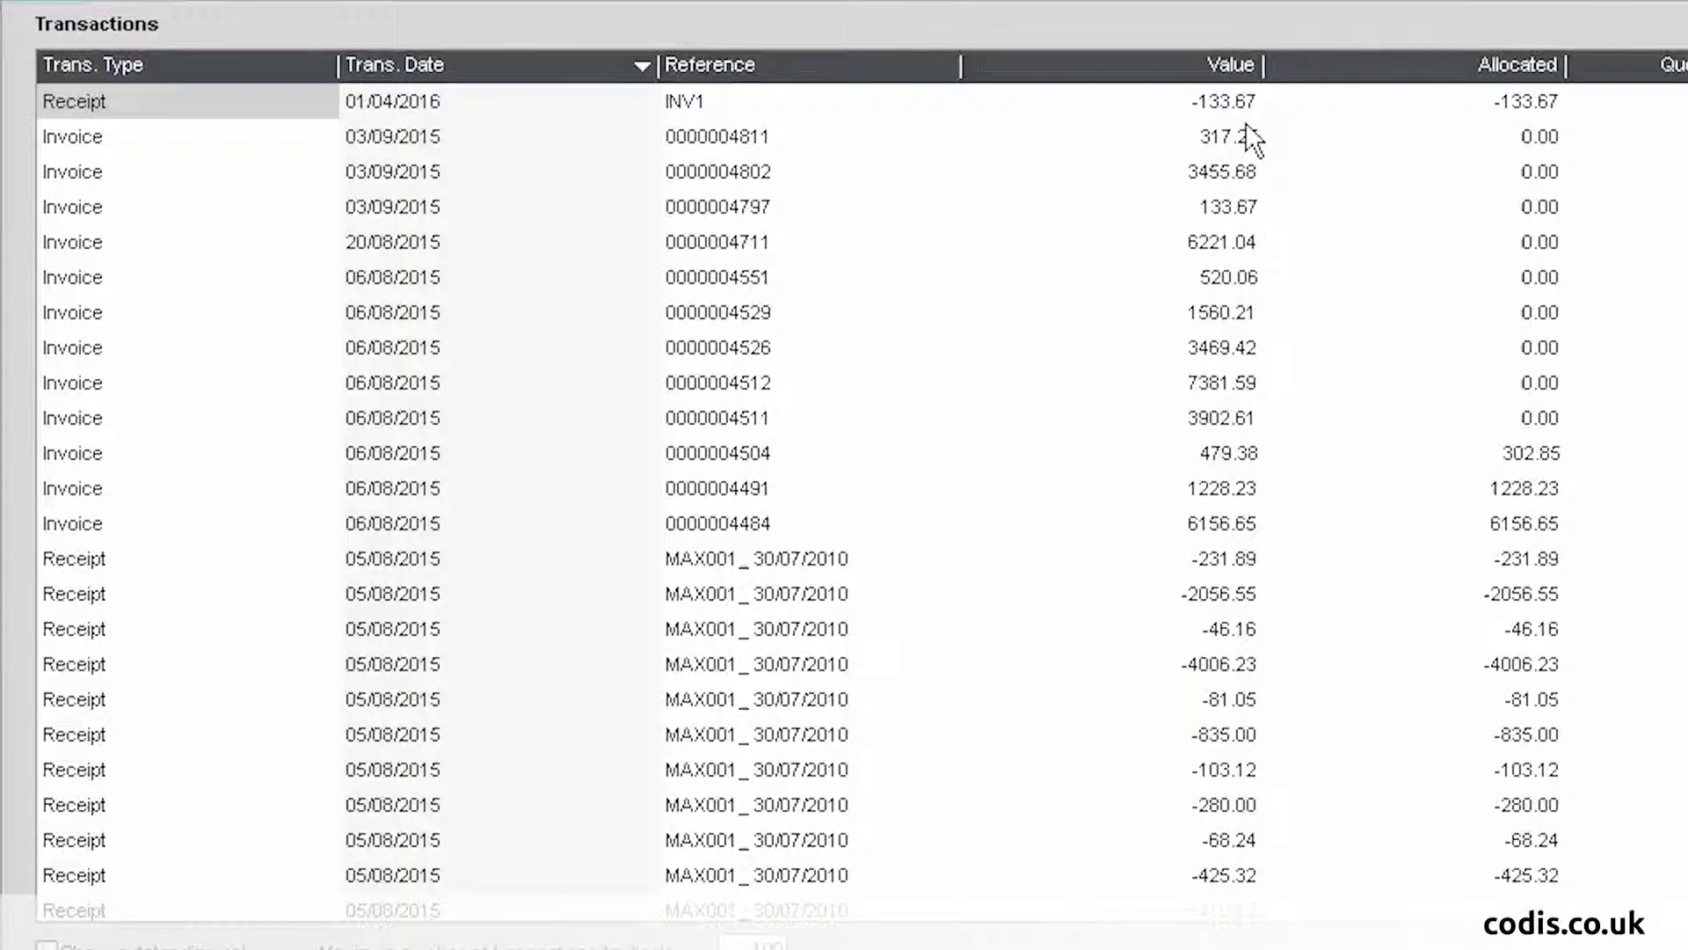
{"action": "mouse_move", "coordinate": [1338, 332]}
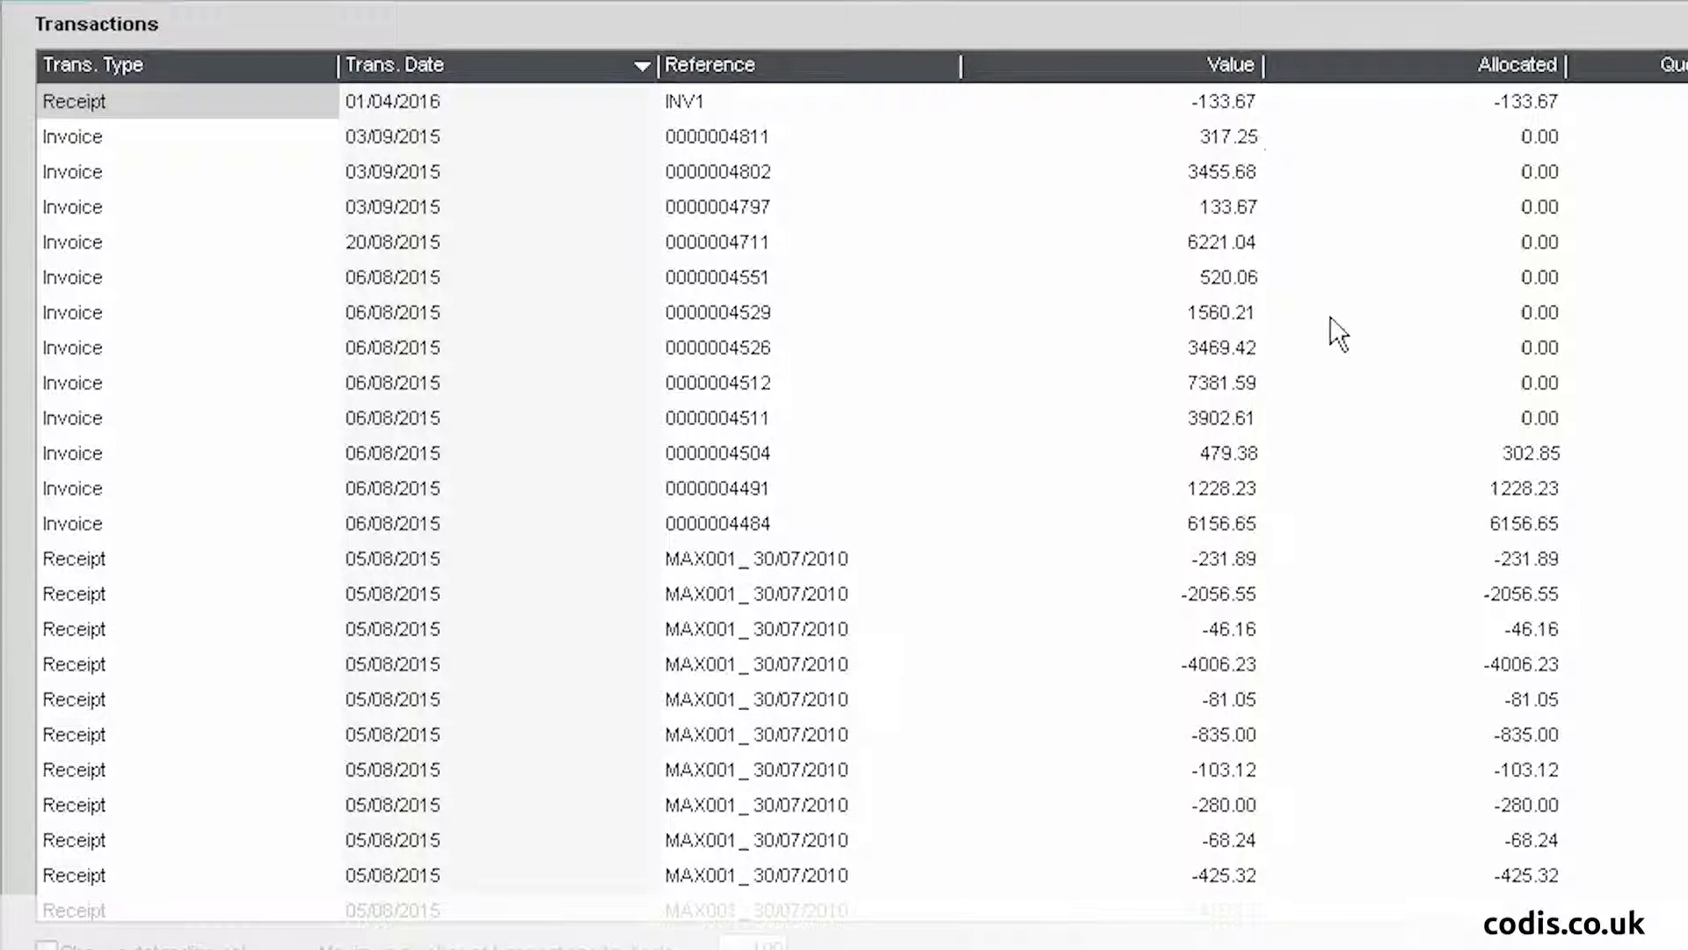